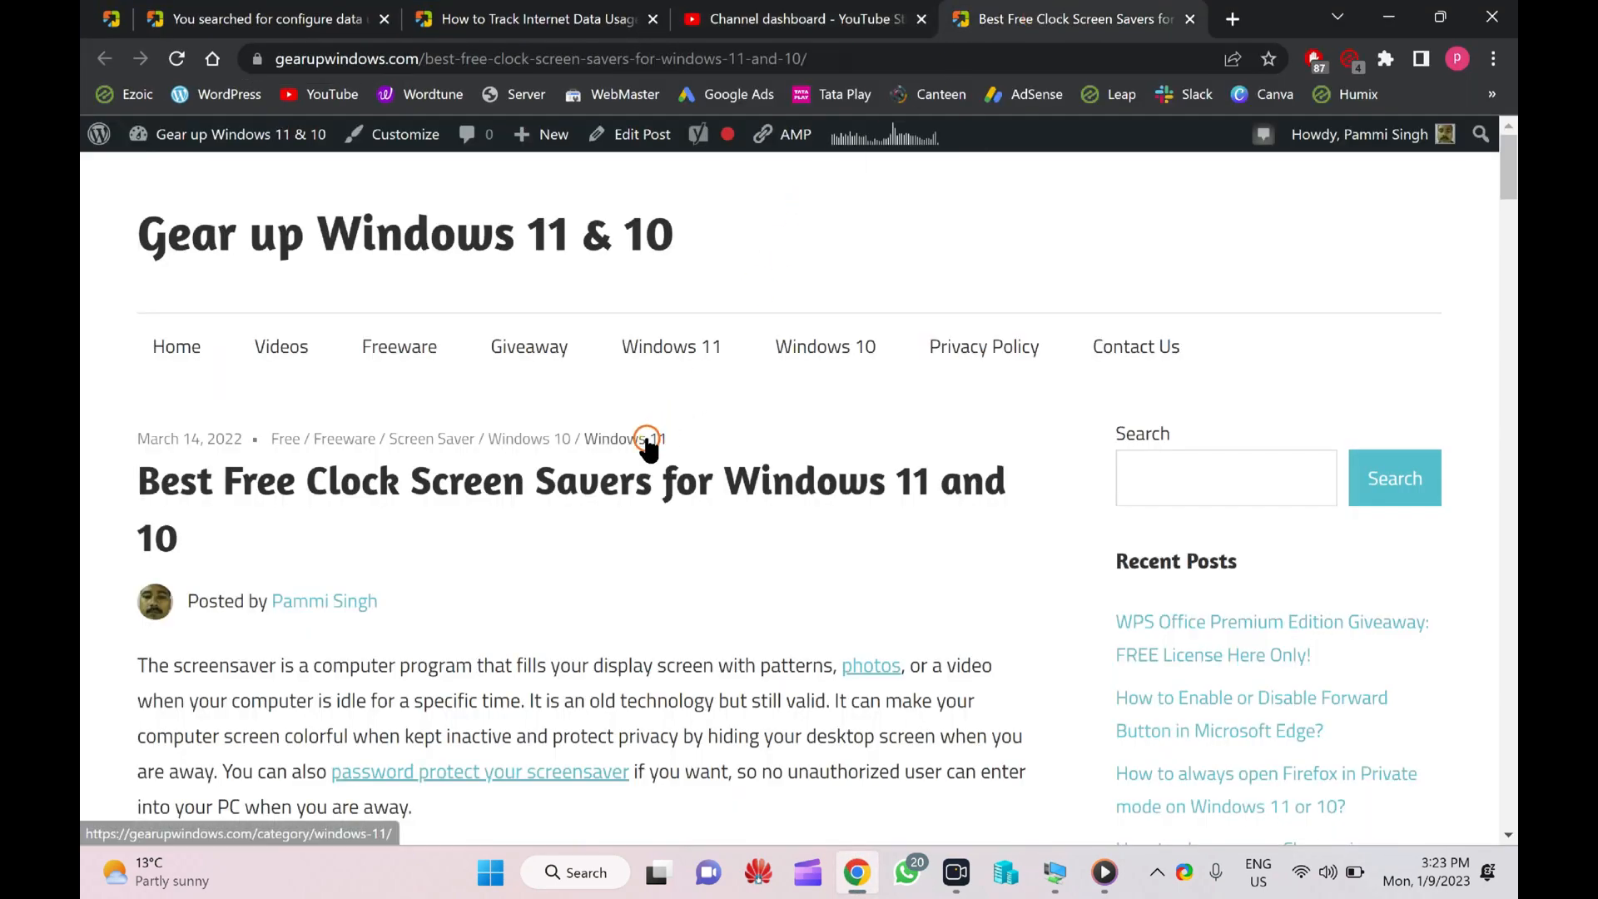
mouse_move(117, 524)
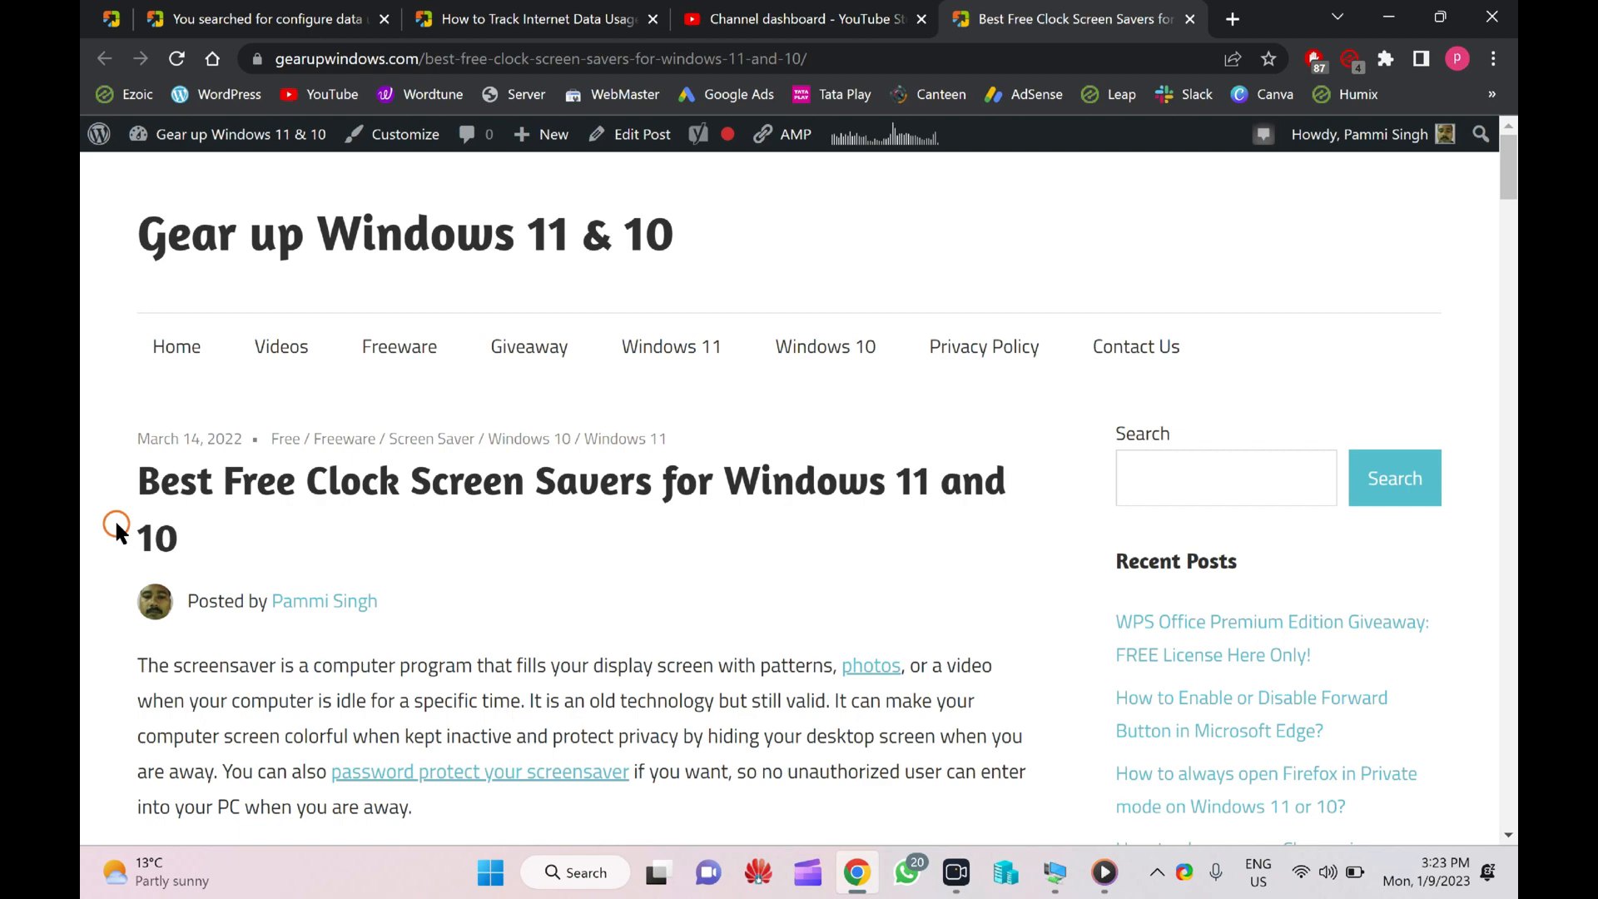
Step: Scroll the Gear up Windows post down to its list of five free clock screensavers
scroll(down, 3)
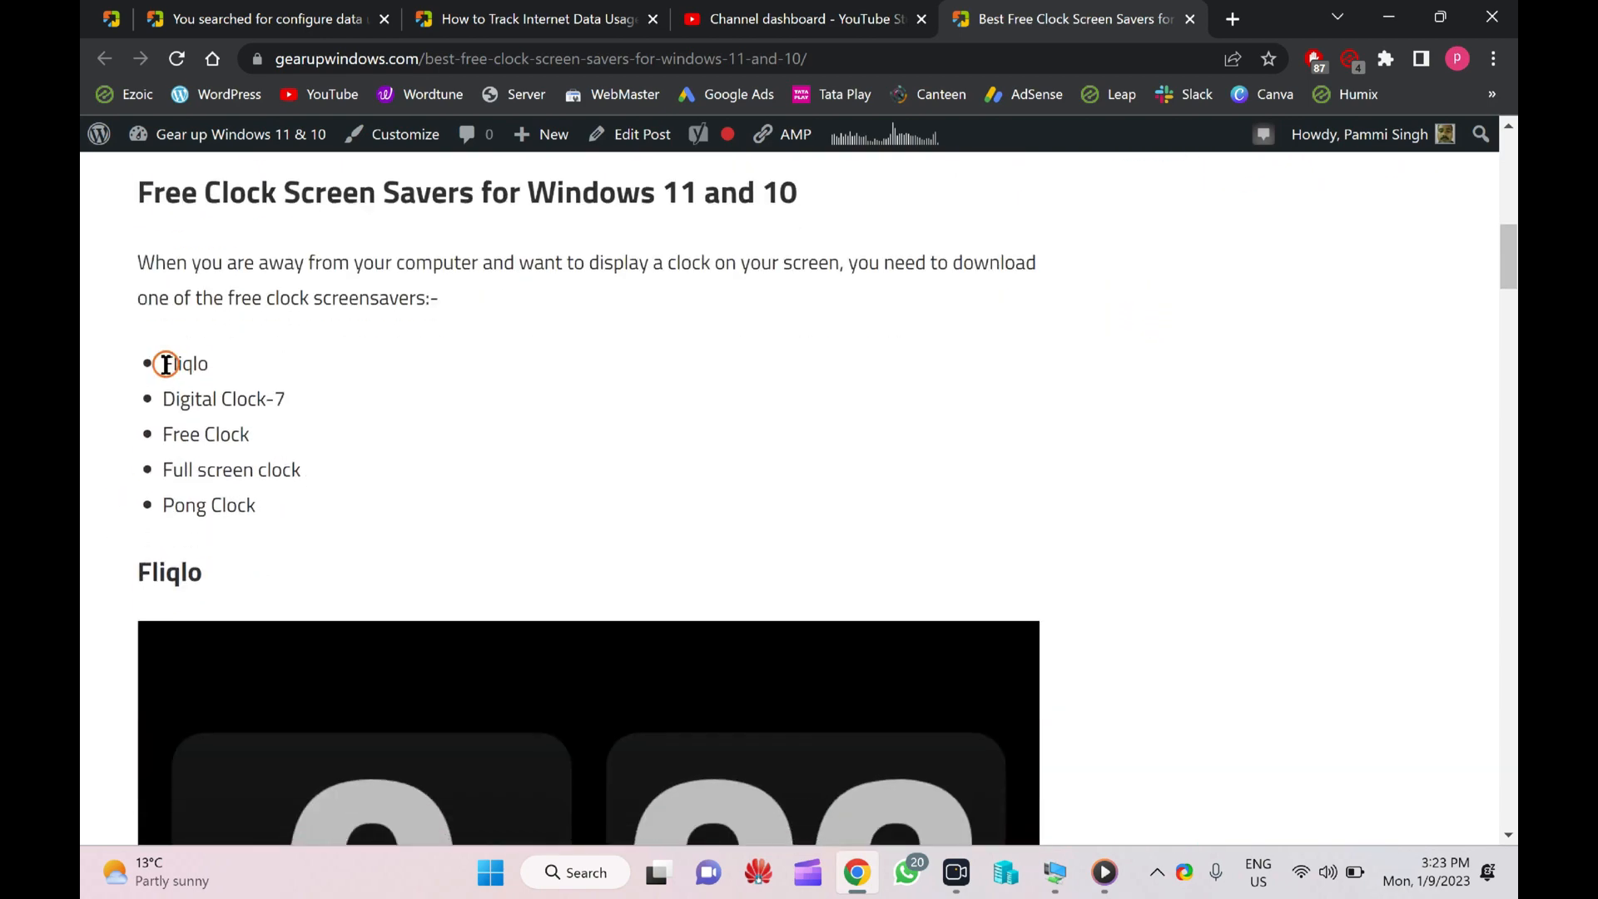
double_click(185, 363)
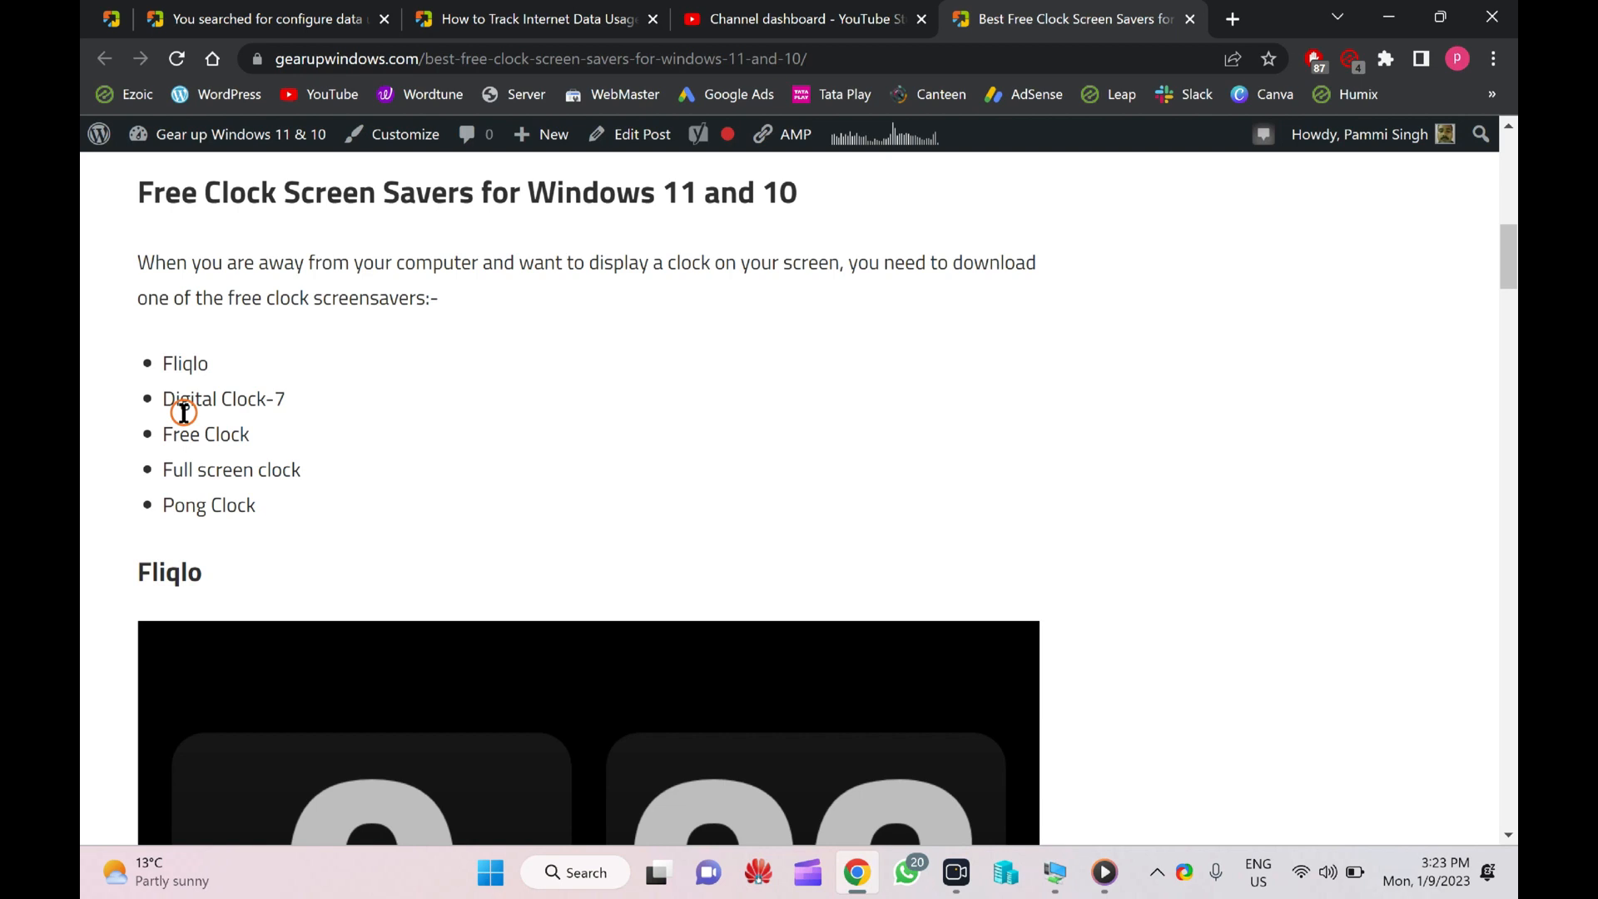
mouse_move(90, 493)
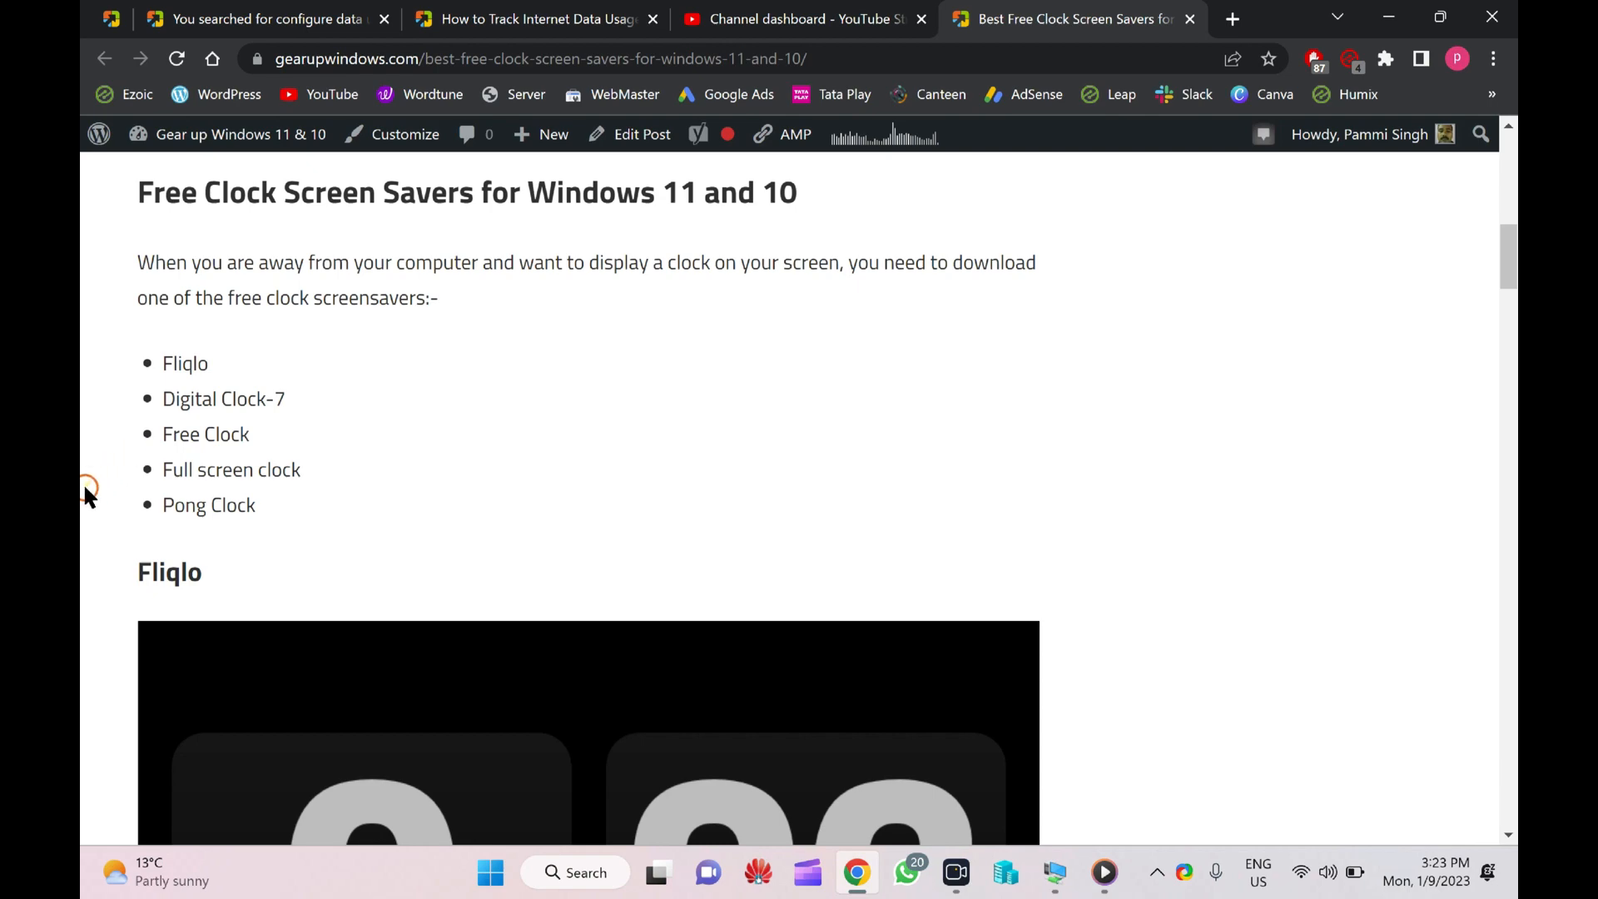
Step: Reach the 'Download Fliqlo' section and open the 'download the Fliqlo' link in a new tab
scroll(down, 3)
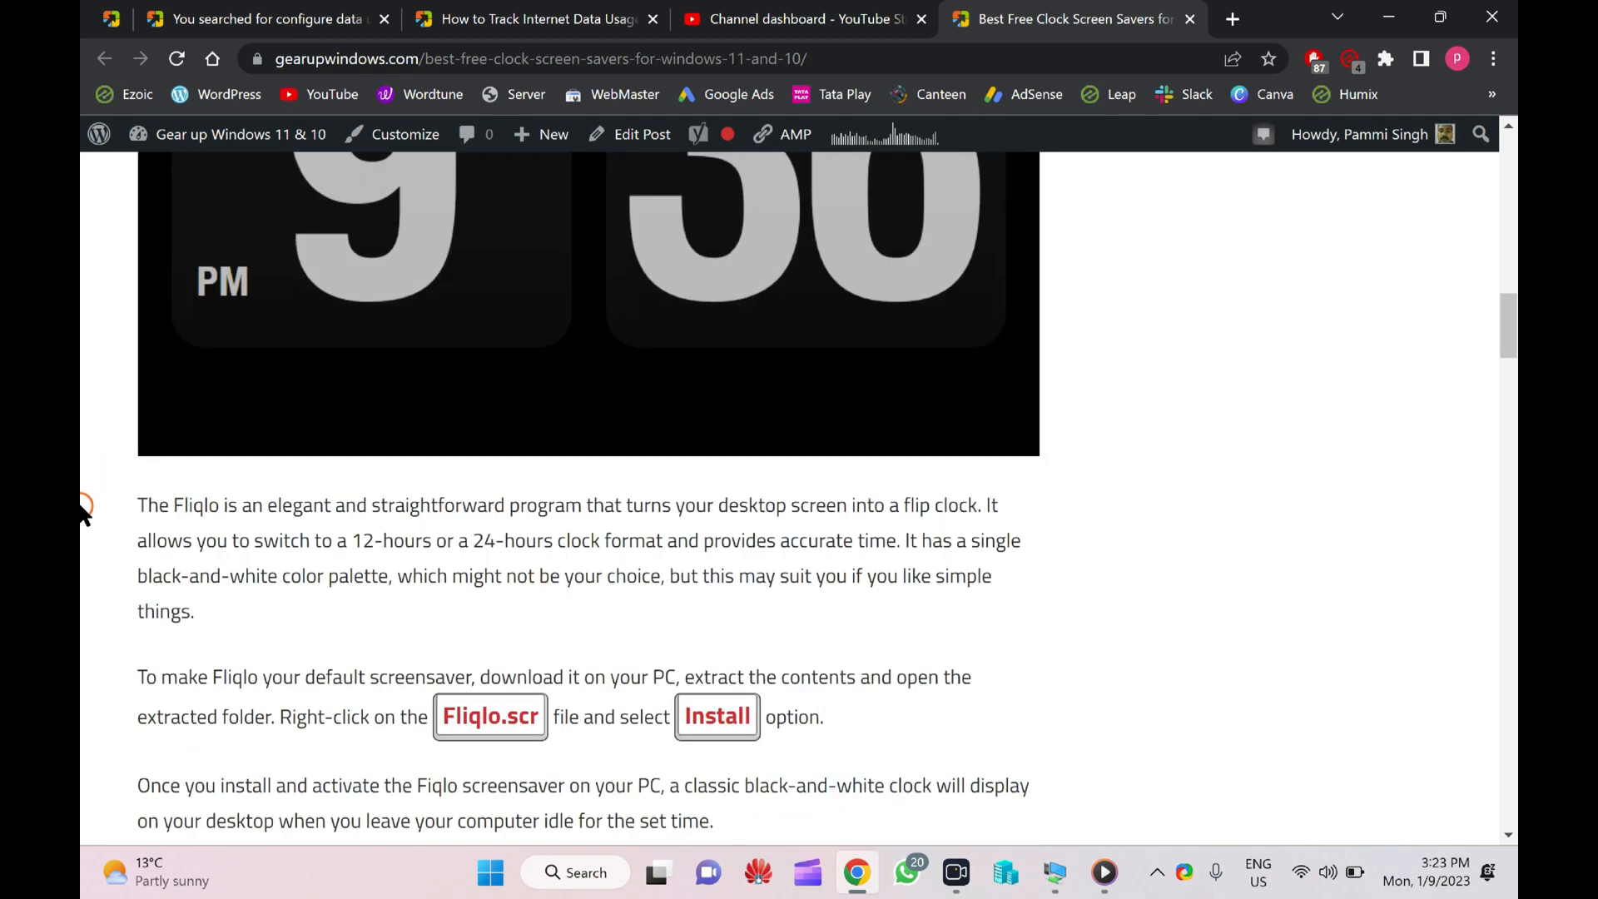
scroll(down, 3)
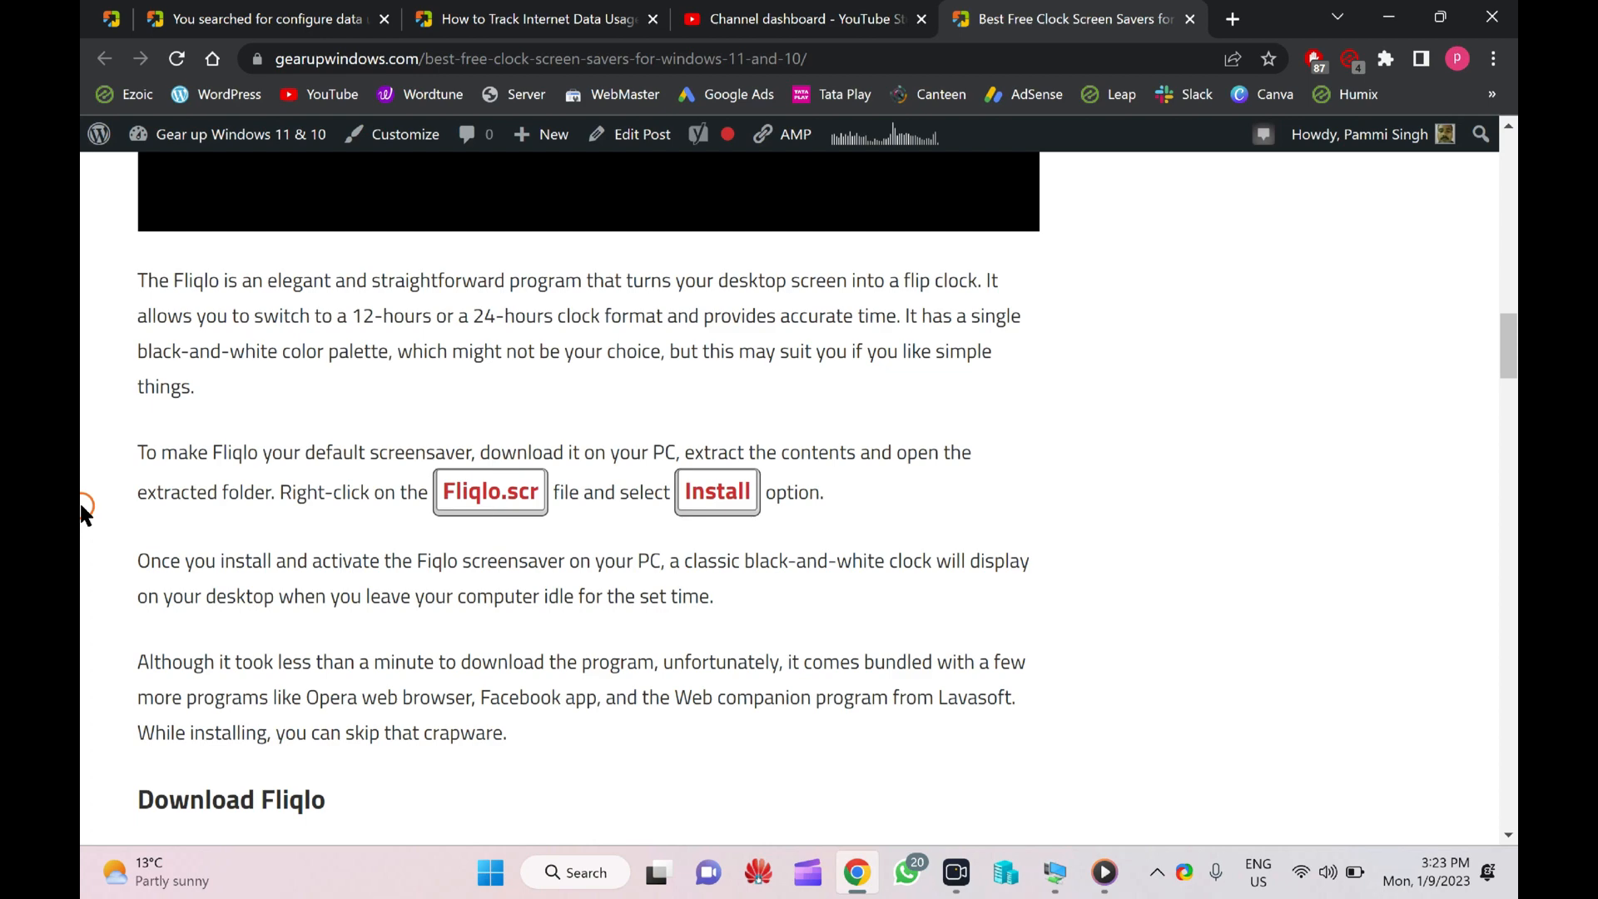
scroll(down, 3)
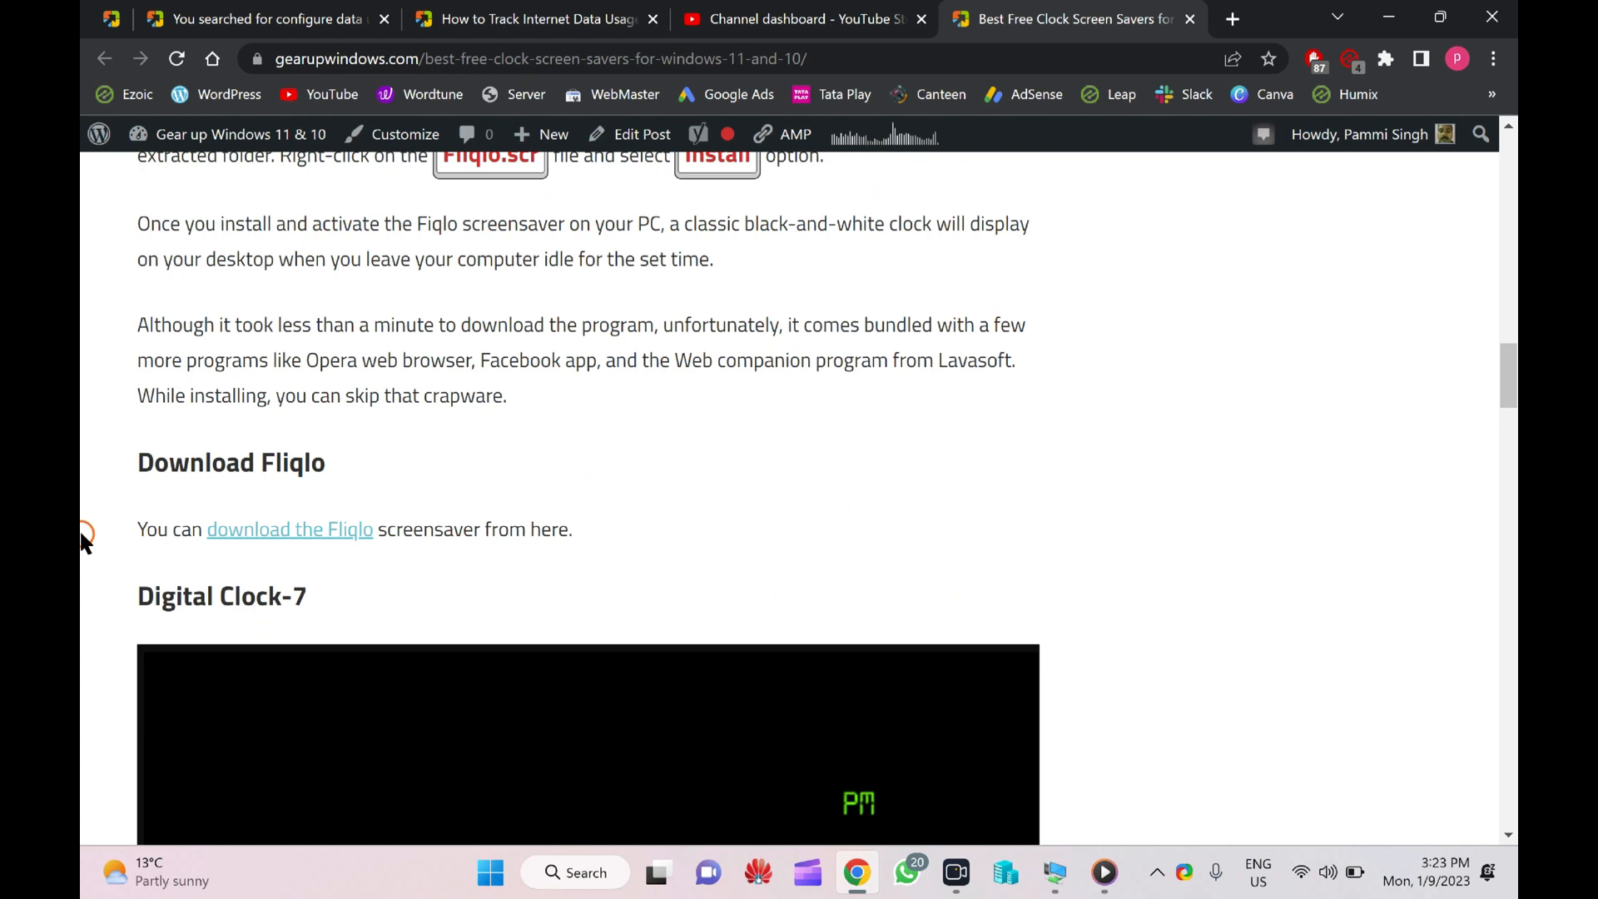
right_click(290, 529)
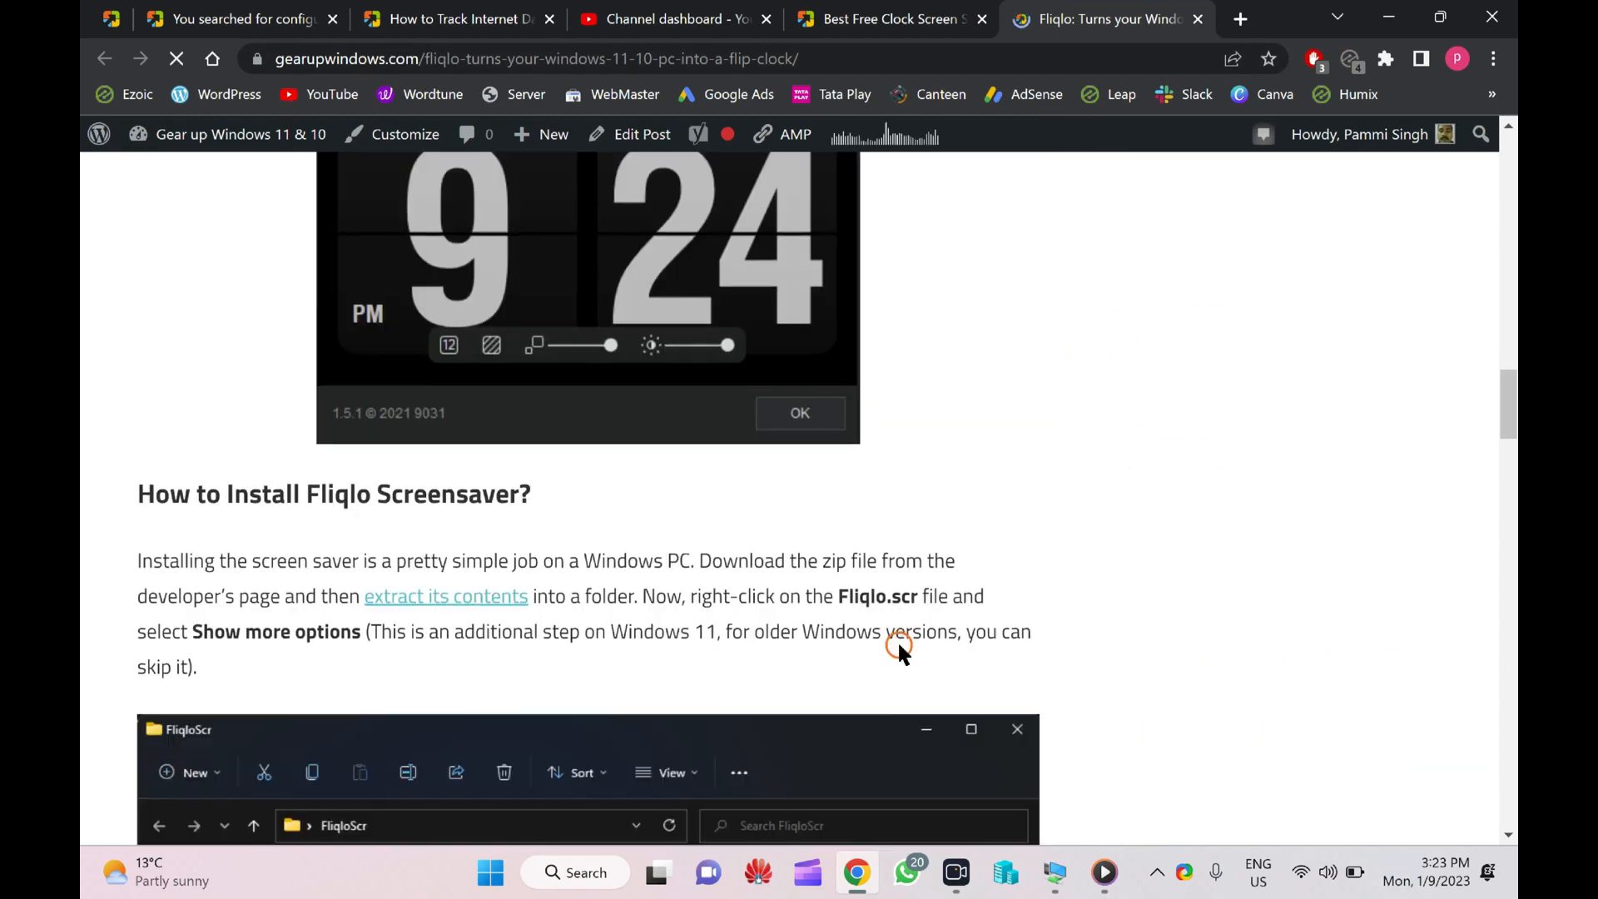
Step: Go to fliqlo.com and download Fliqlo for Windows as FliqloScr (2).zip
scroll(down, 3)
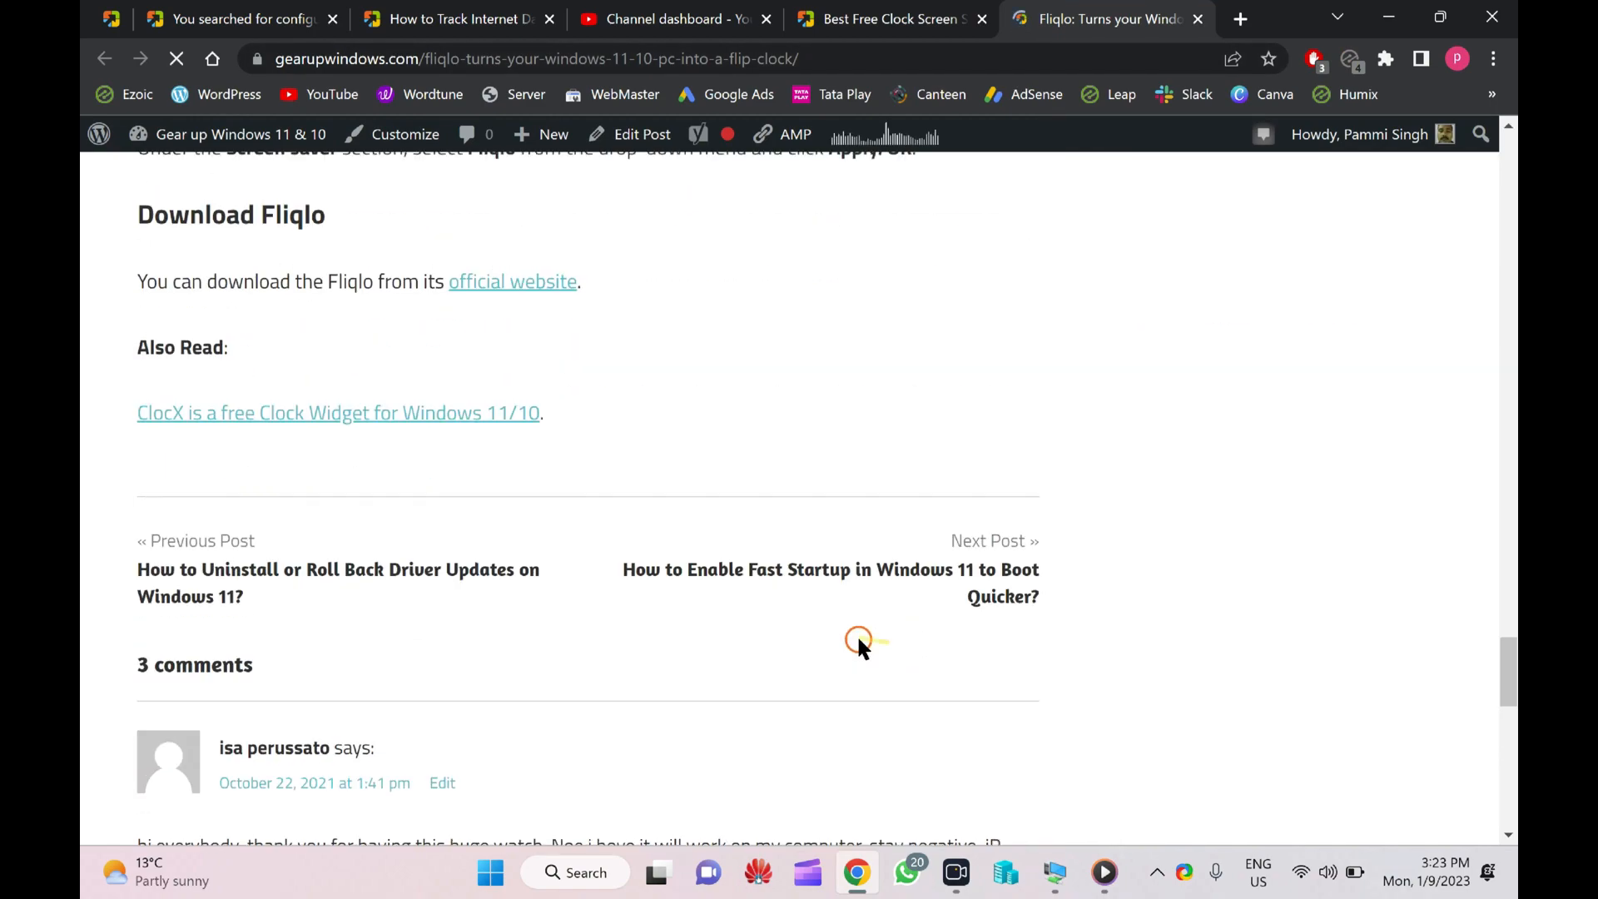
click(511, 281)
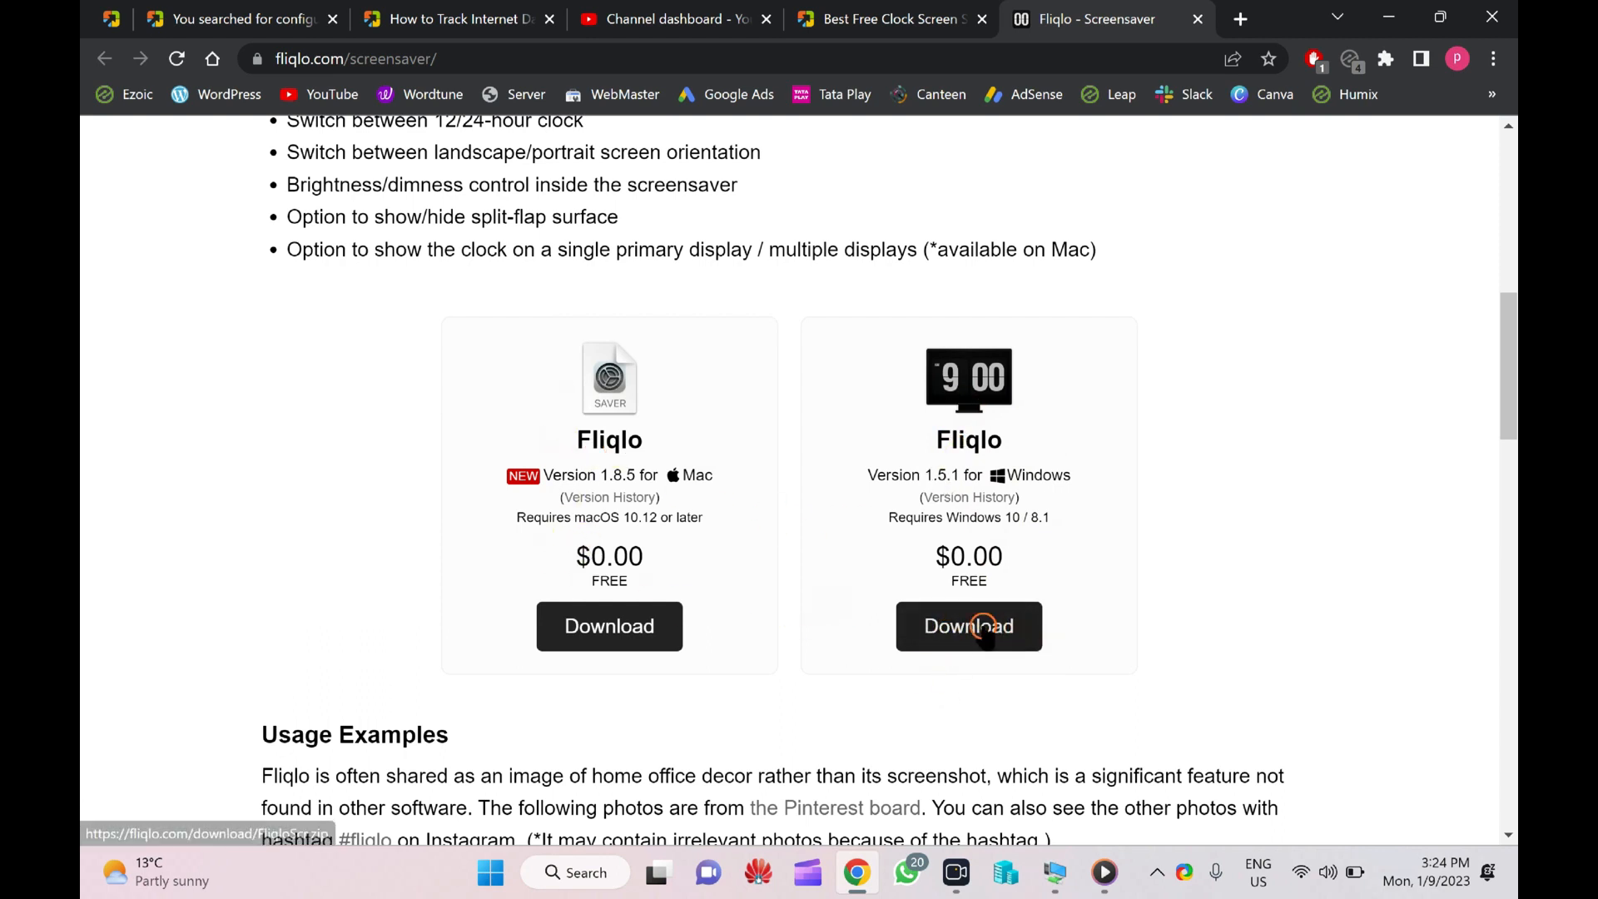
click(968, 626)
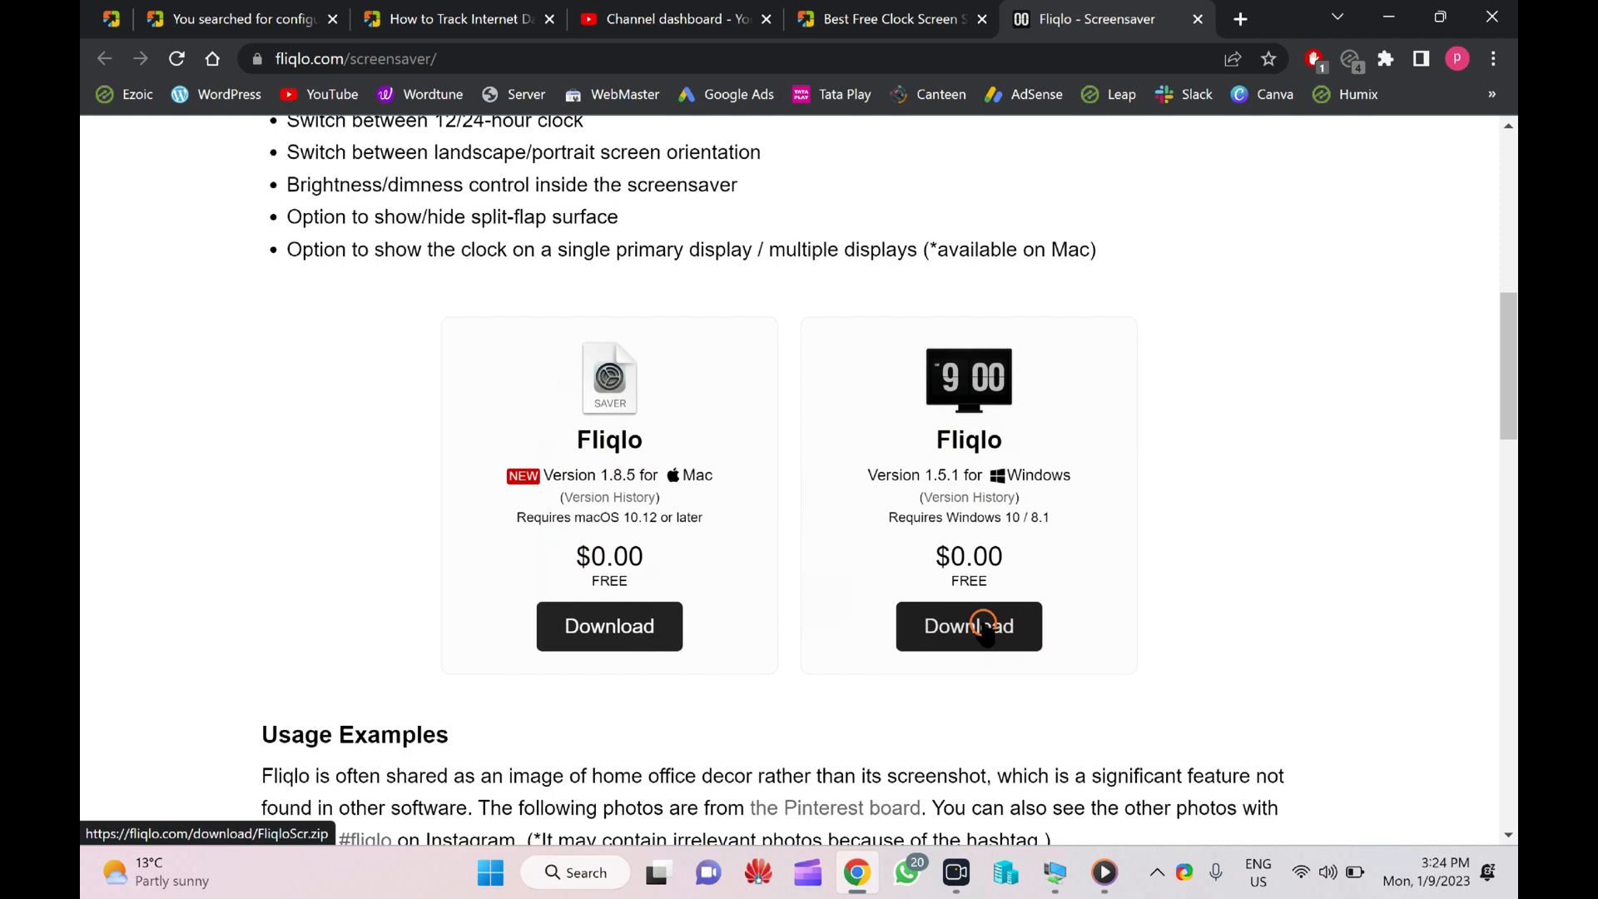
Step: Bring up the download bar options for the FliqloScr (2).zip download
scroll(down, 3)
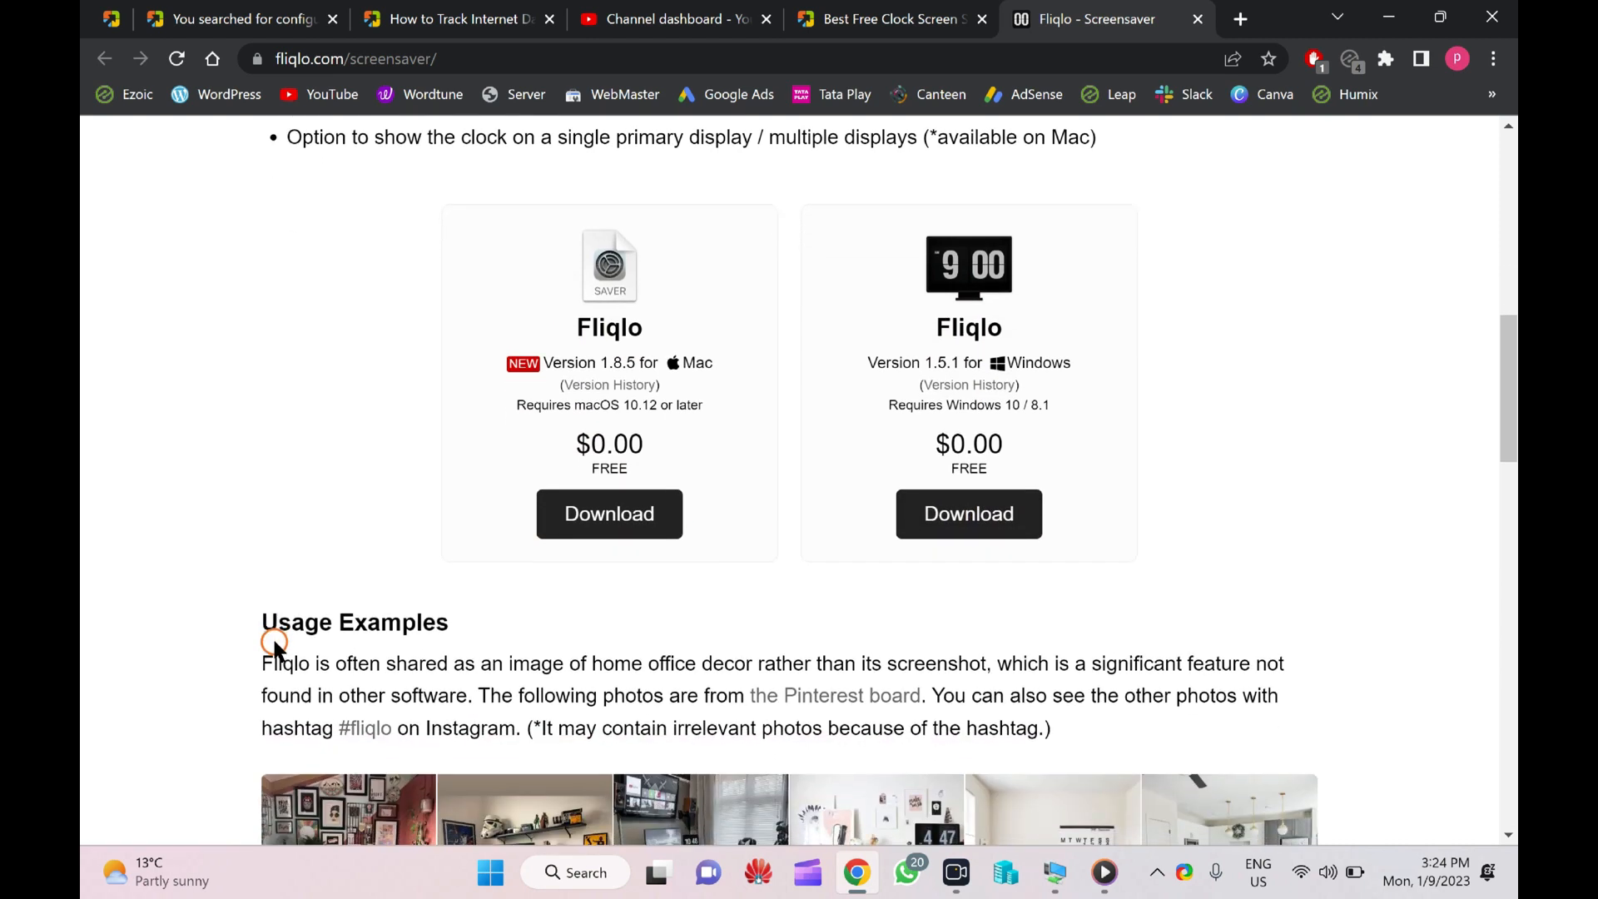
click(968, 514)
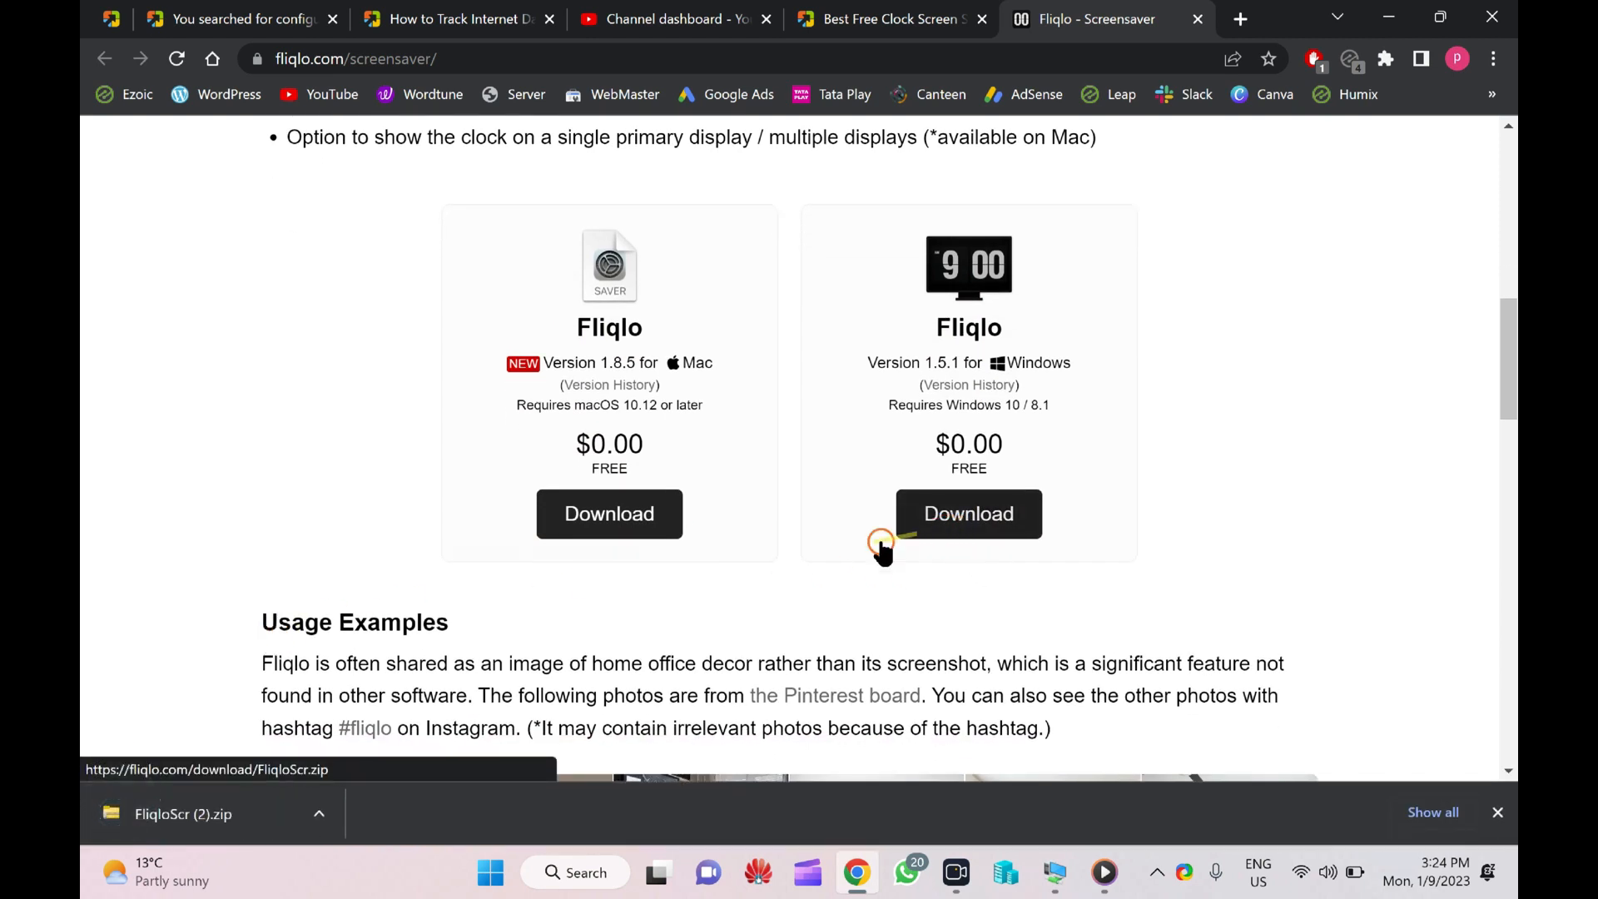
click(319, 814)
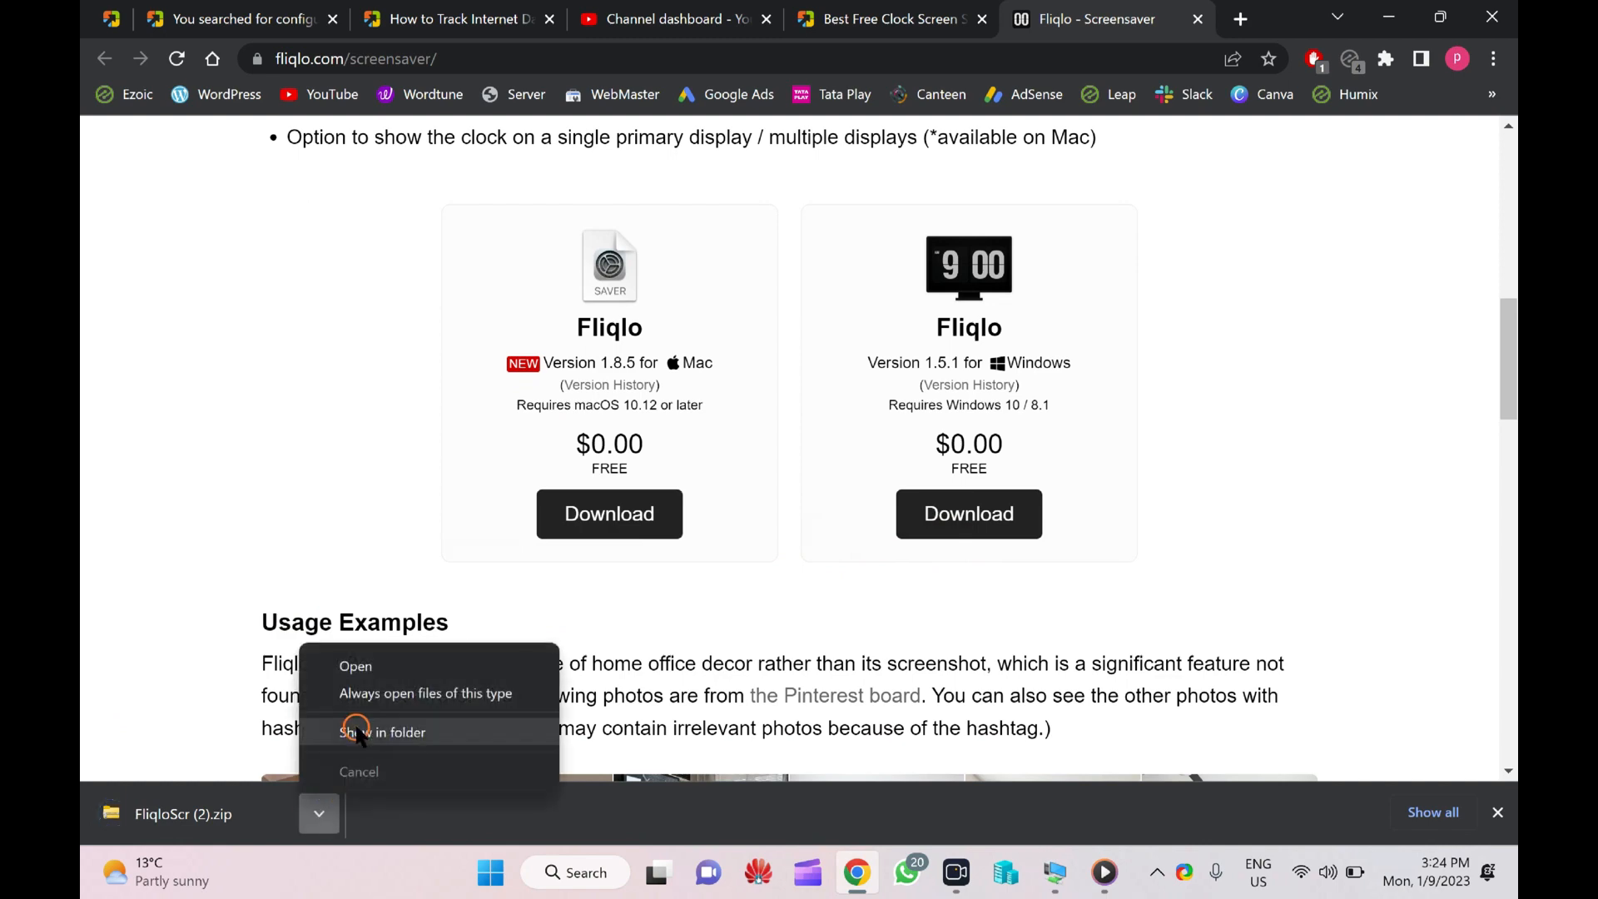
Step: Show FliqloScr (2) in Downloads, open the zip and install the Fliqlo screen saver
click(383, 732)
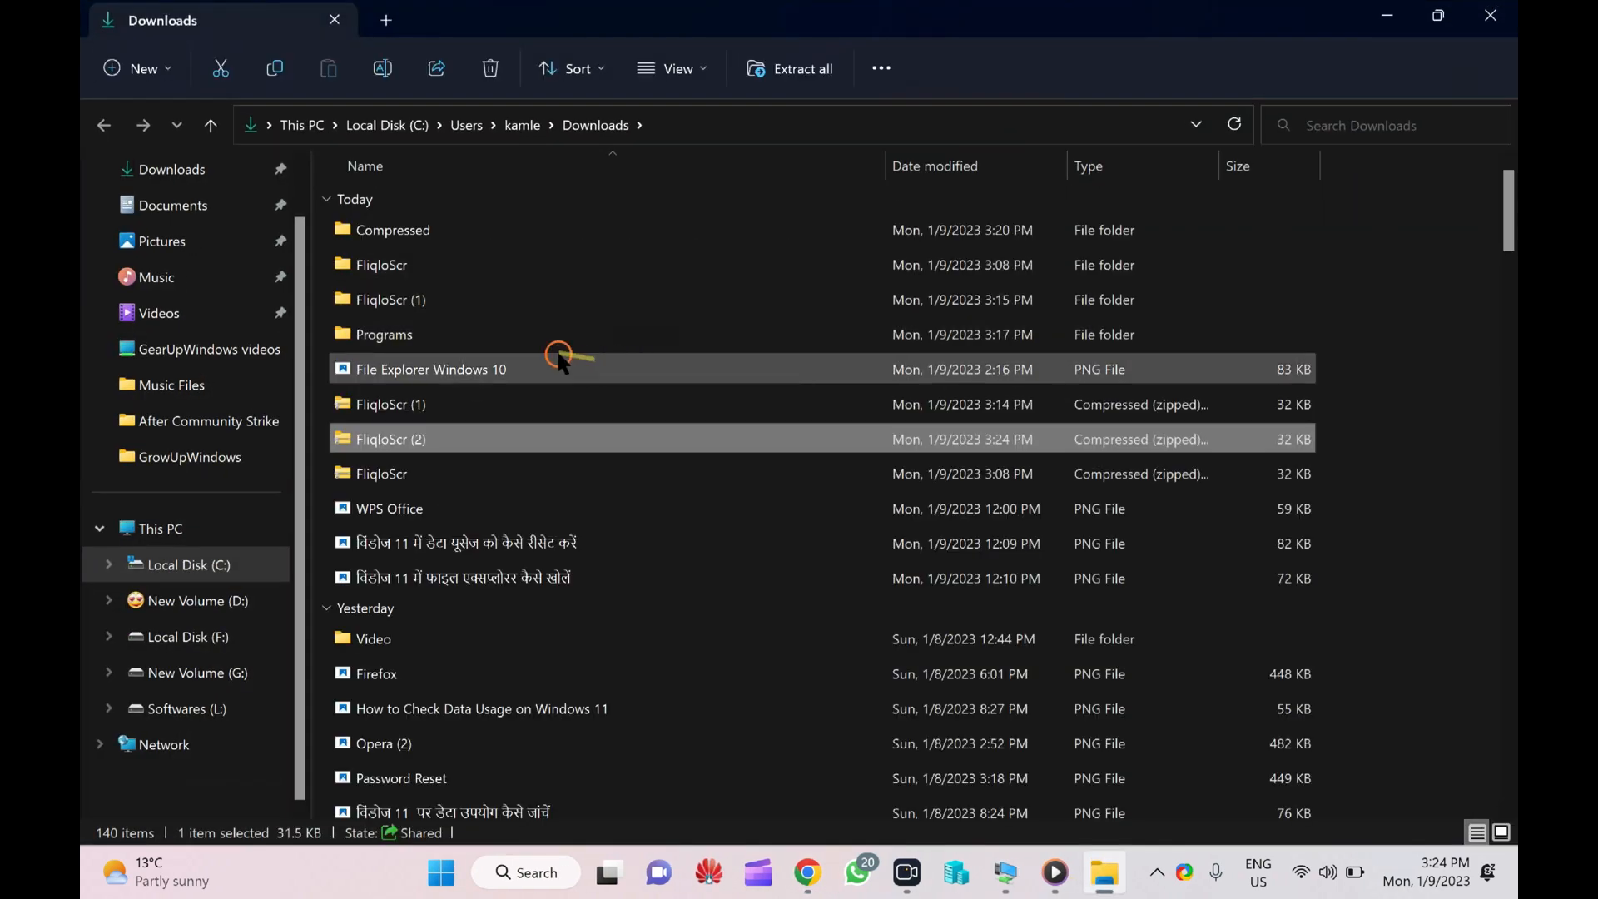
right_click(389, 438)
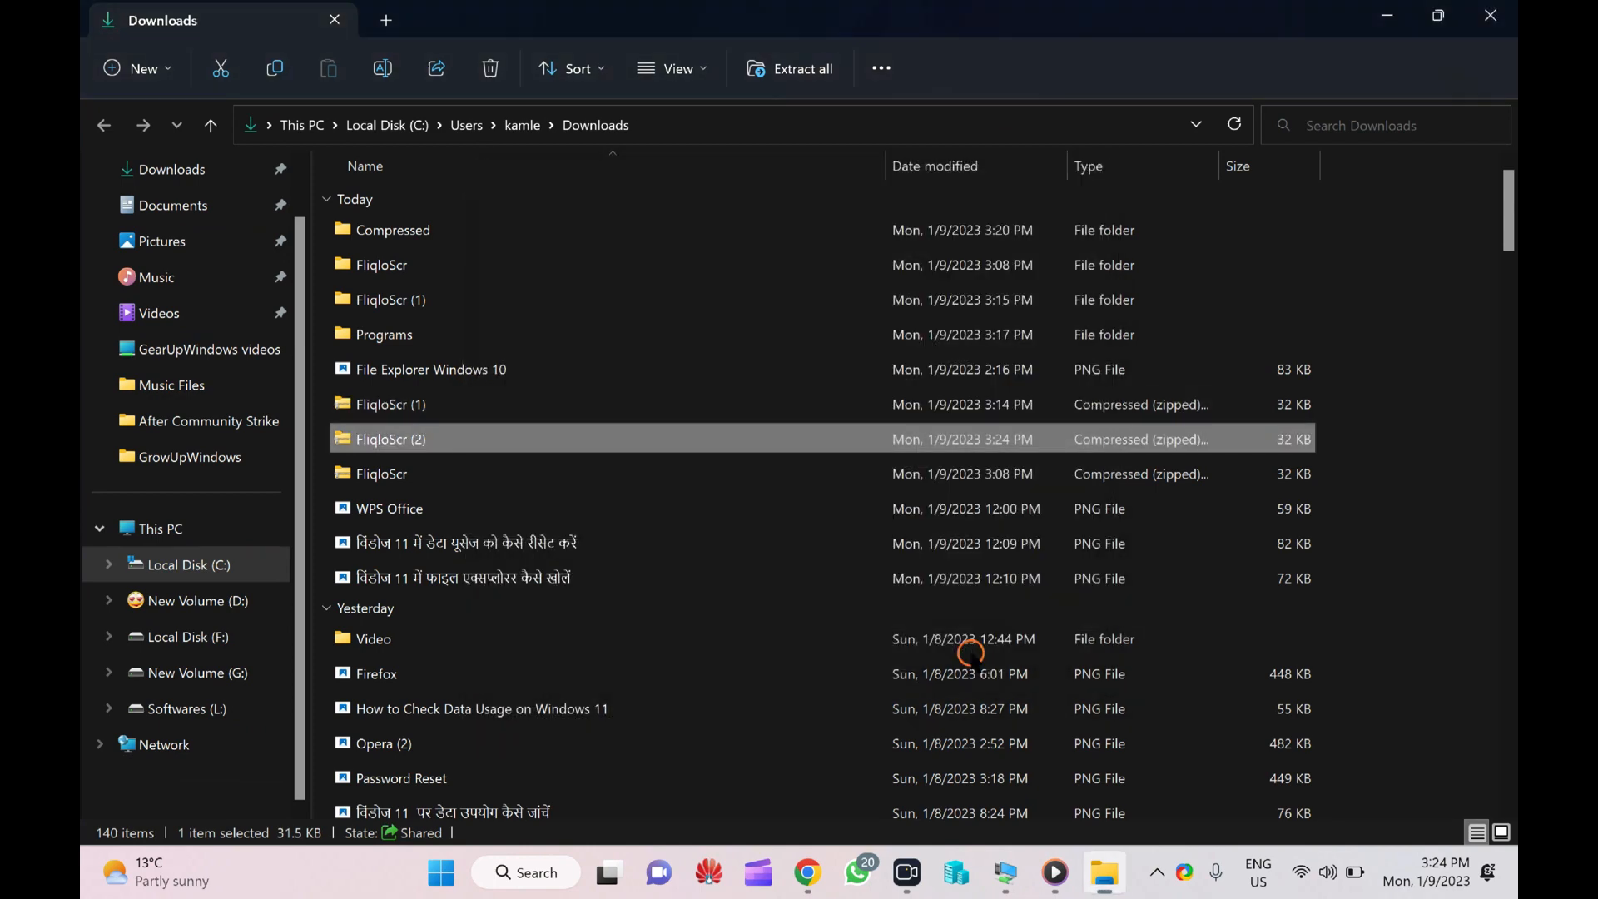
double_click(391, 438)
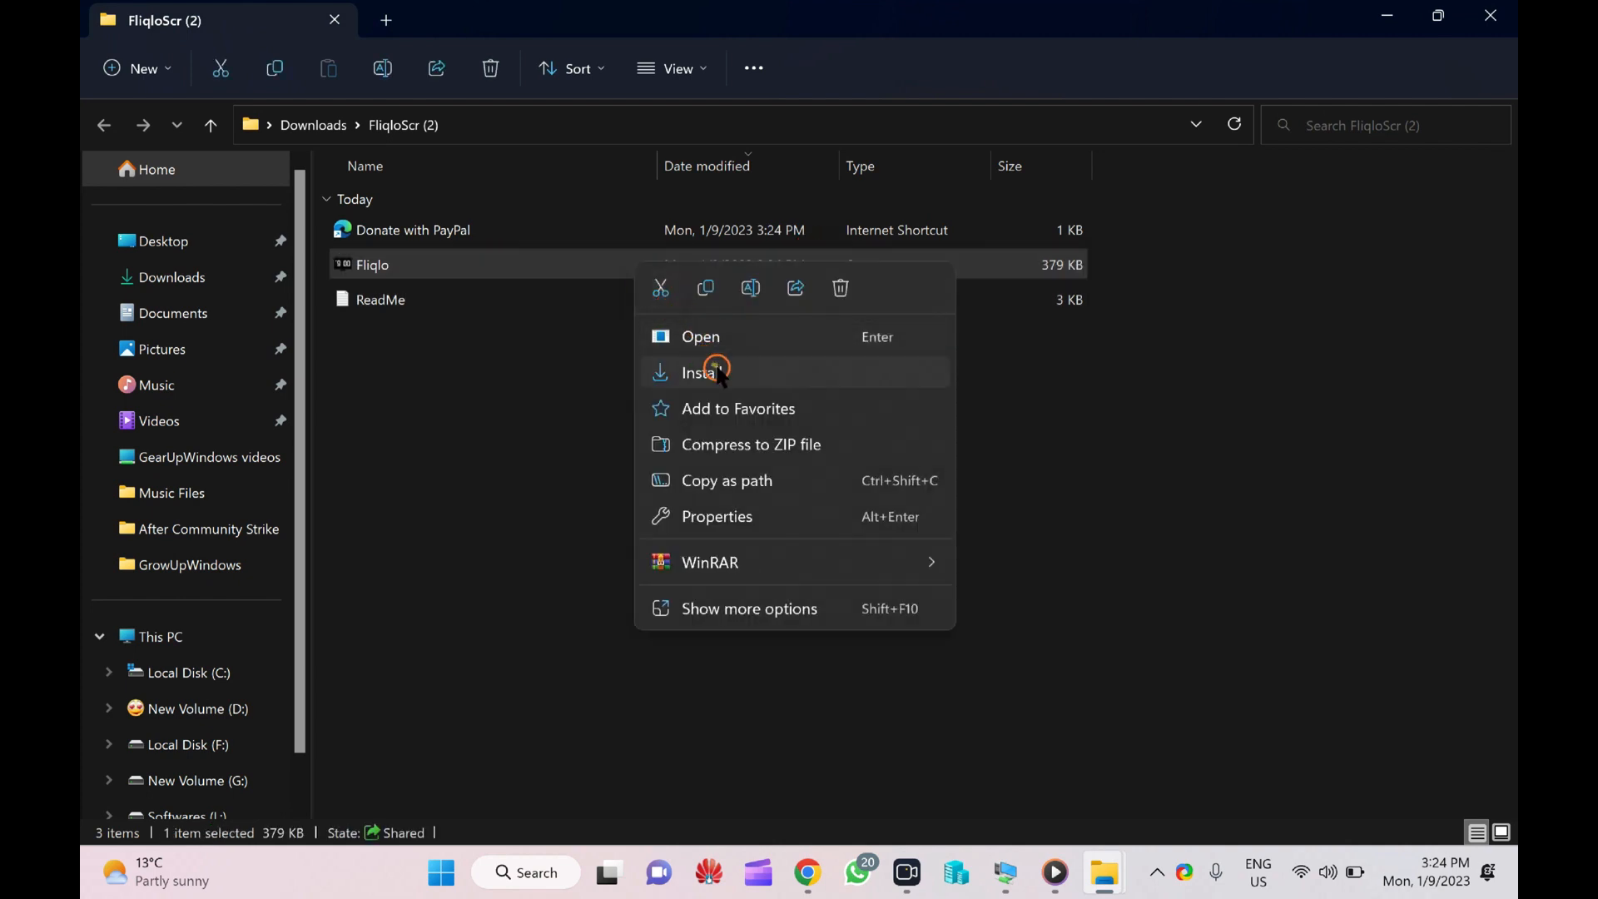
click(703, 371)
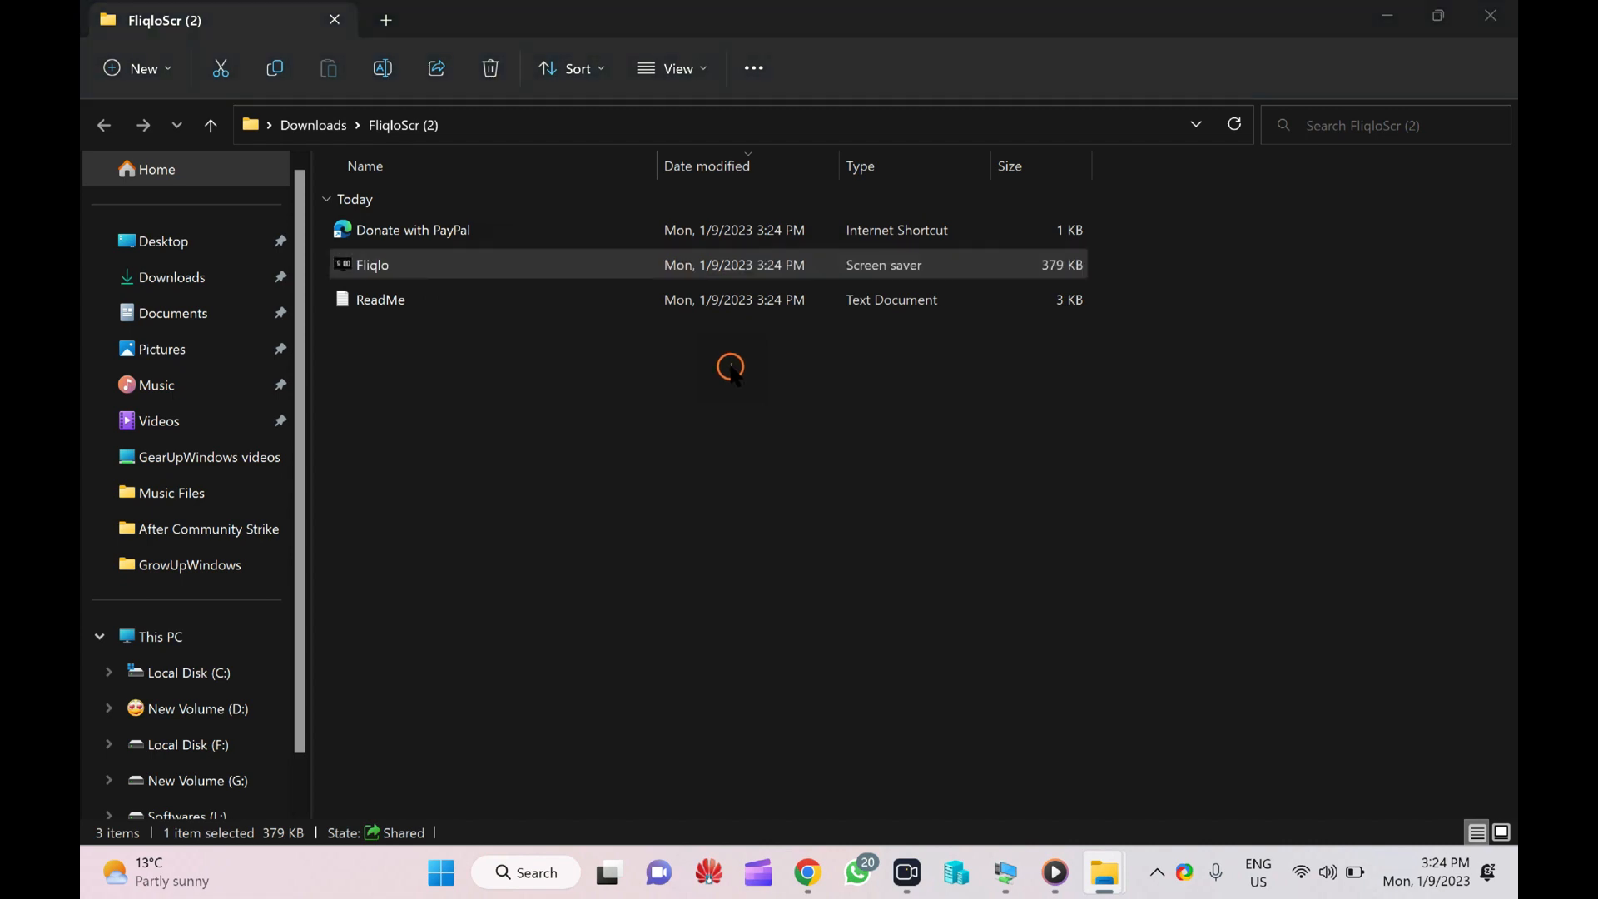
Step: With Fliqlo chosen in Screen Saver Settings, open Fliqlo's own settings window
double_click(371, 265)
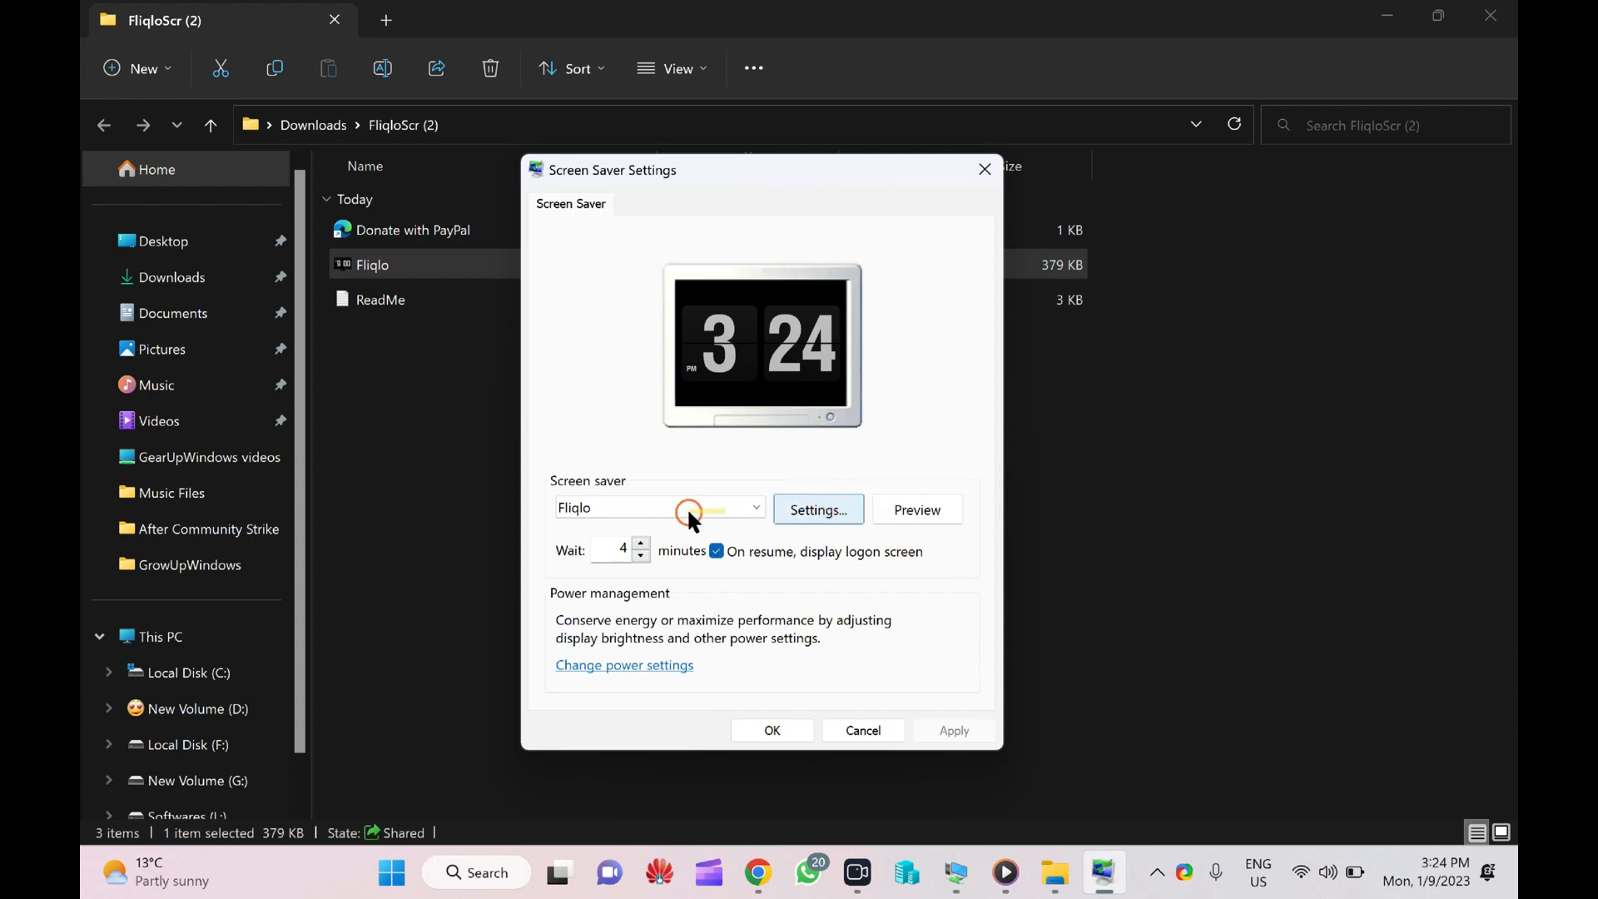
click(815, 510)
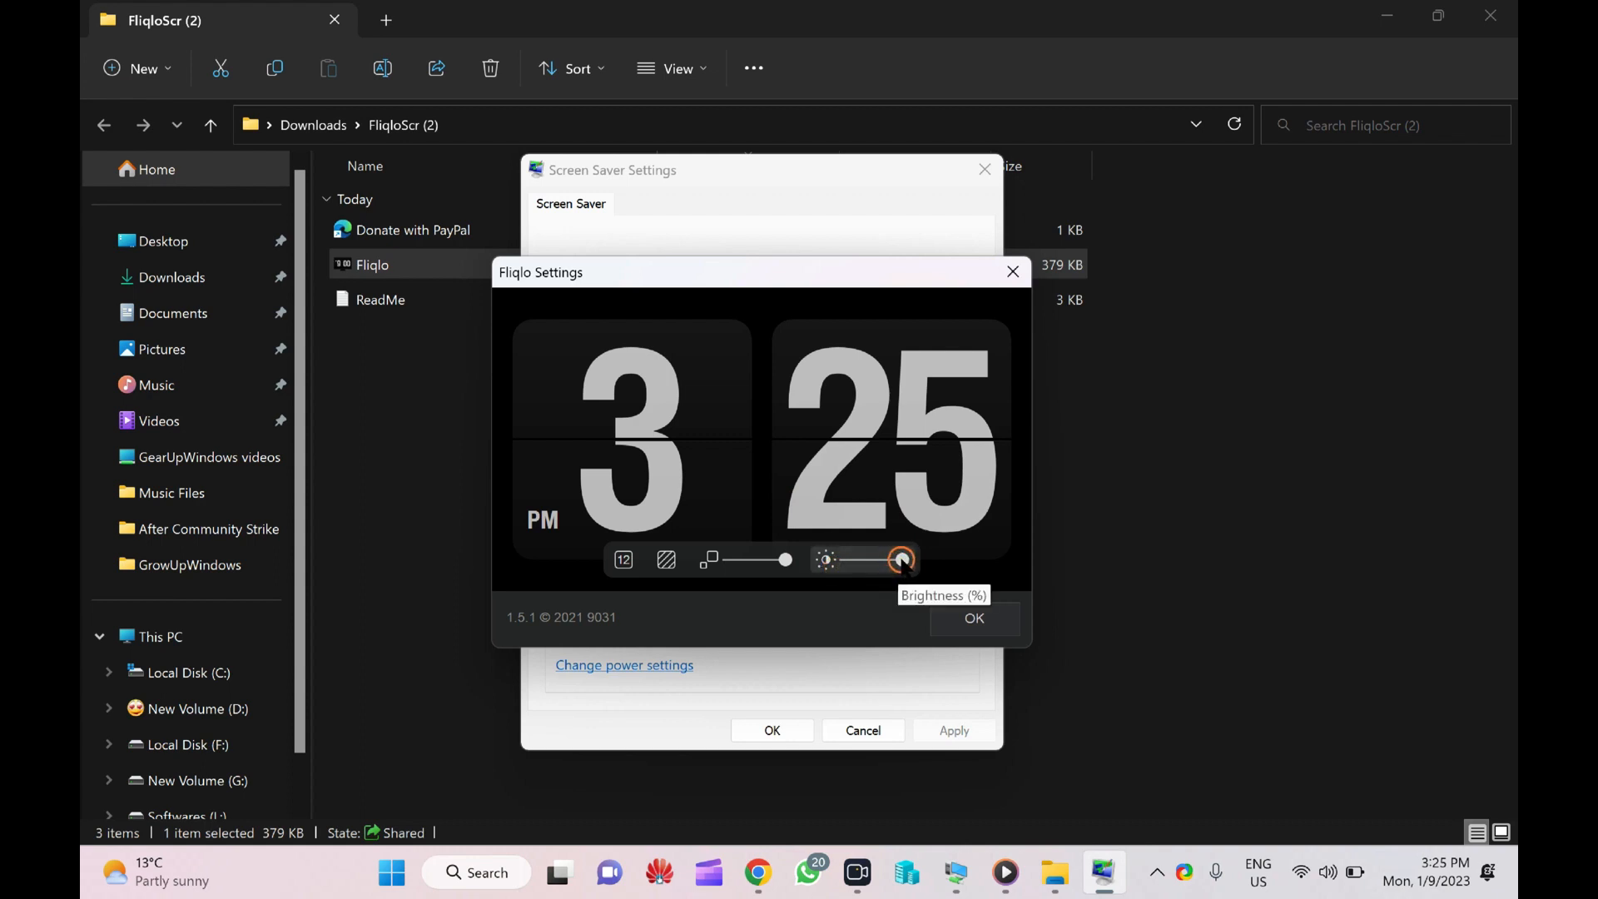
Step: Try the Fliqlo brightness and clock size sliders, leave size at 100 and confirm with OK
drag(900, 559, 920, 559)
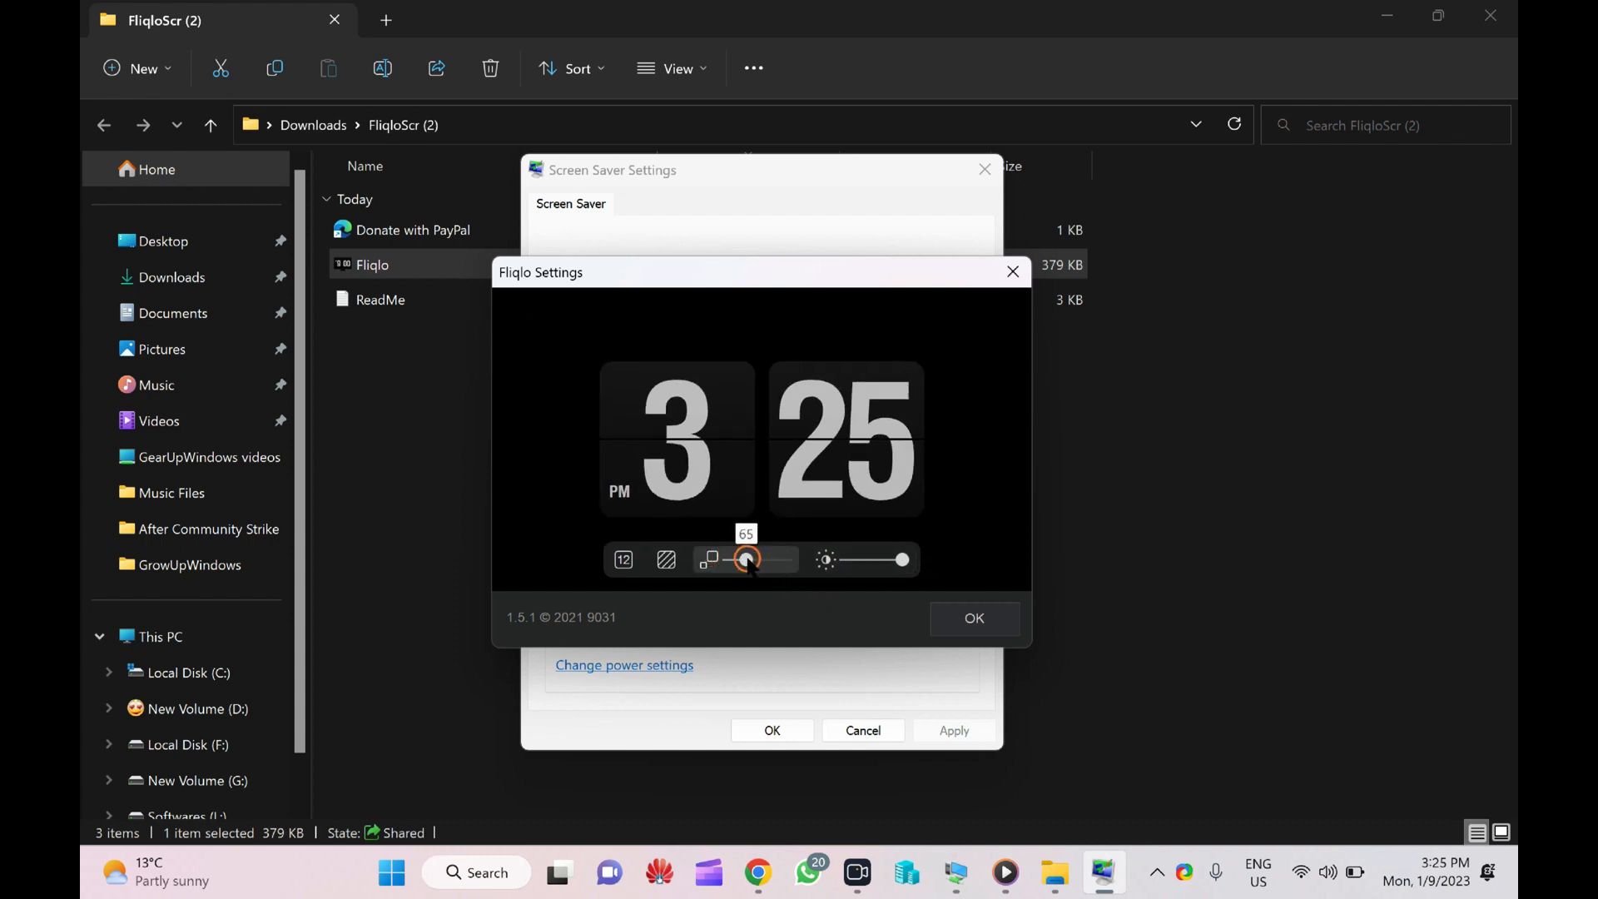
drag(746, 559, 729, 560)
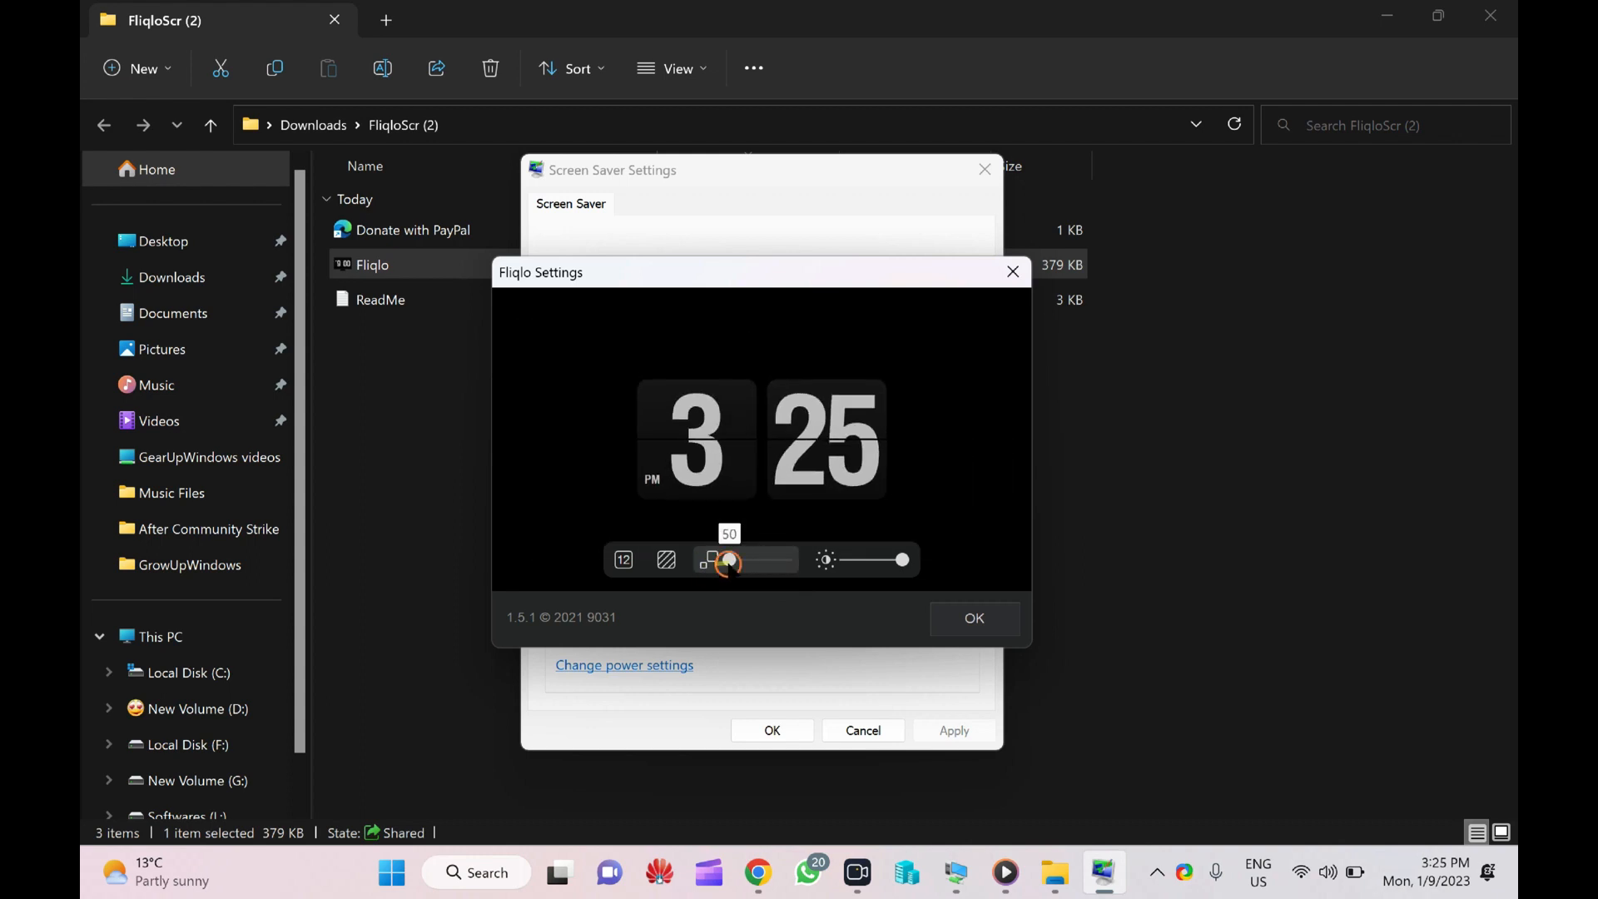
drag(732, 559, 784, 559)
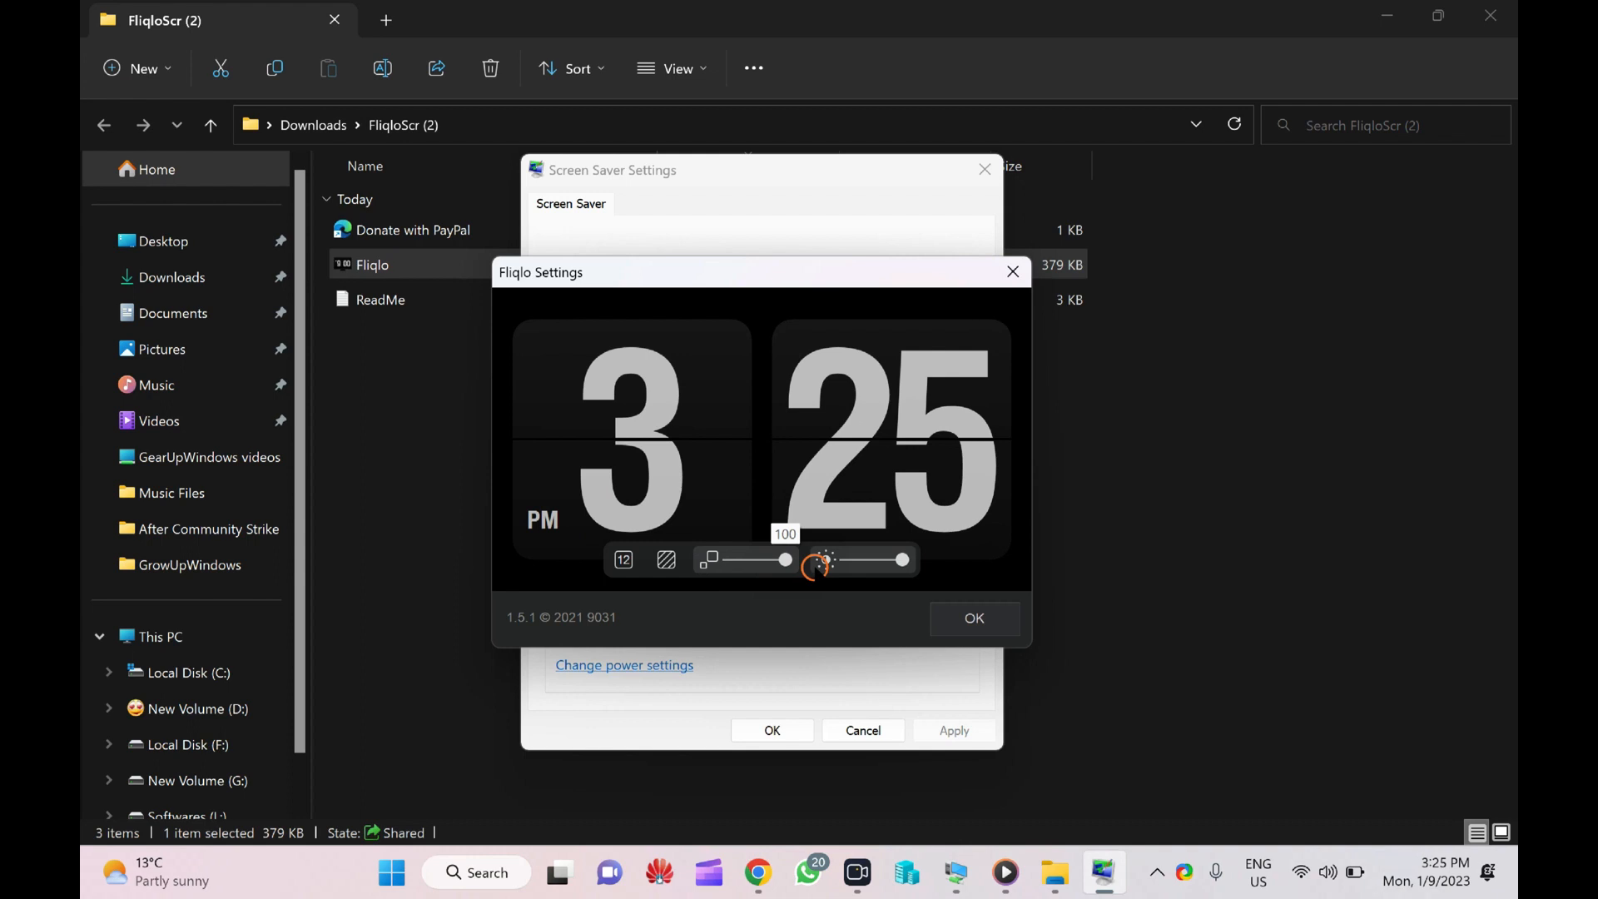
click(972, 619)
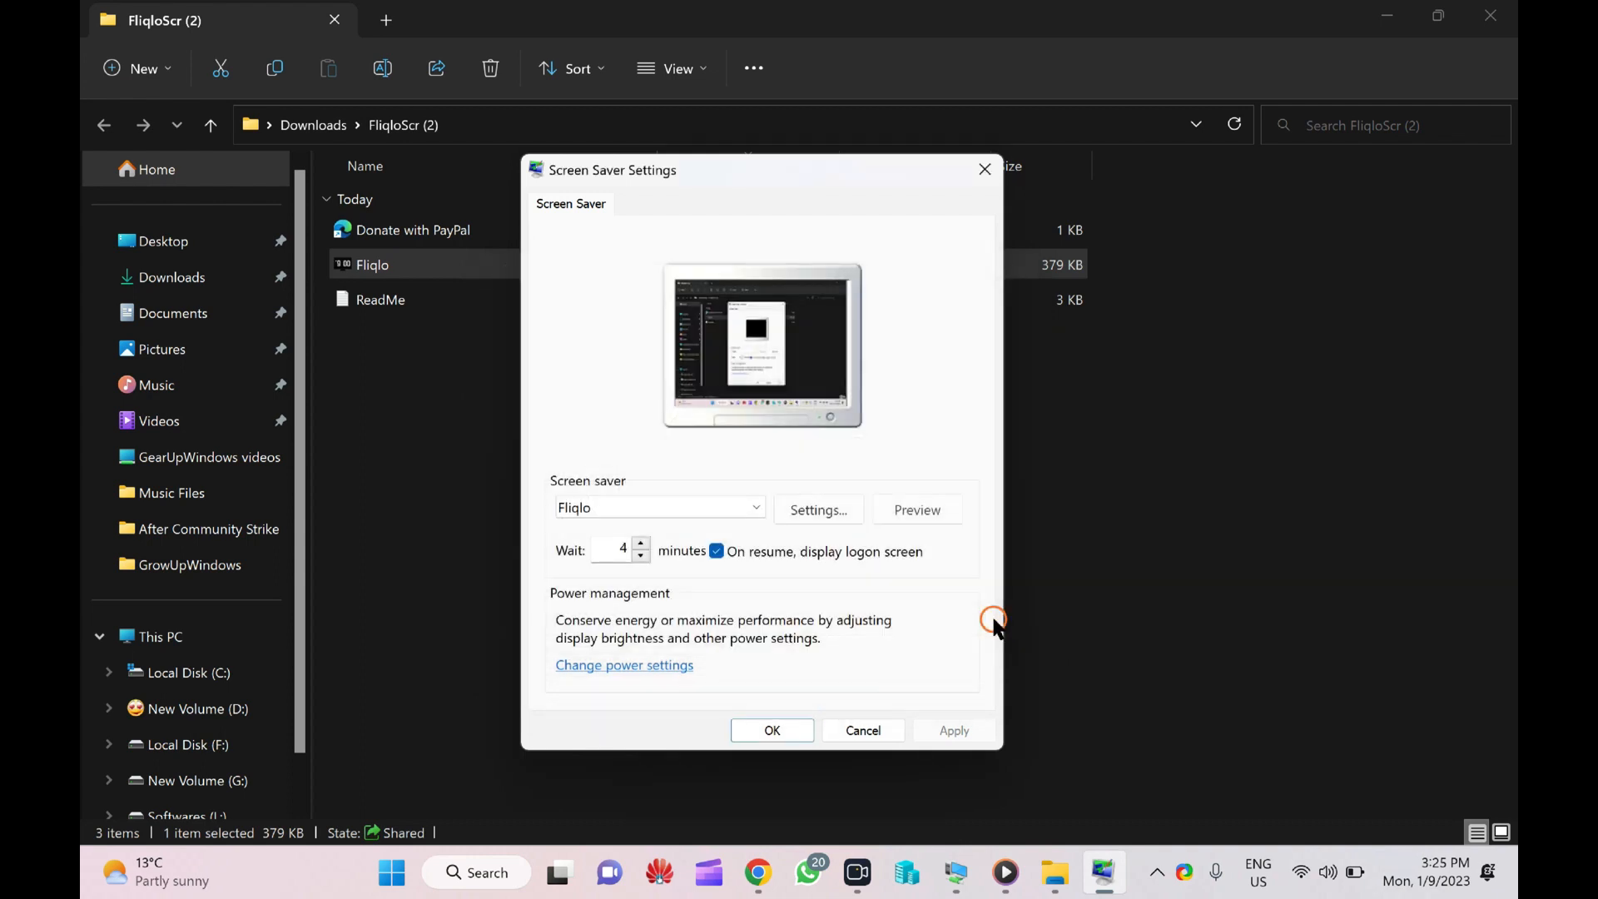
Step: Preview the Fliqlo screen saver full screen, then exit the preview
click(916, 510)
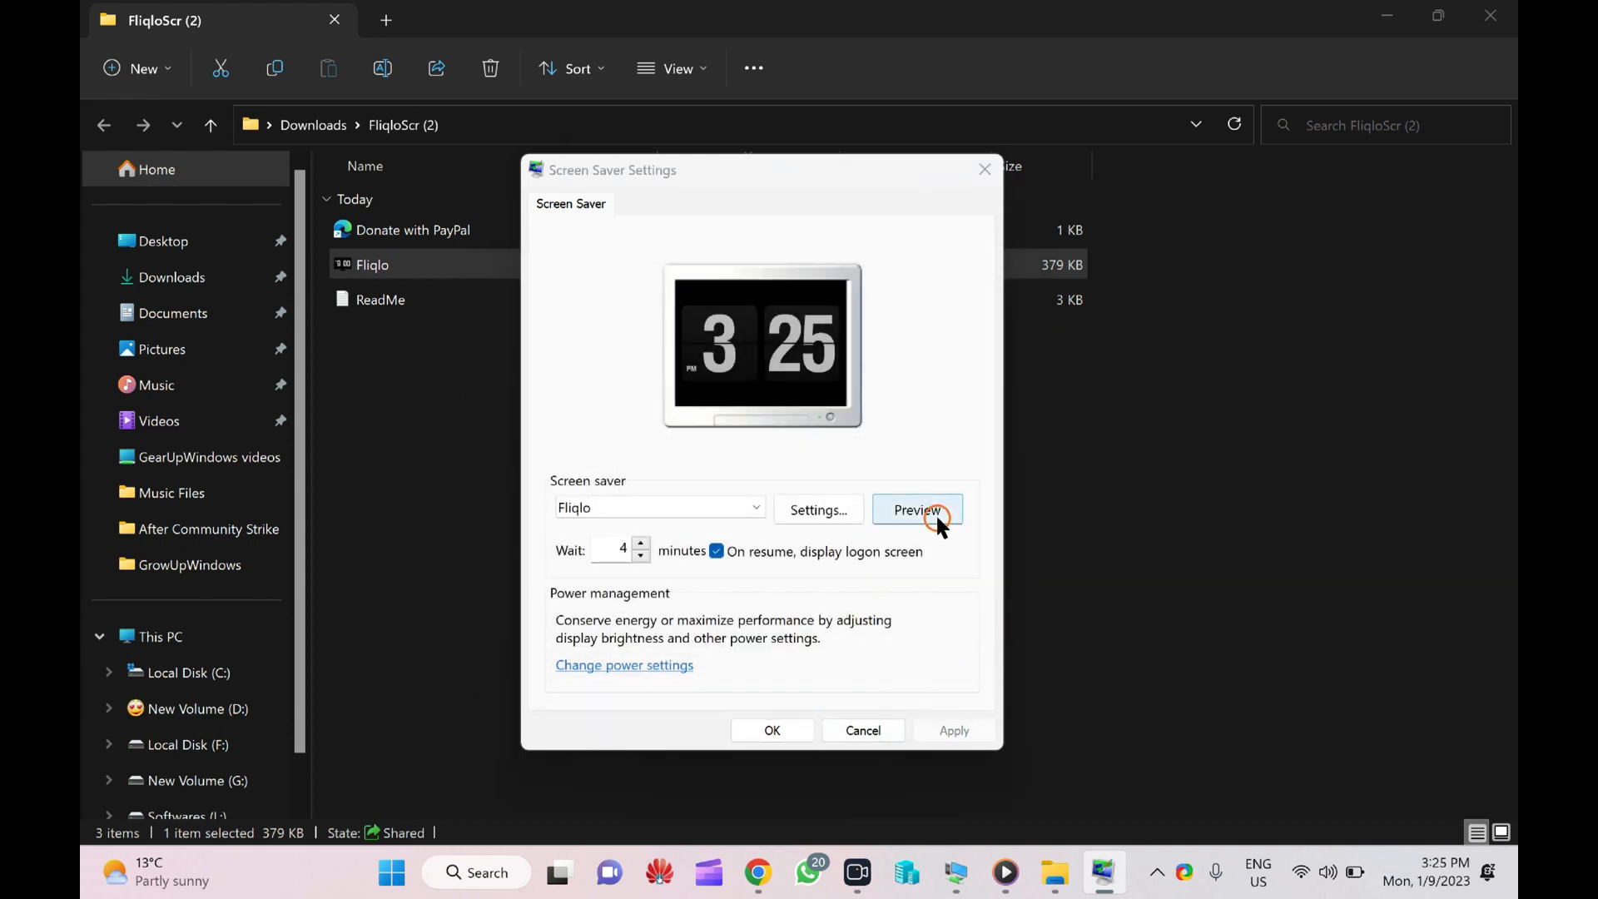
click(916, 509)
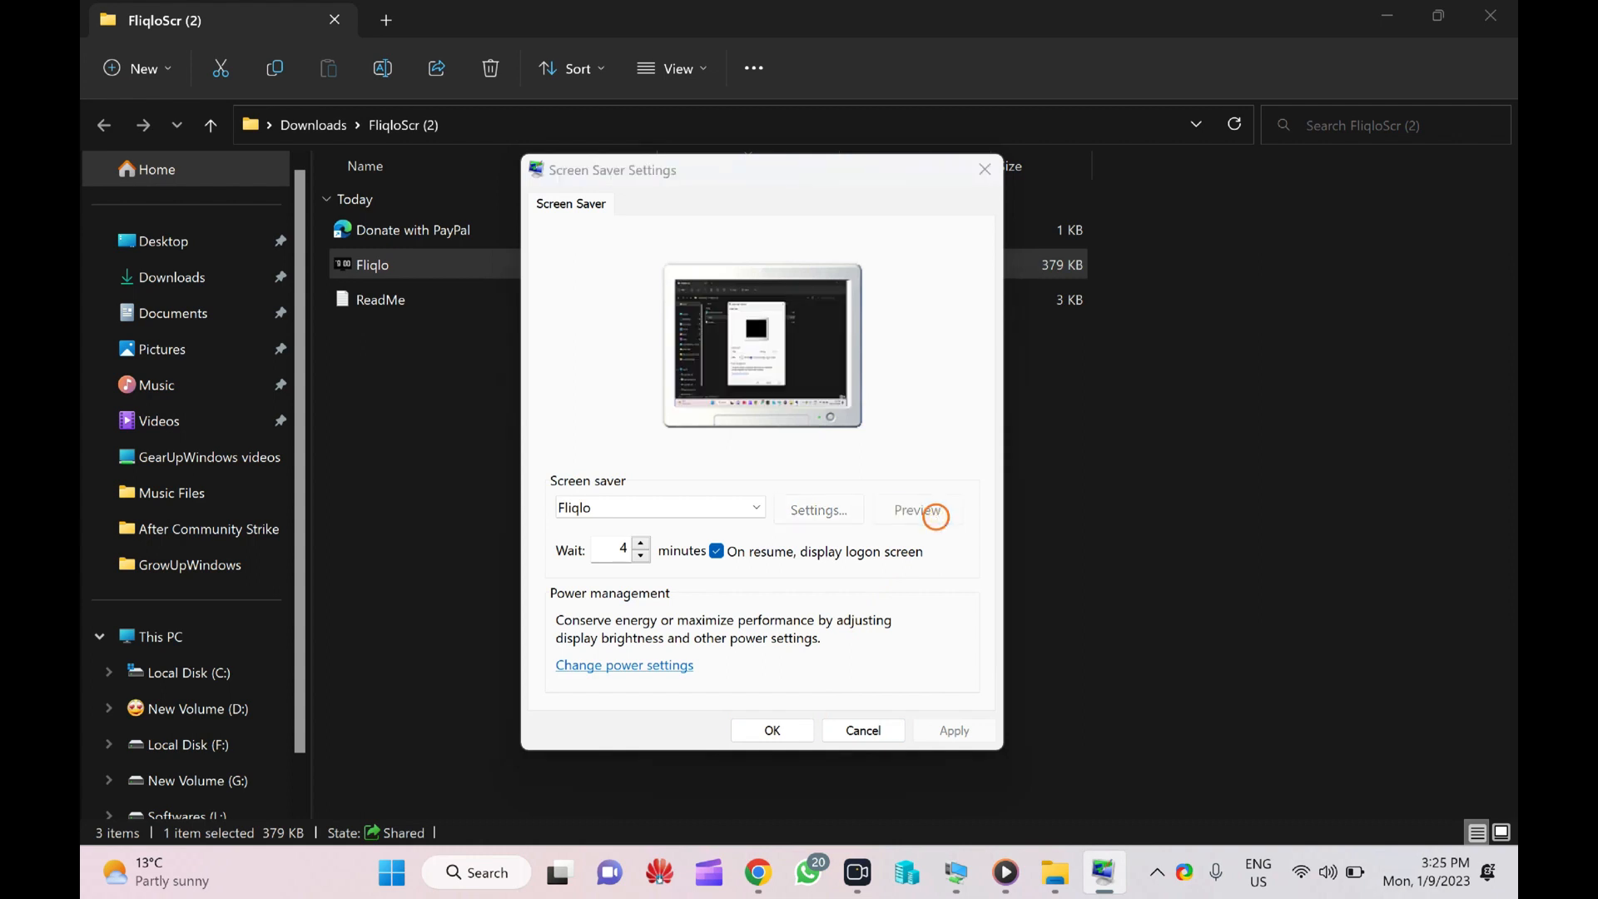
click(915, 509)
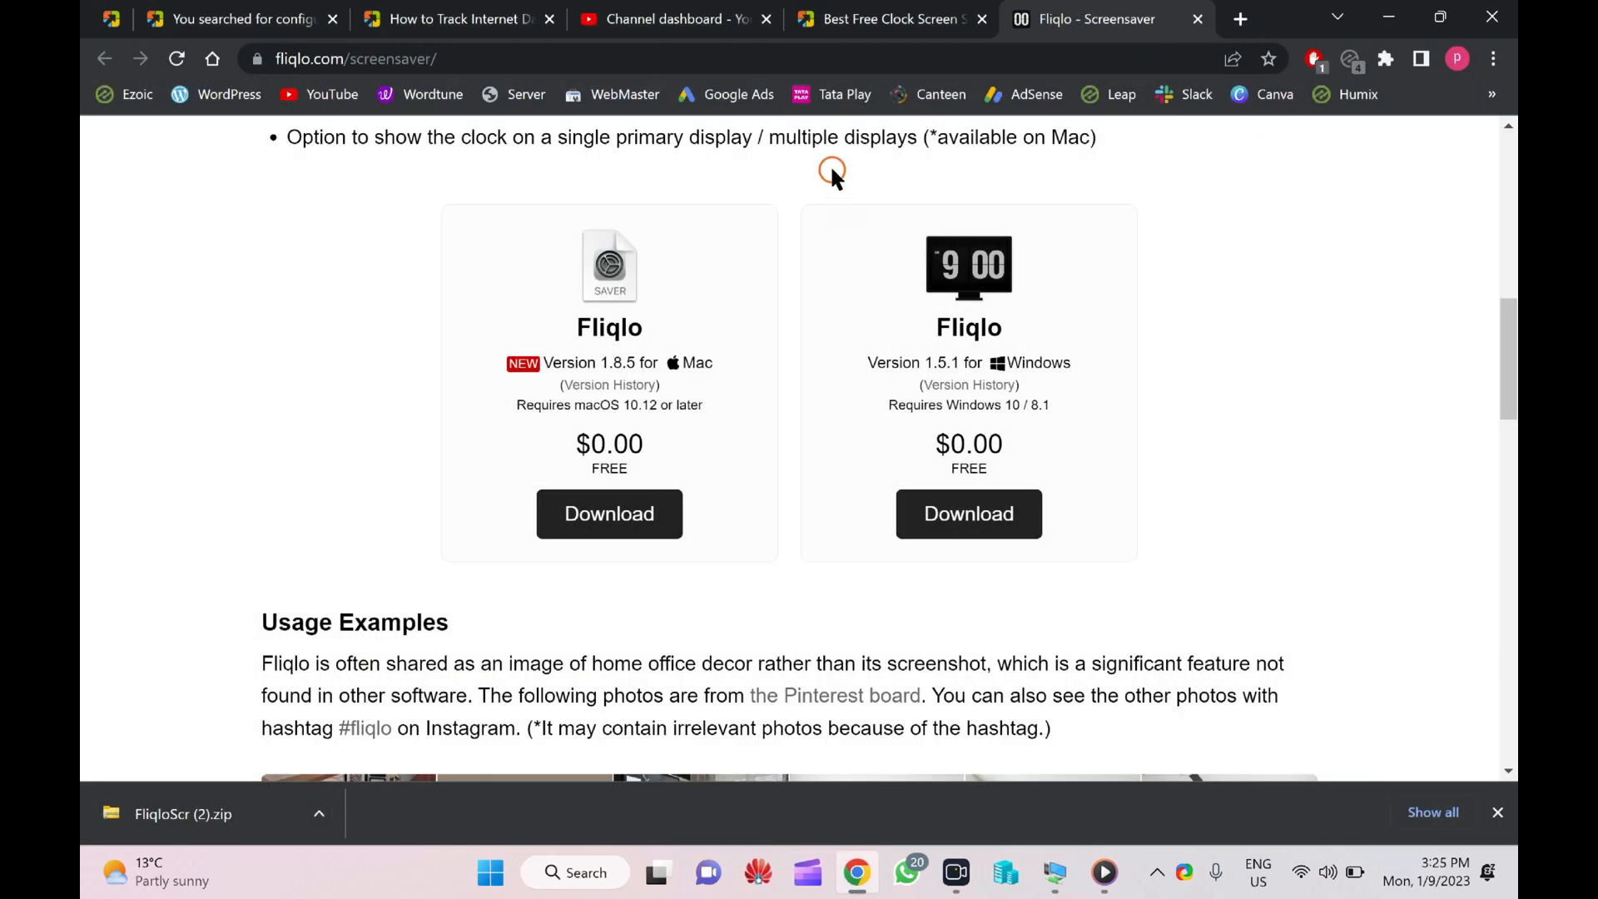
Step: Start the Digital Clock-7 download from its 'here' link, accepting the duplicate link prompt
click(892, 18)
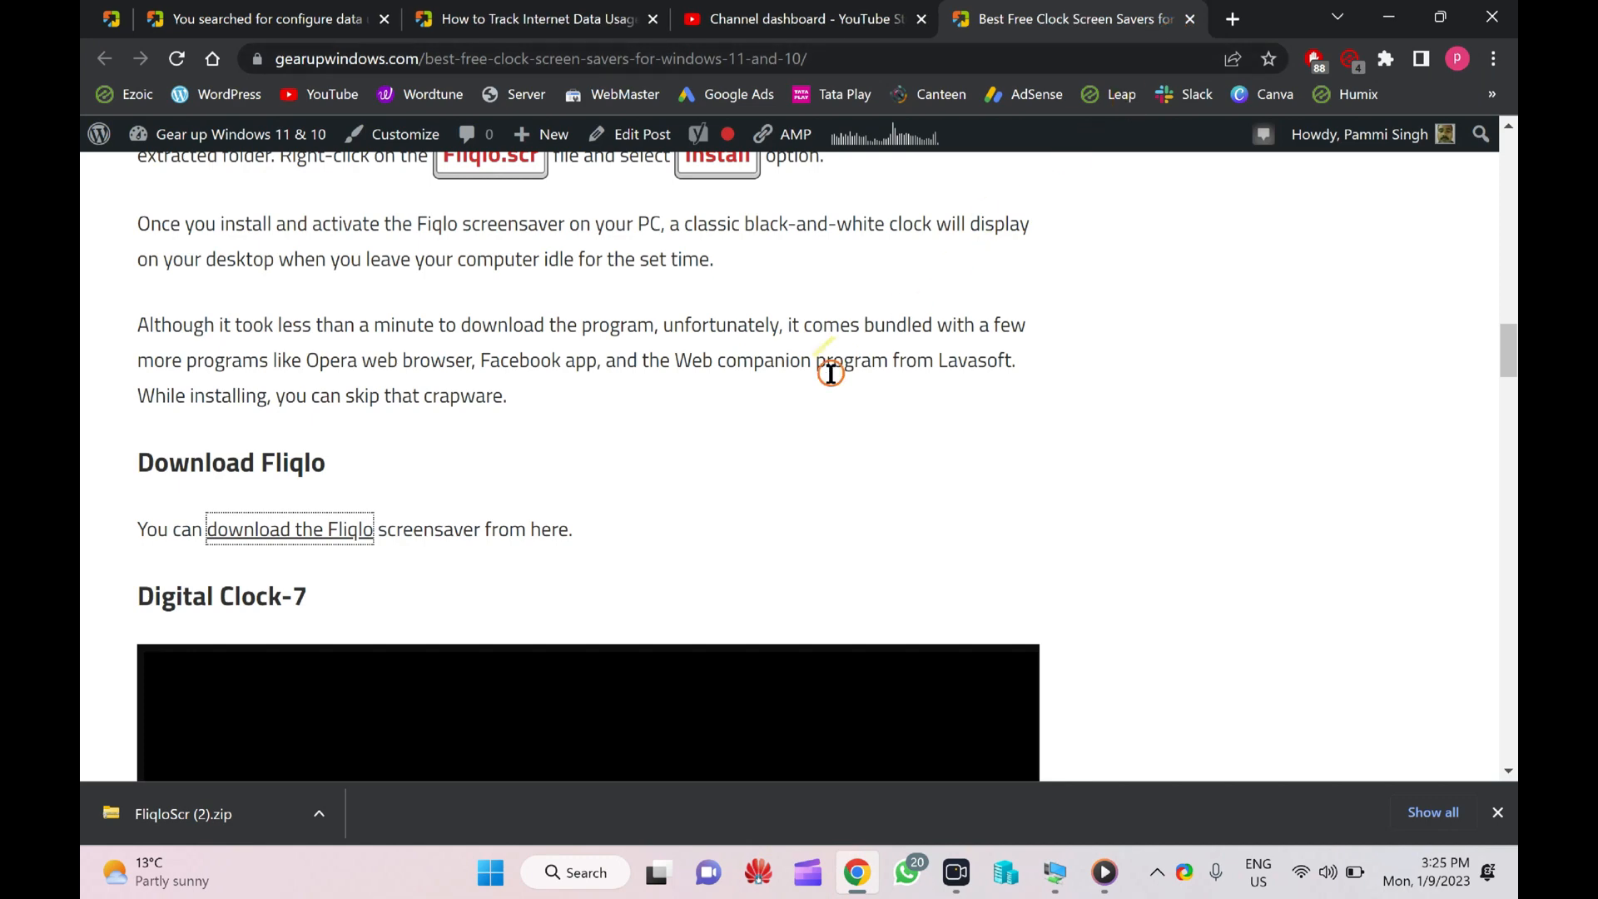
scroll(down, 3)
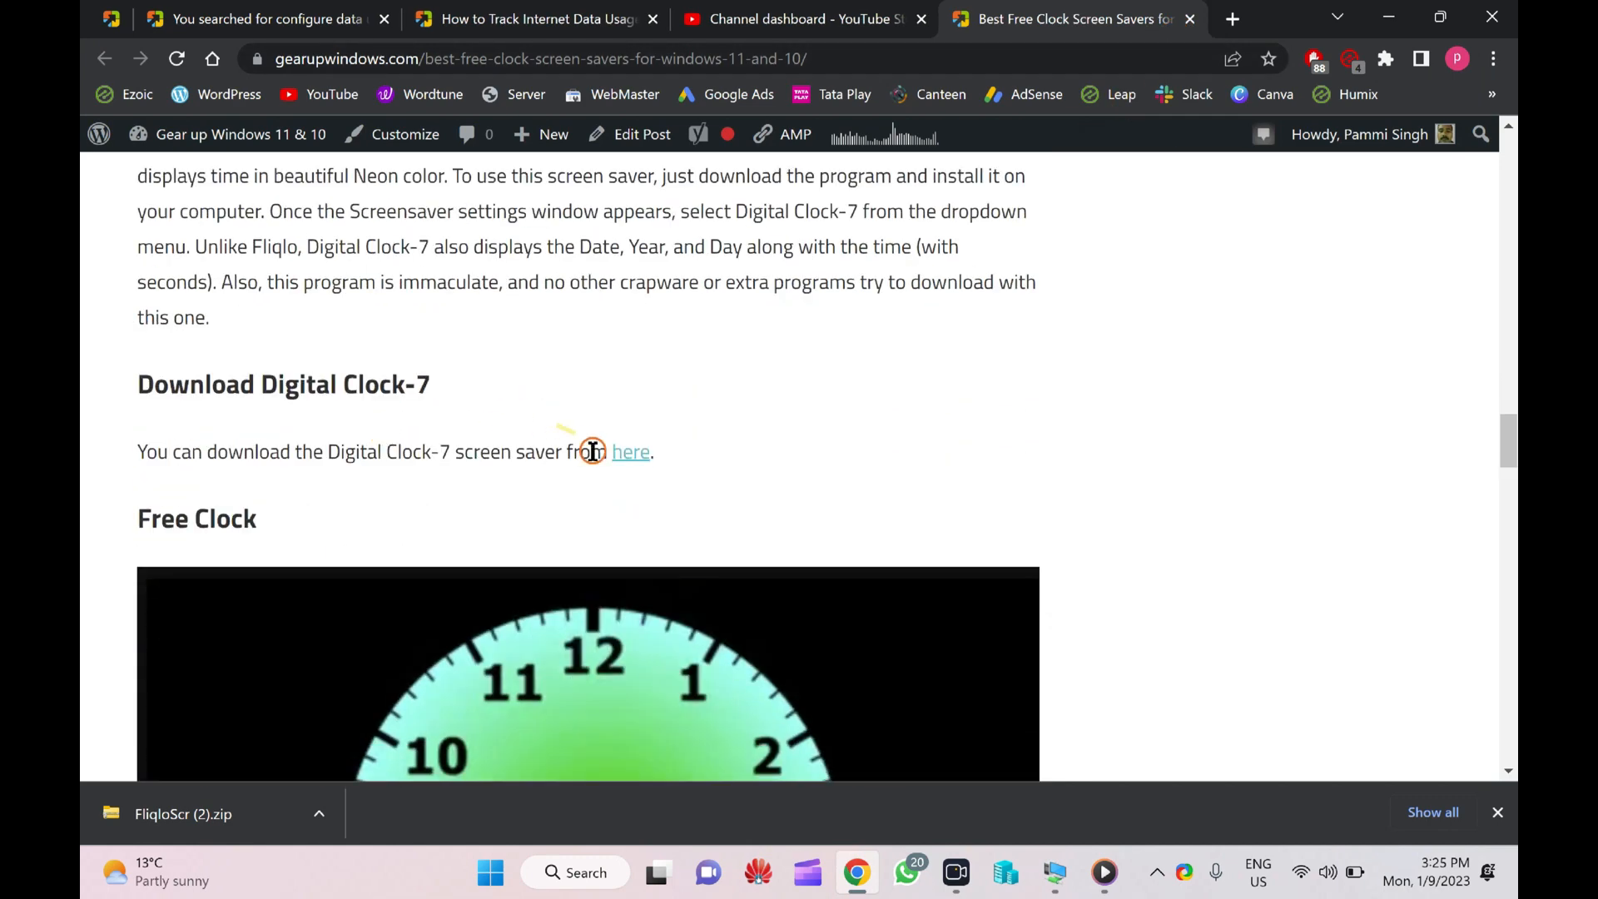
click(629, 451)
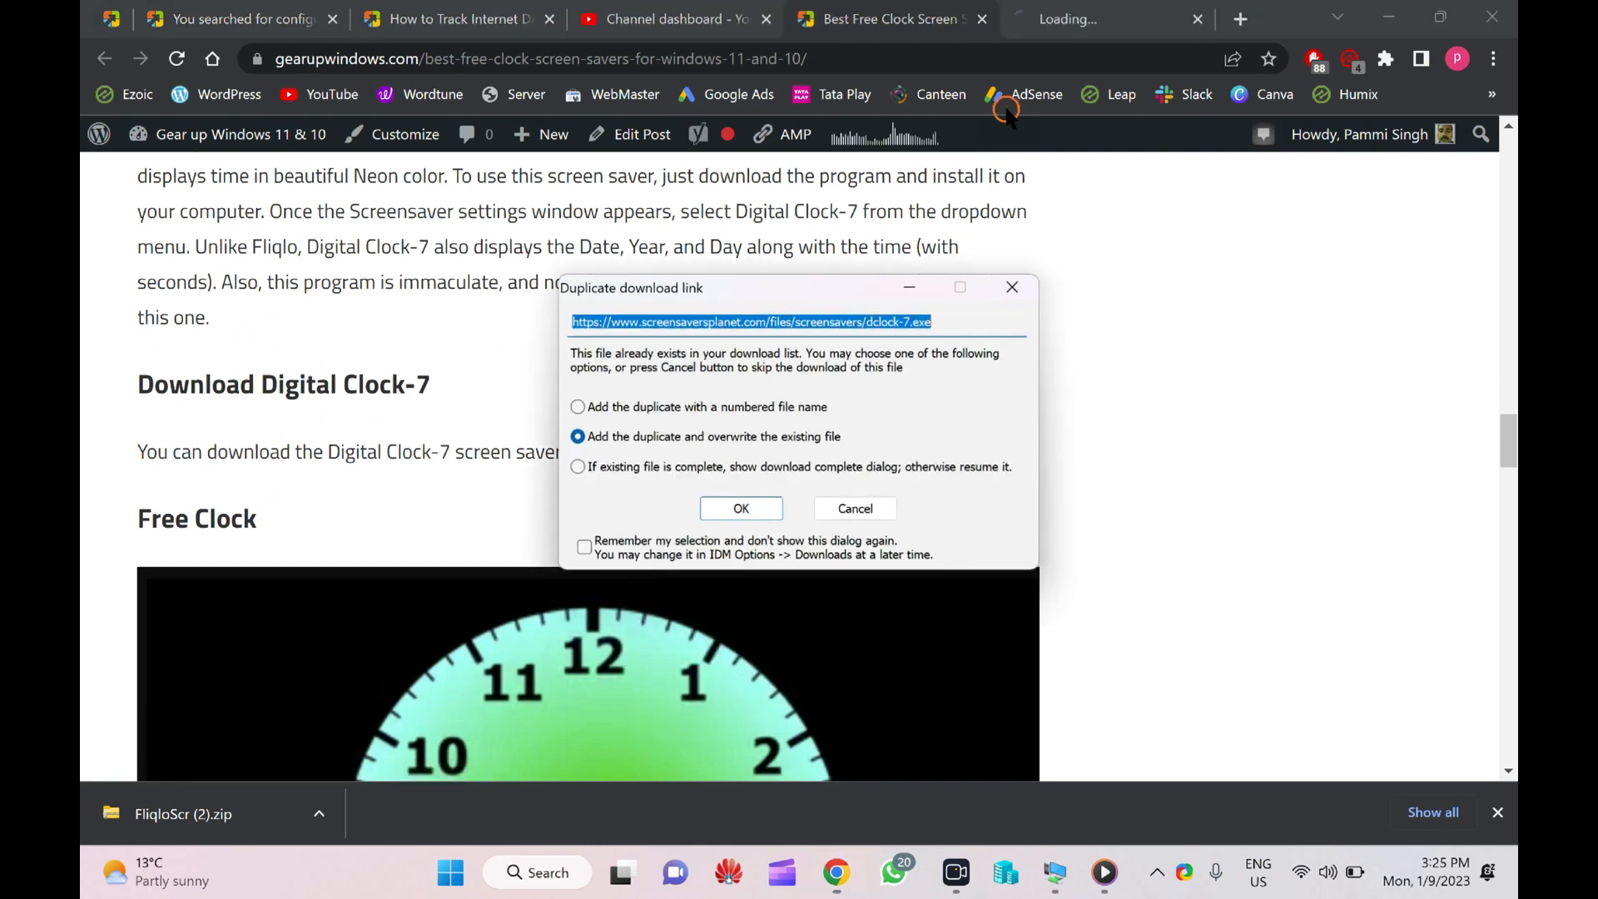
click(739, 507)
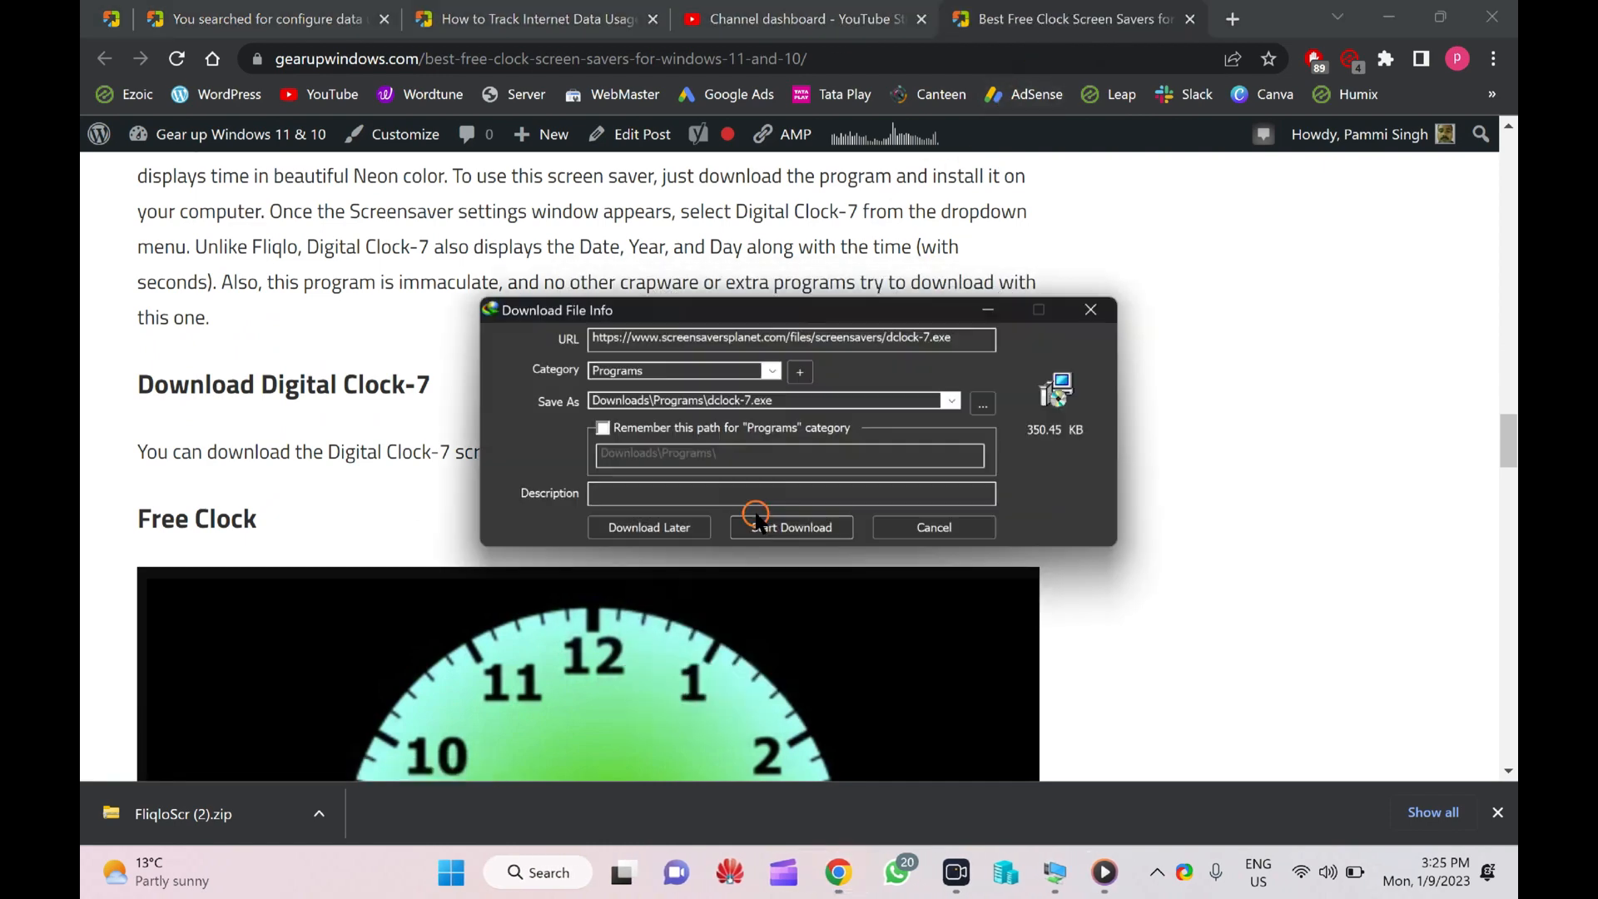
Step: Download dclock-7.exe in Internet Download Manager and run the installer
click(789, 528)
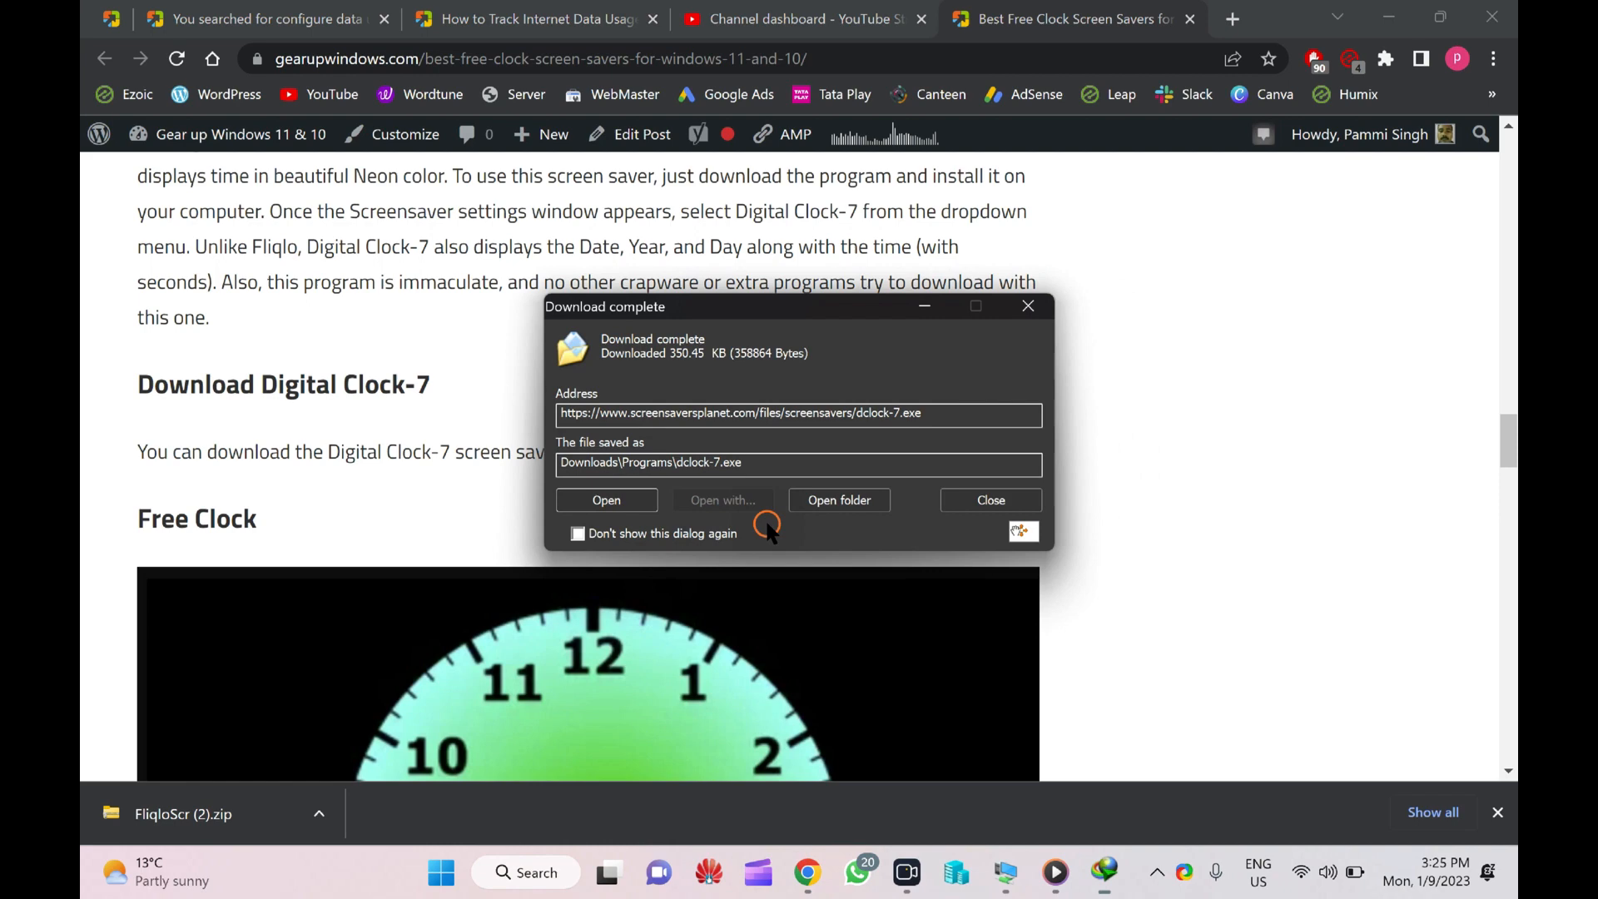
click(987, 500)
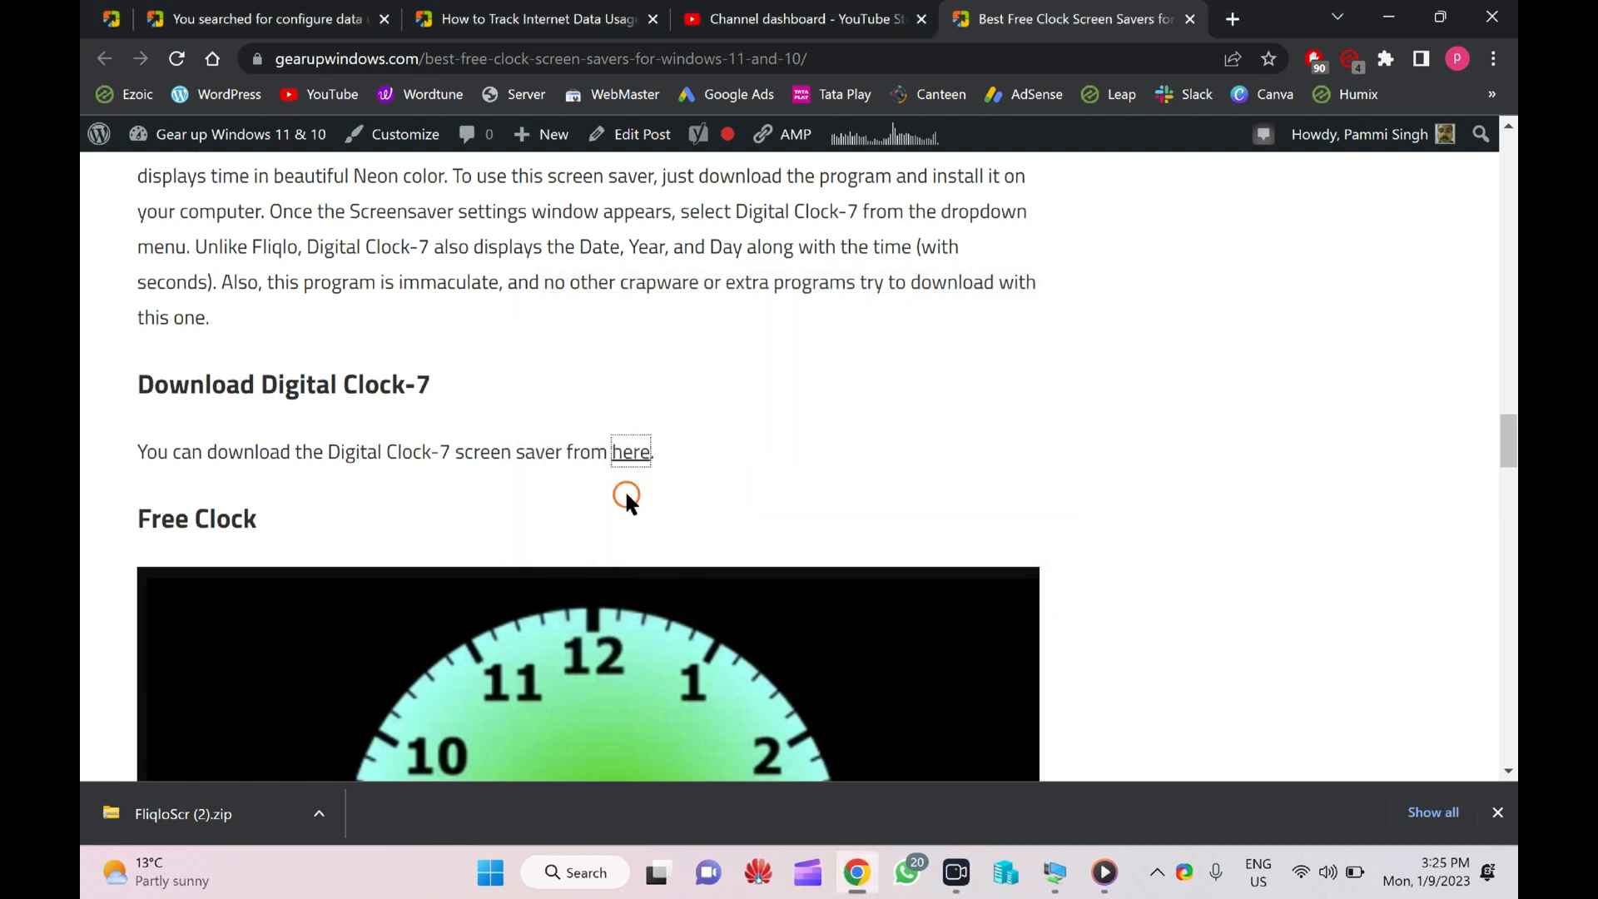
click(629, 451)
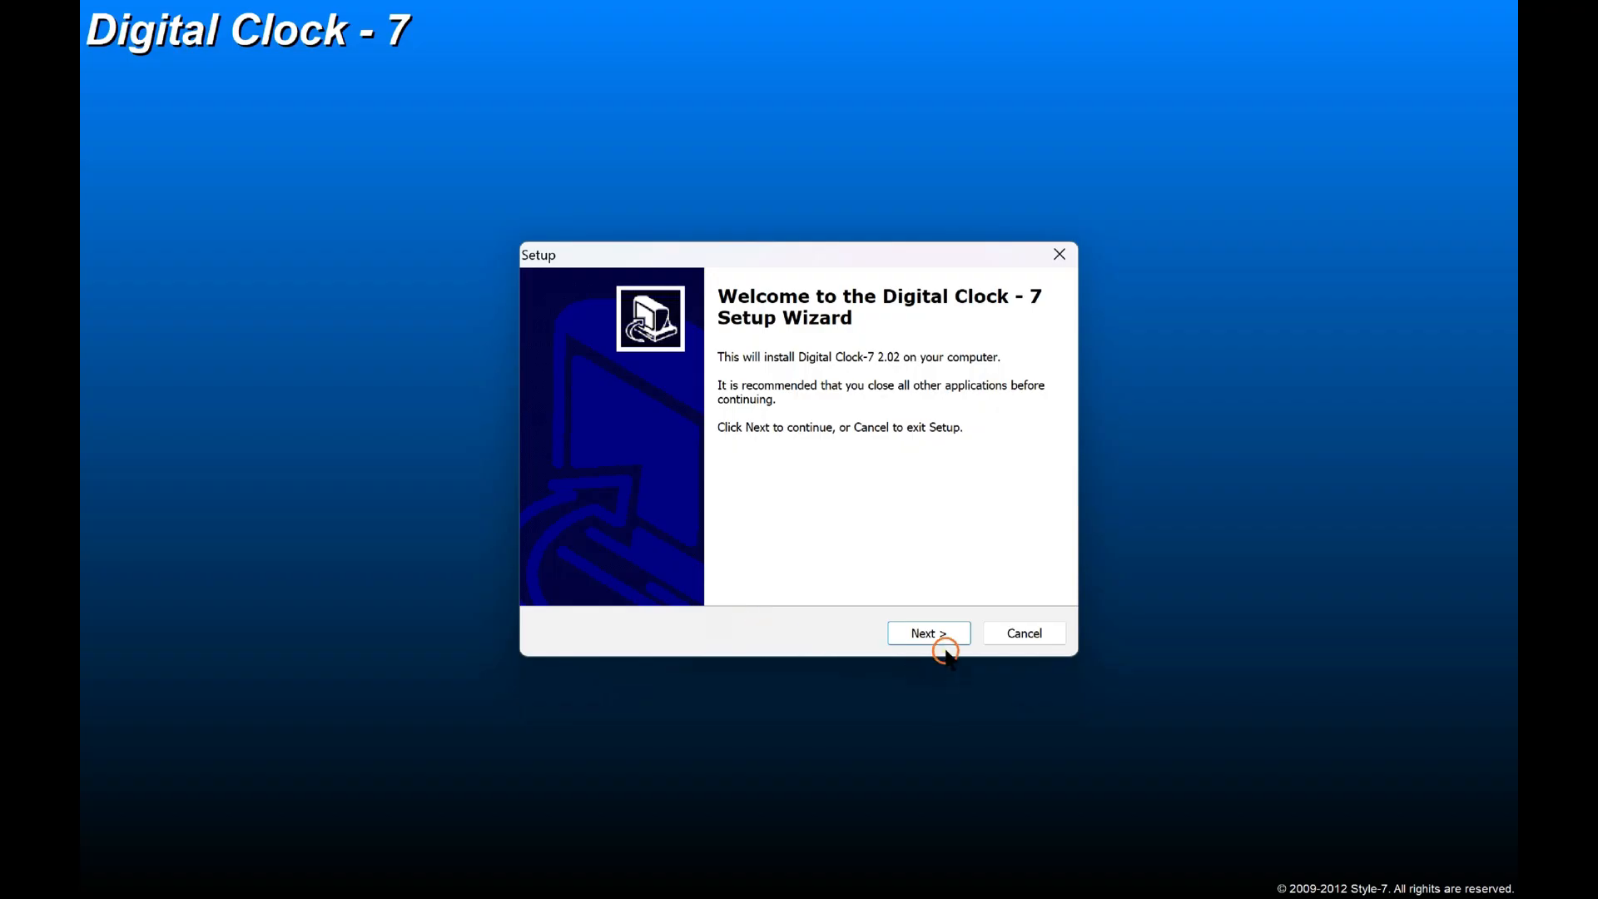
Step: Complete Digital Clock-7 Setup with the license accepted, skipping the developer website at finish
click(927, 632)
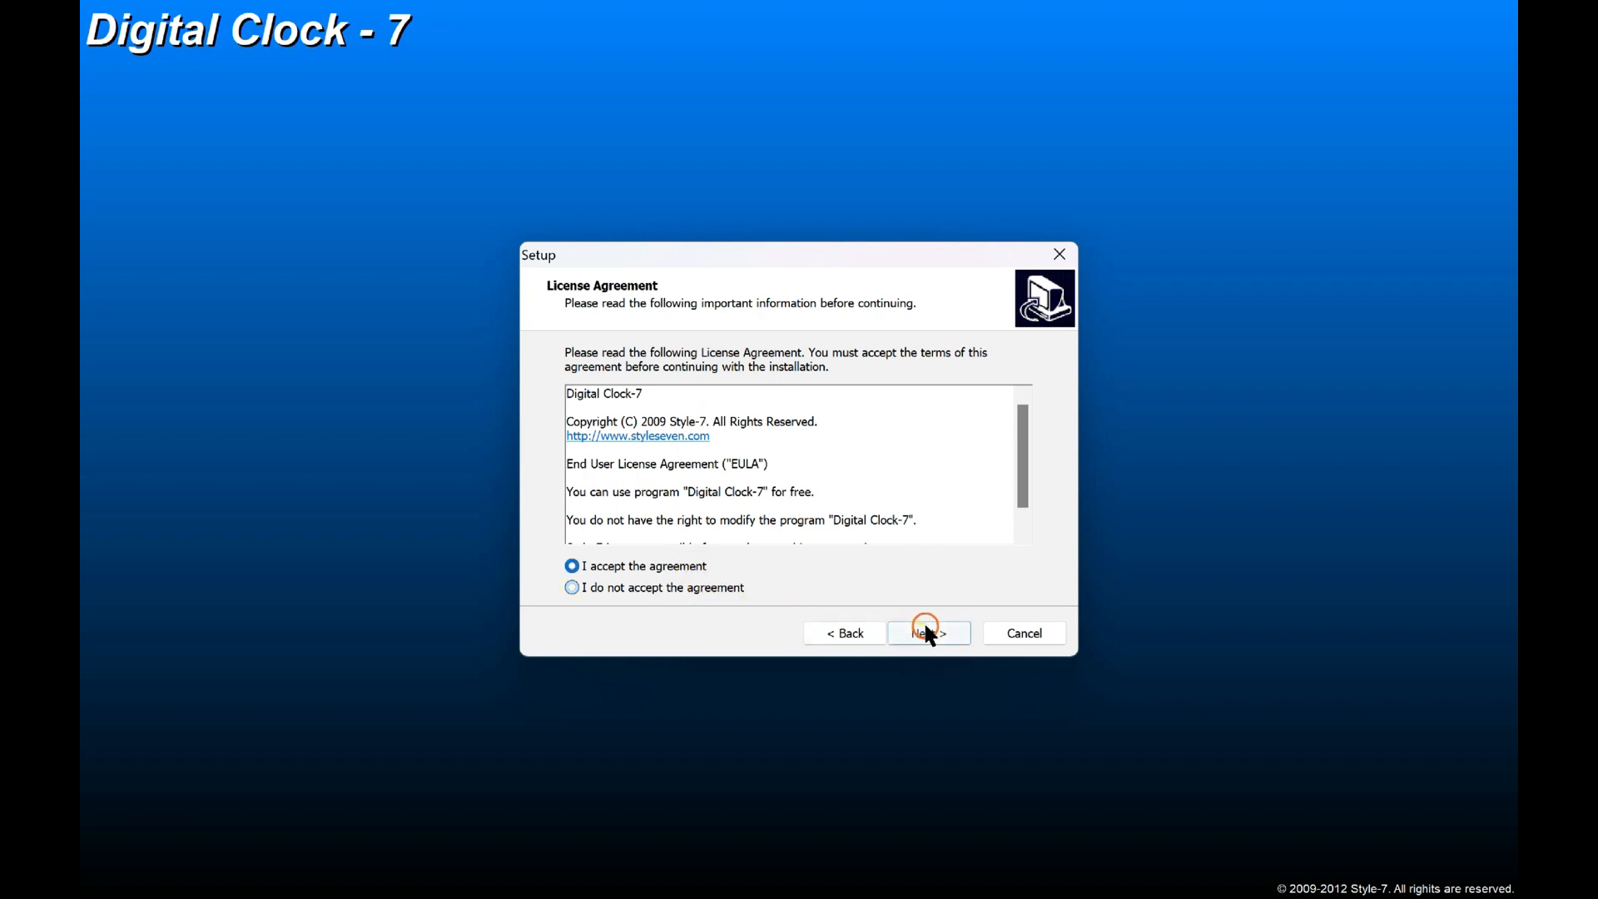
click(927, 633)
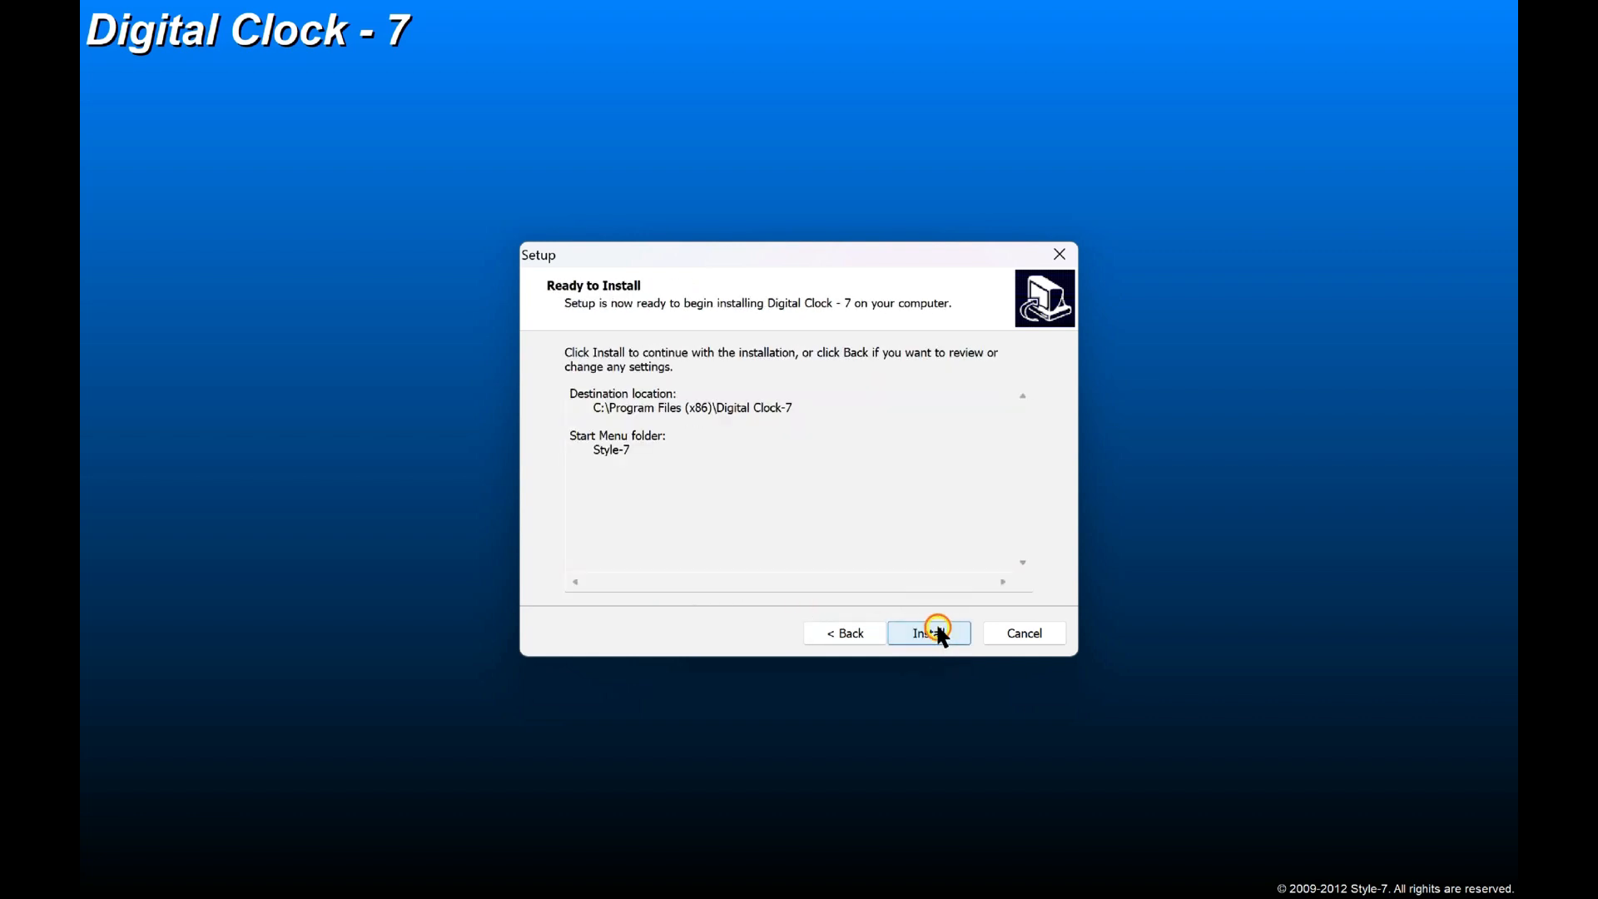
click(927, 632)
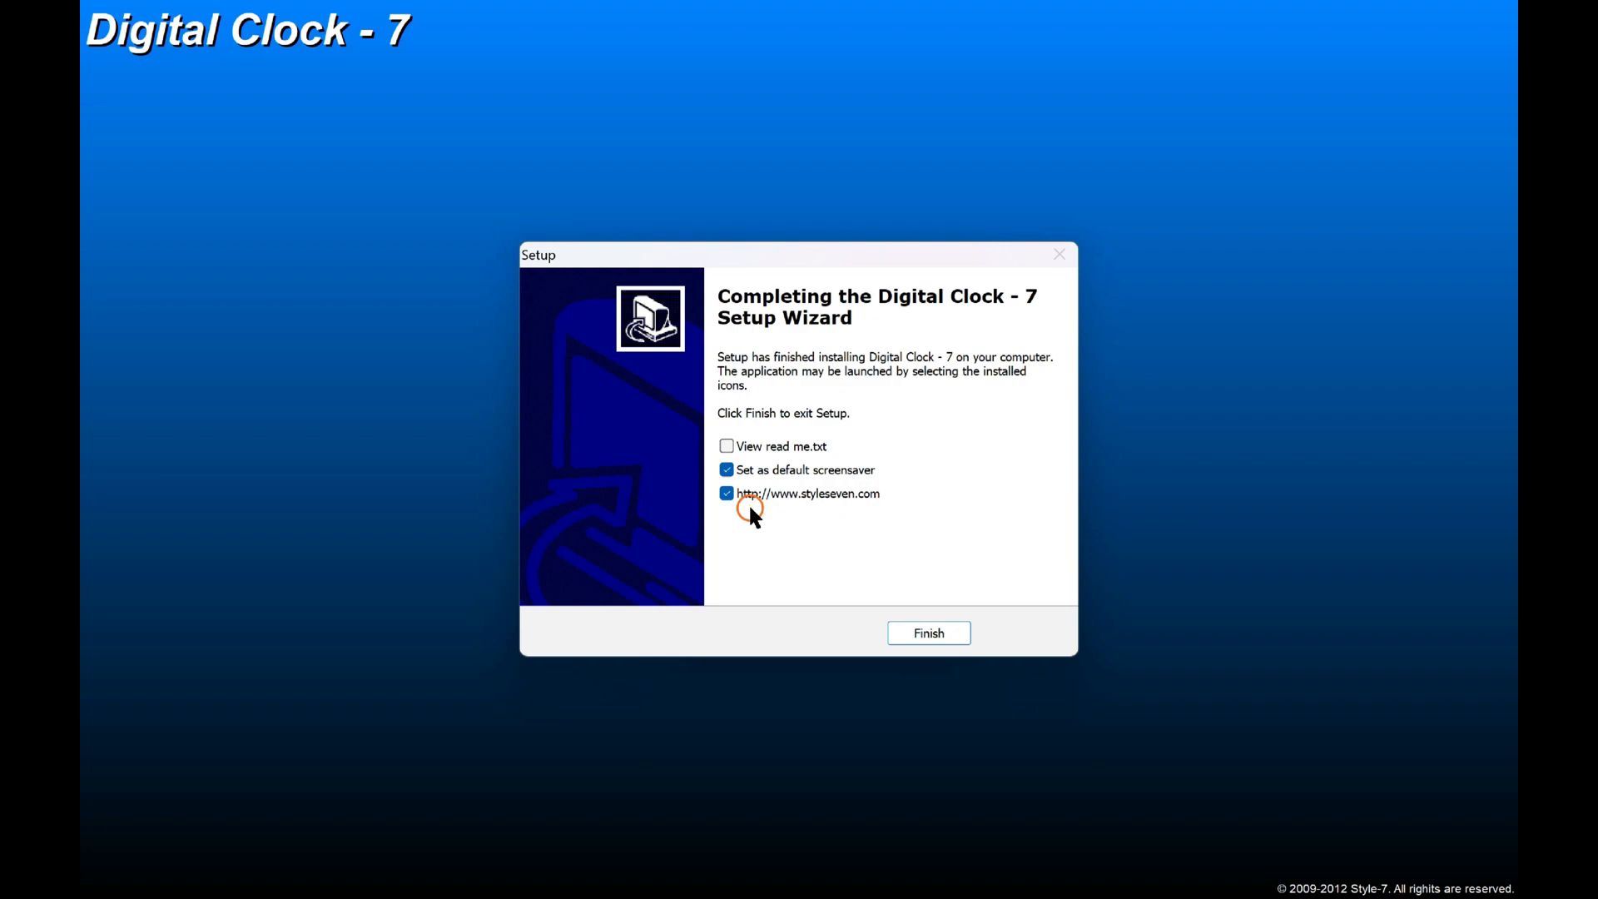
click(927, 632)
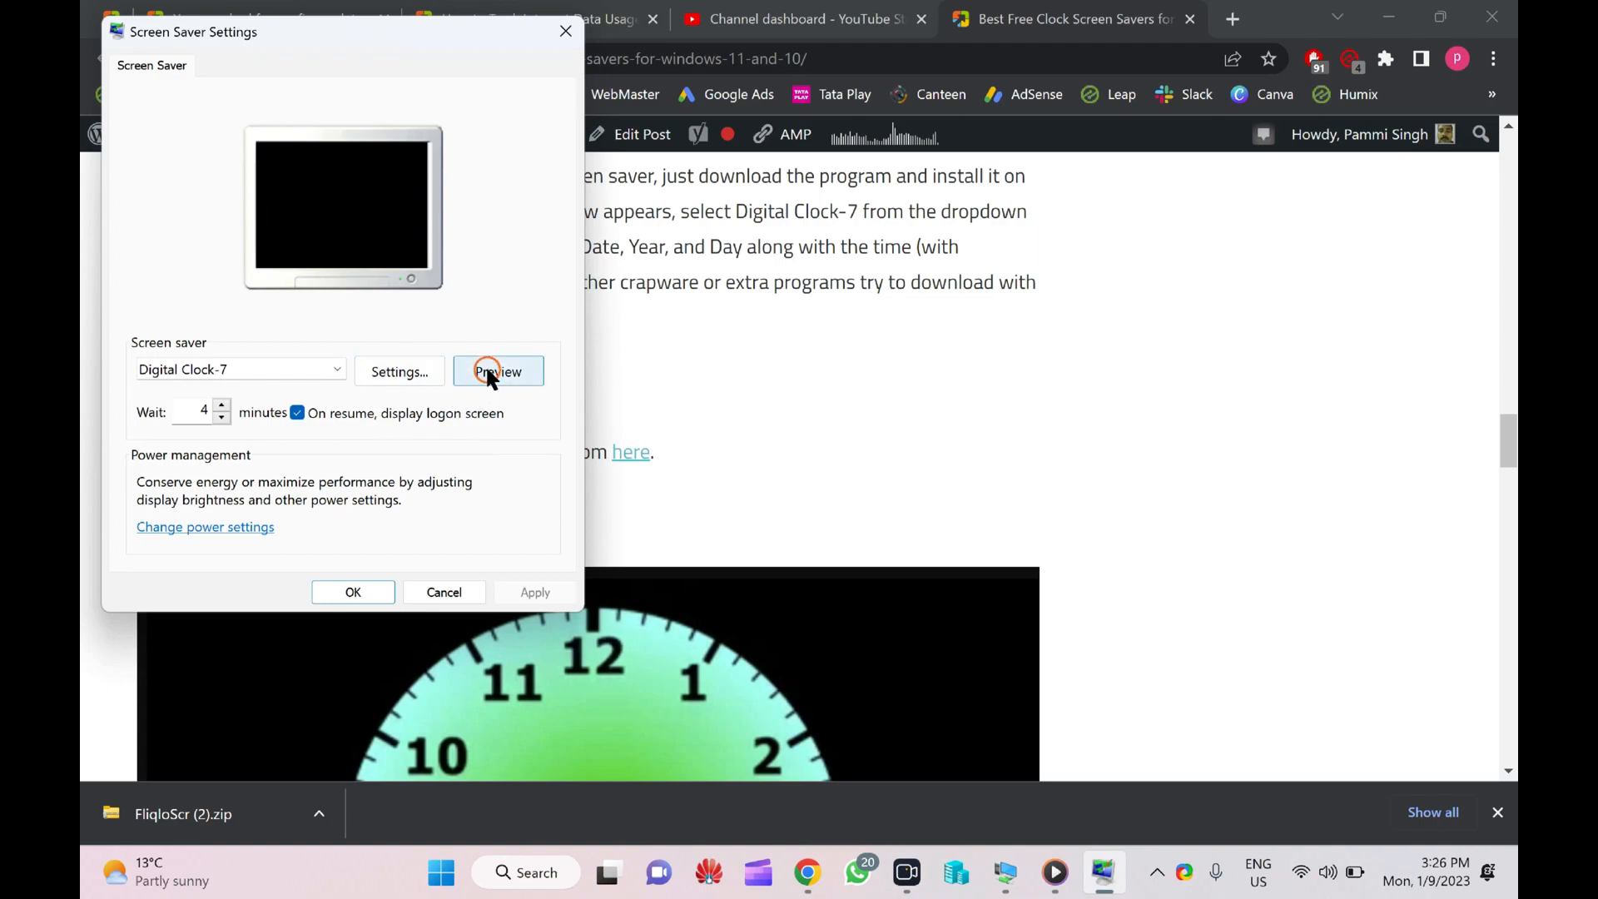
click(498, 371)
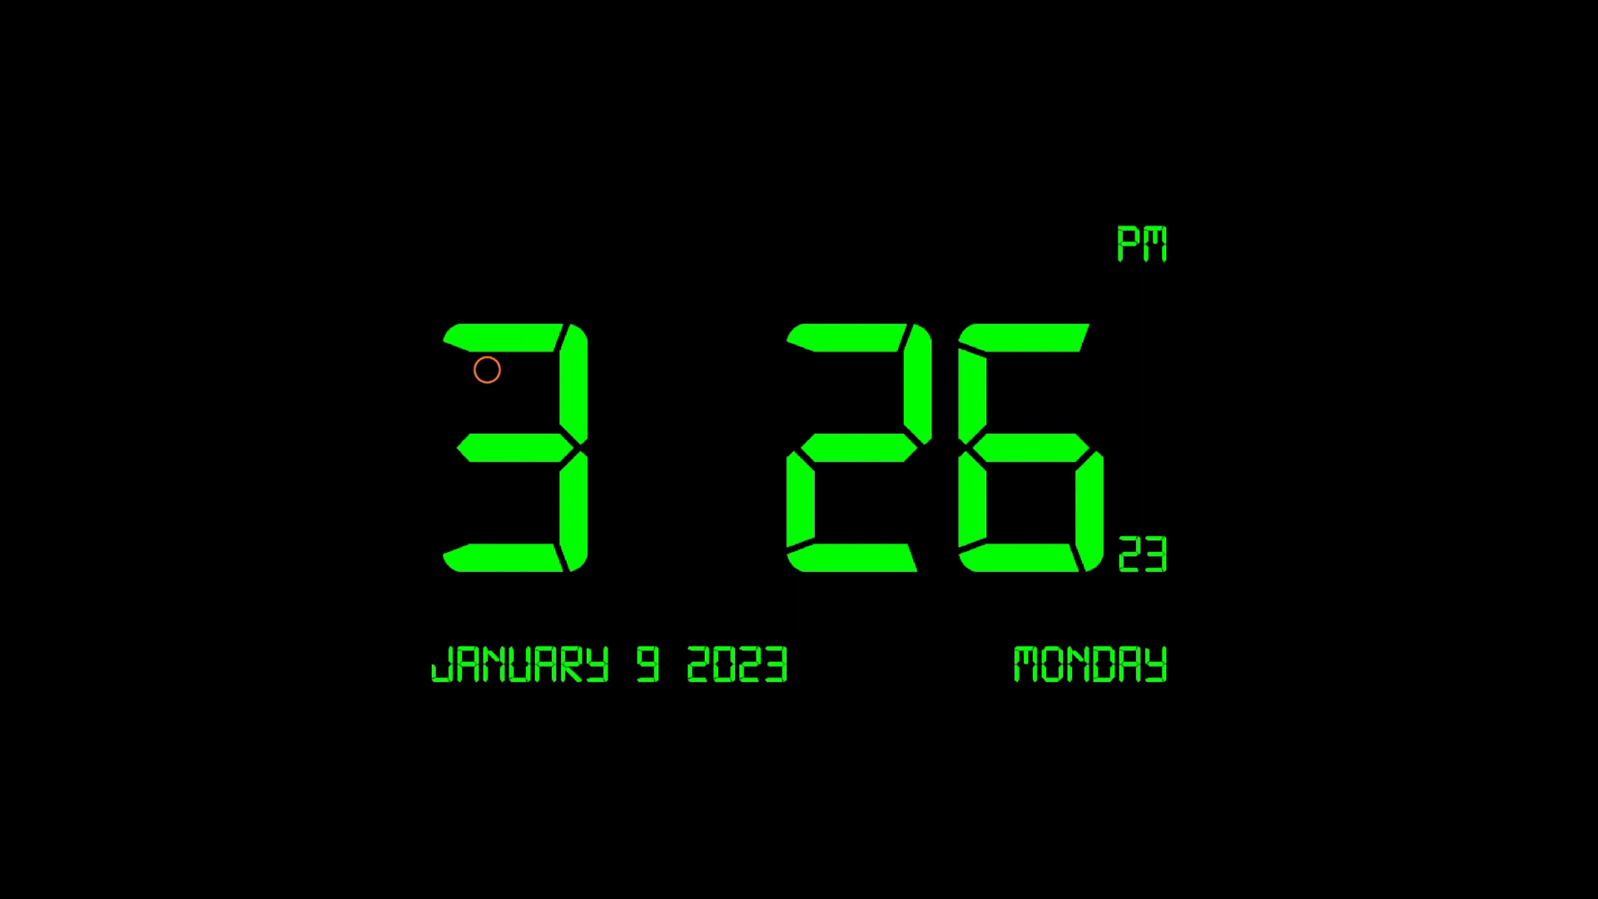
click(497, 371)
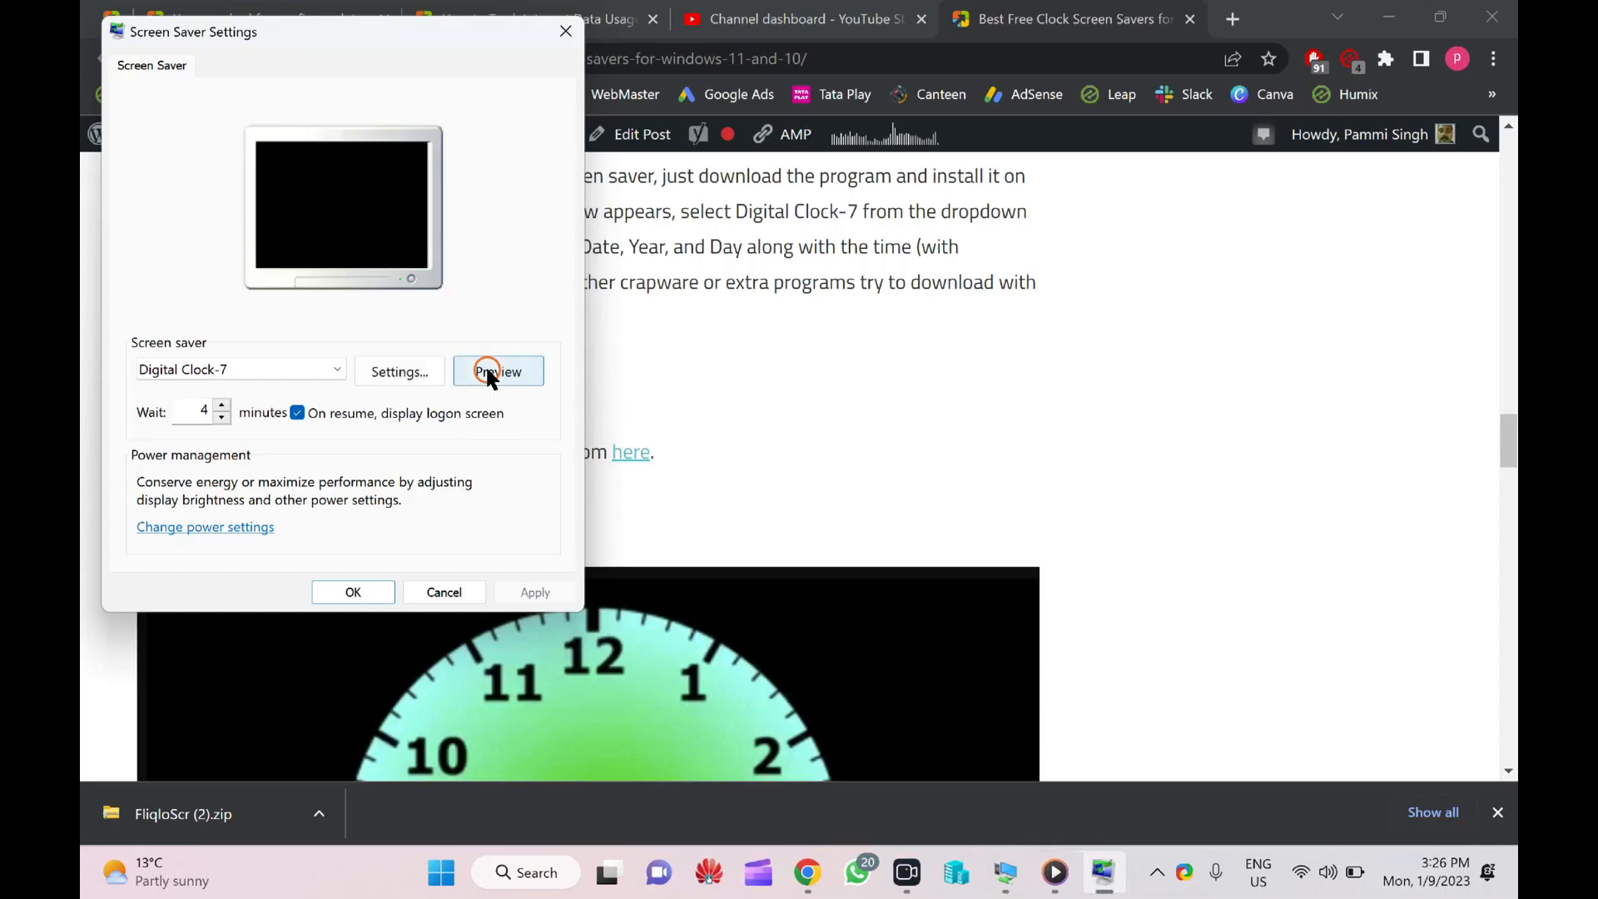
Step: Close Screen Saver Settings and open the Free Clock download link in a new tab
click(353, 593)
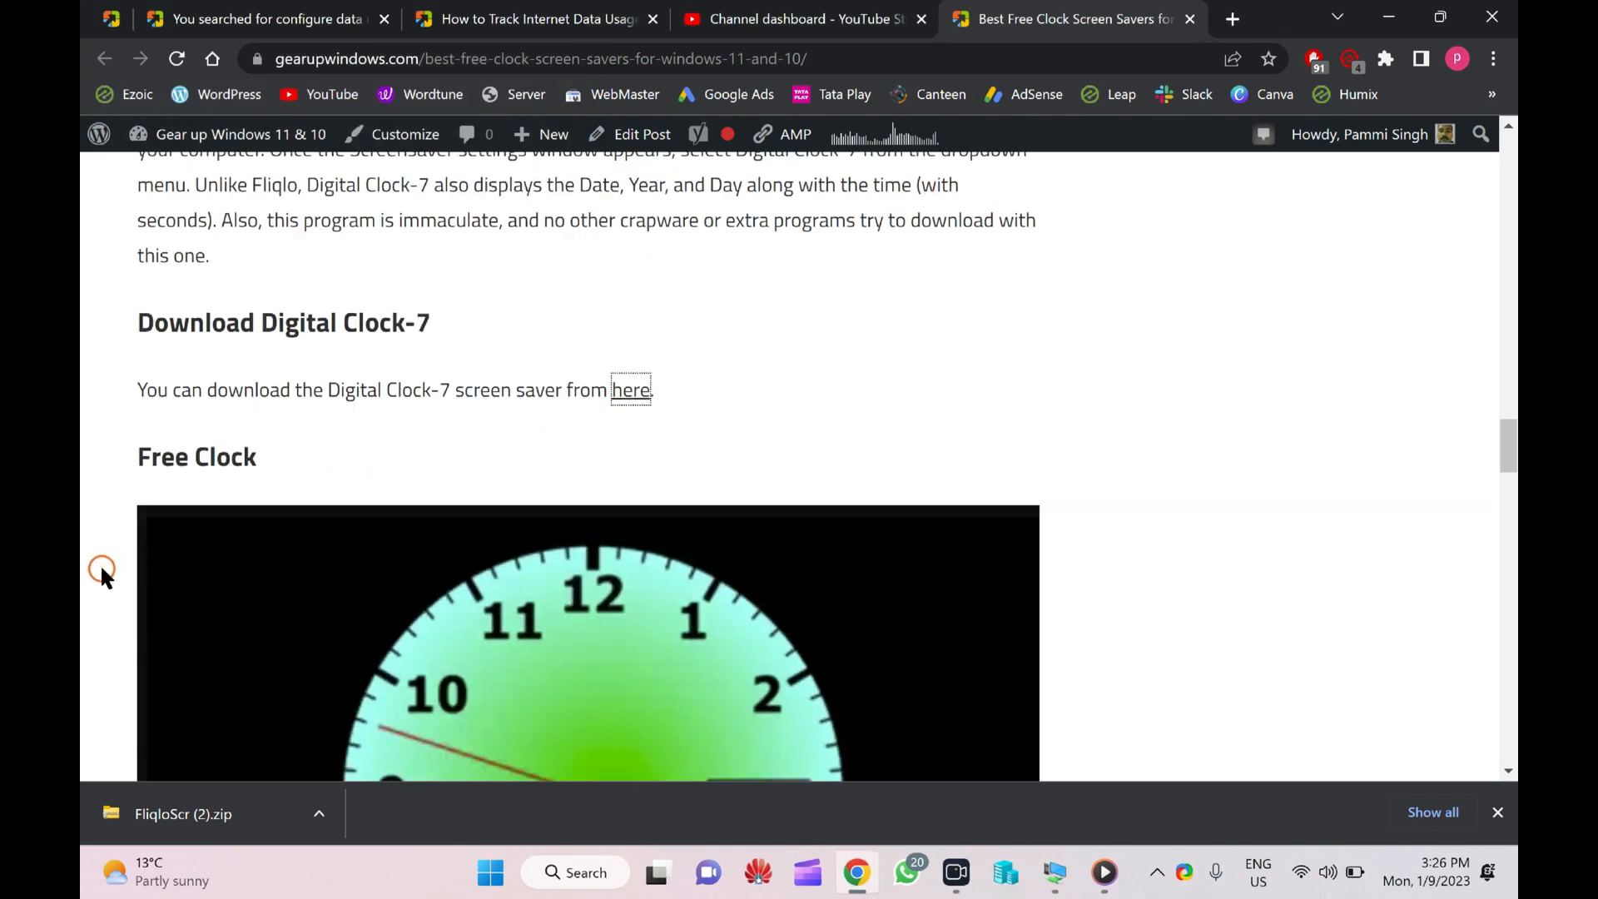
scroll(down, 3)
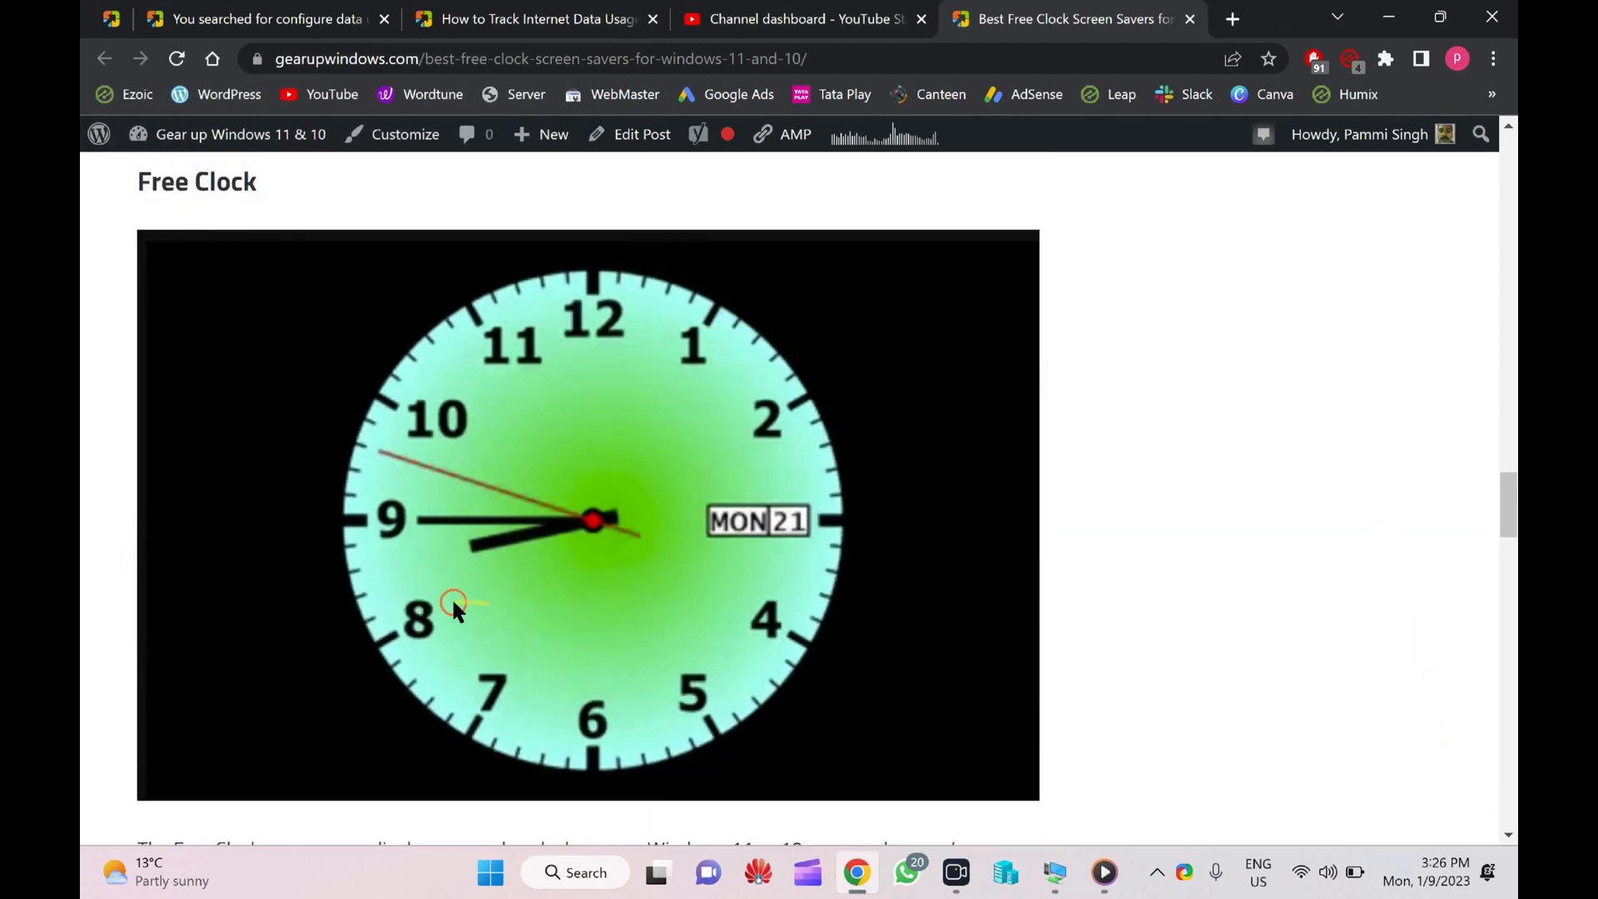
right_click(544, 527)
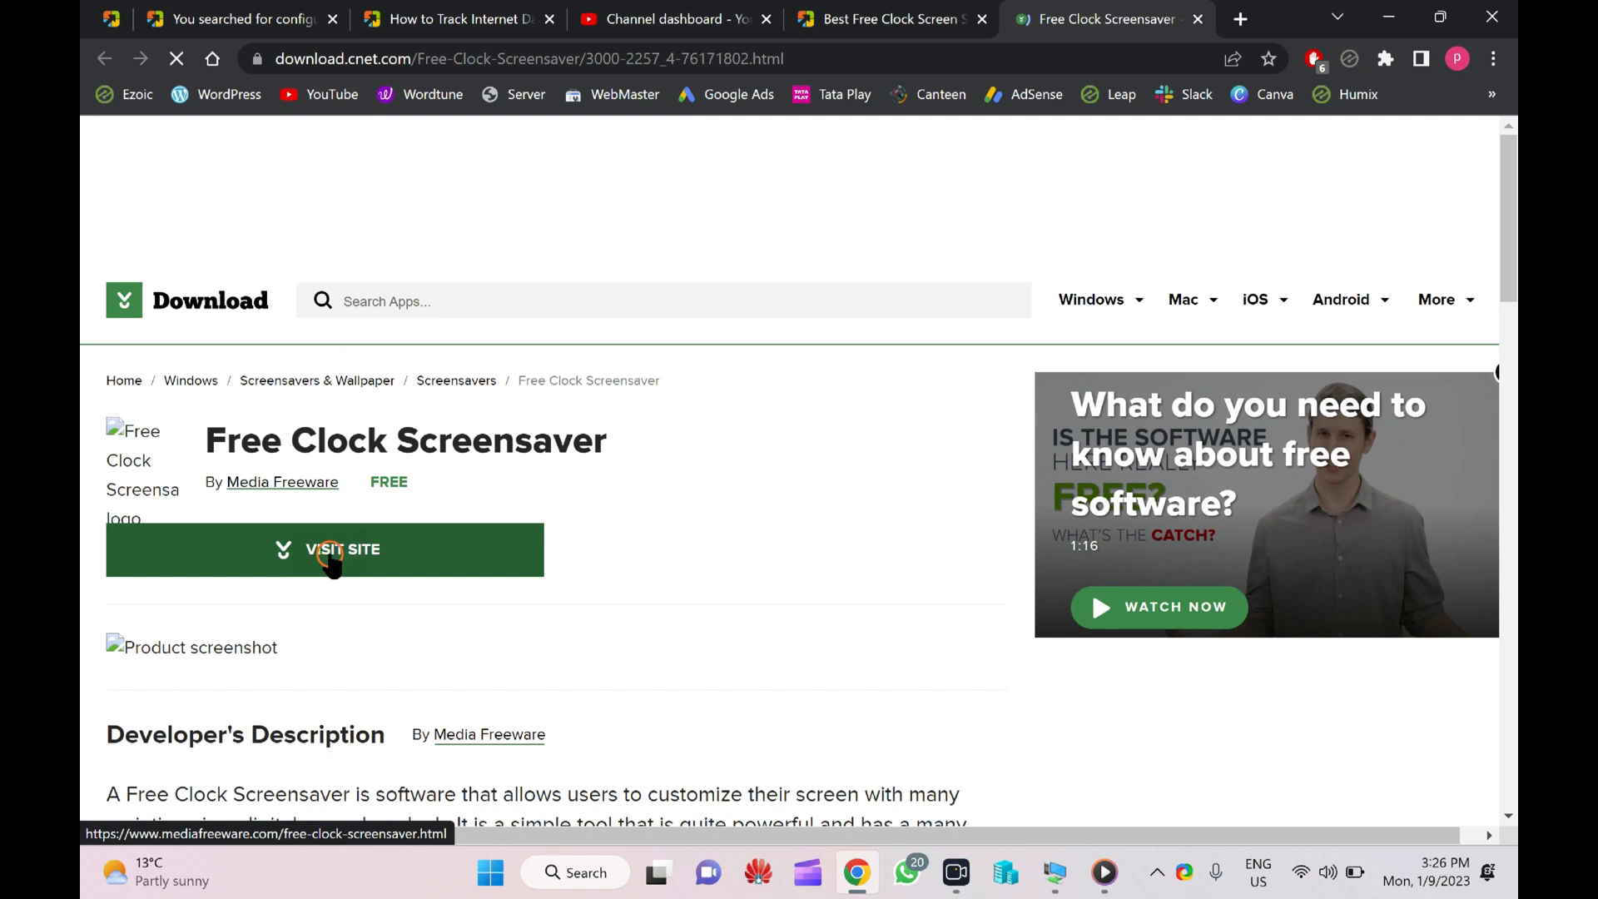
Step: Request clockscreensaver_setup.exe from the Media Freeware site via 'Download your file'
click(324, 549)
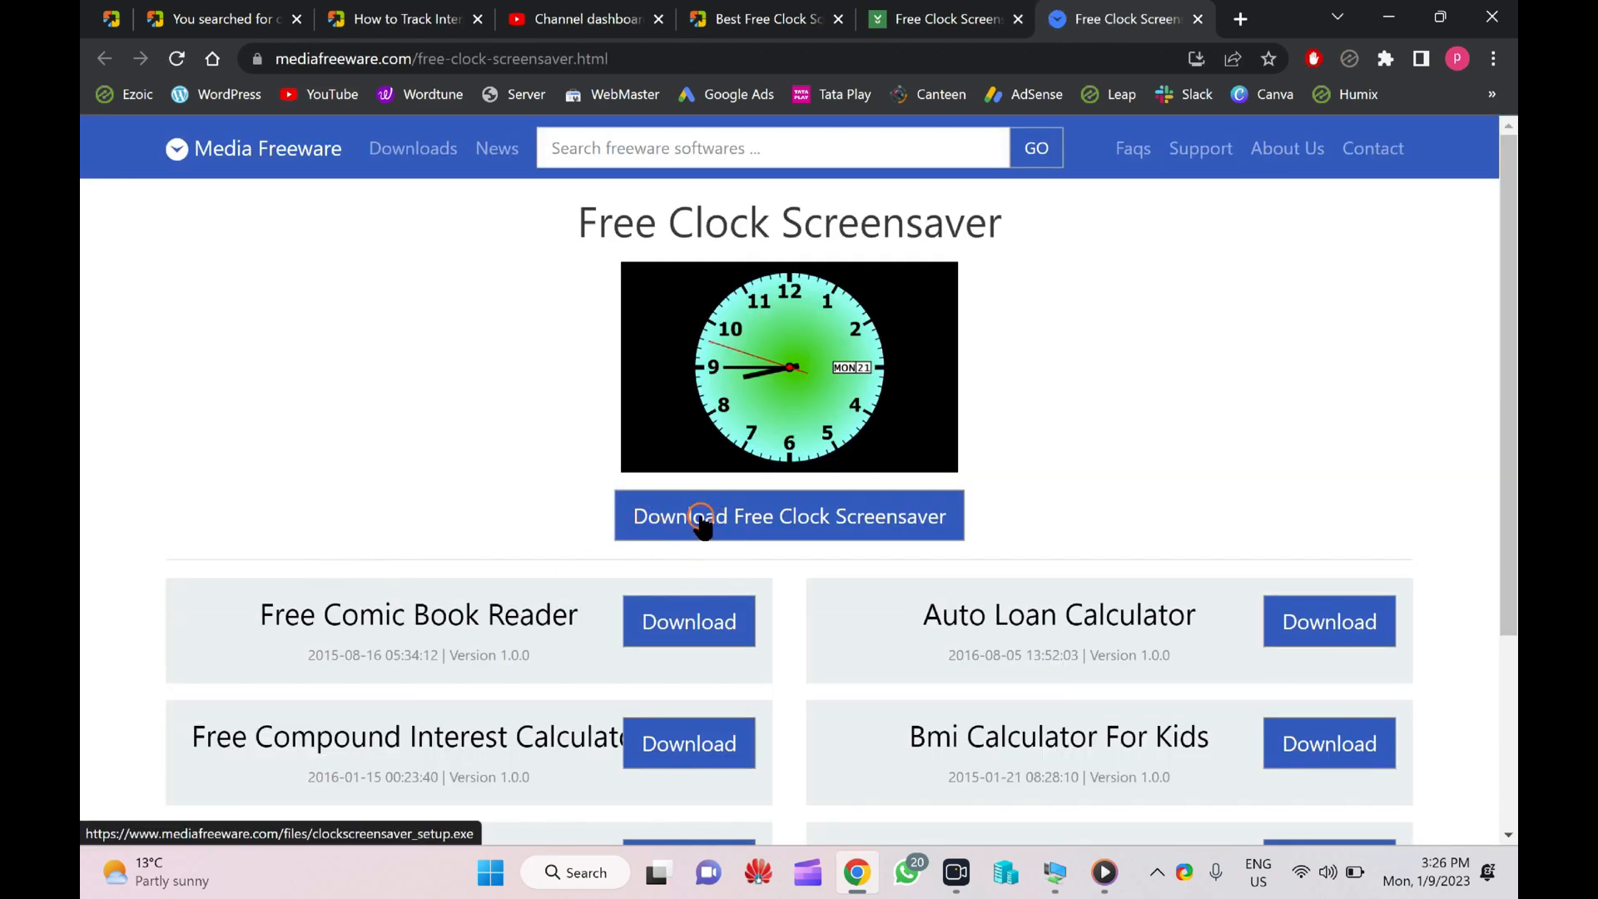
click(788, 516)
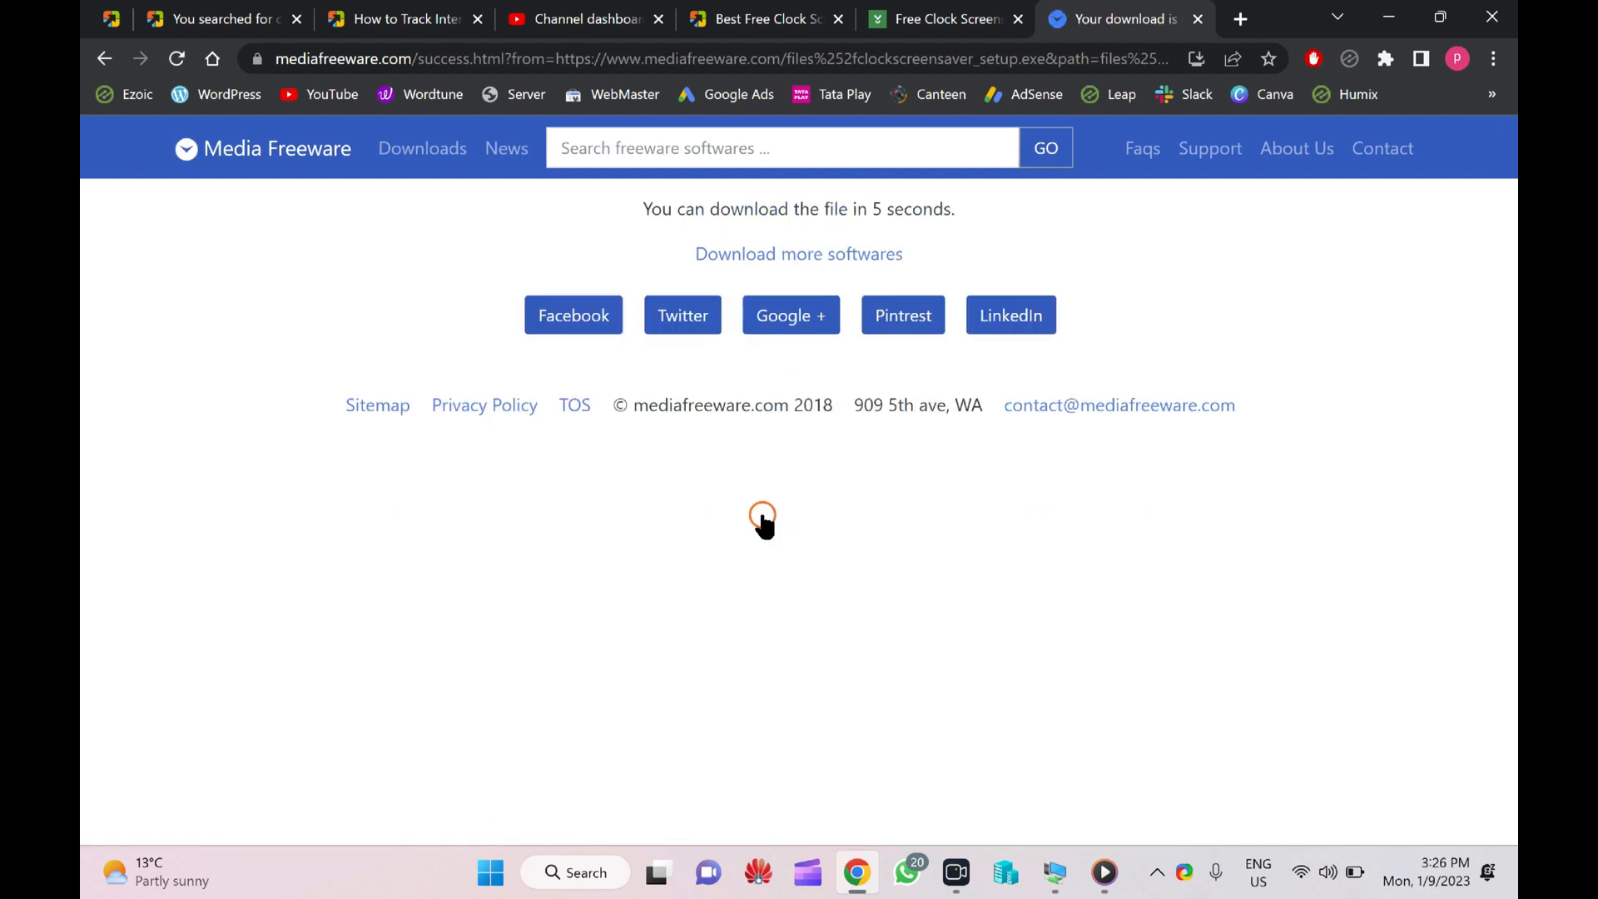
drag(643, 210, 784, 210)
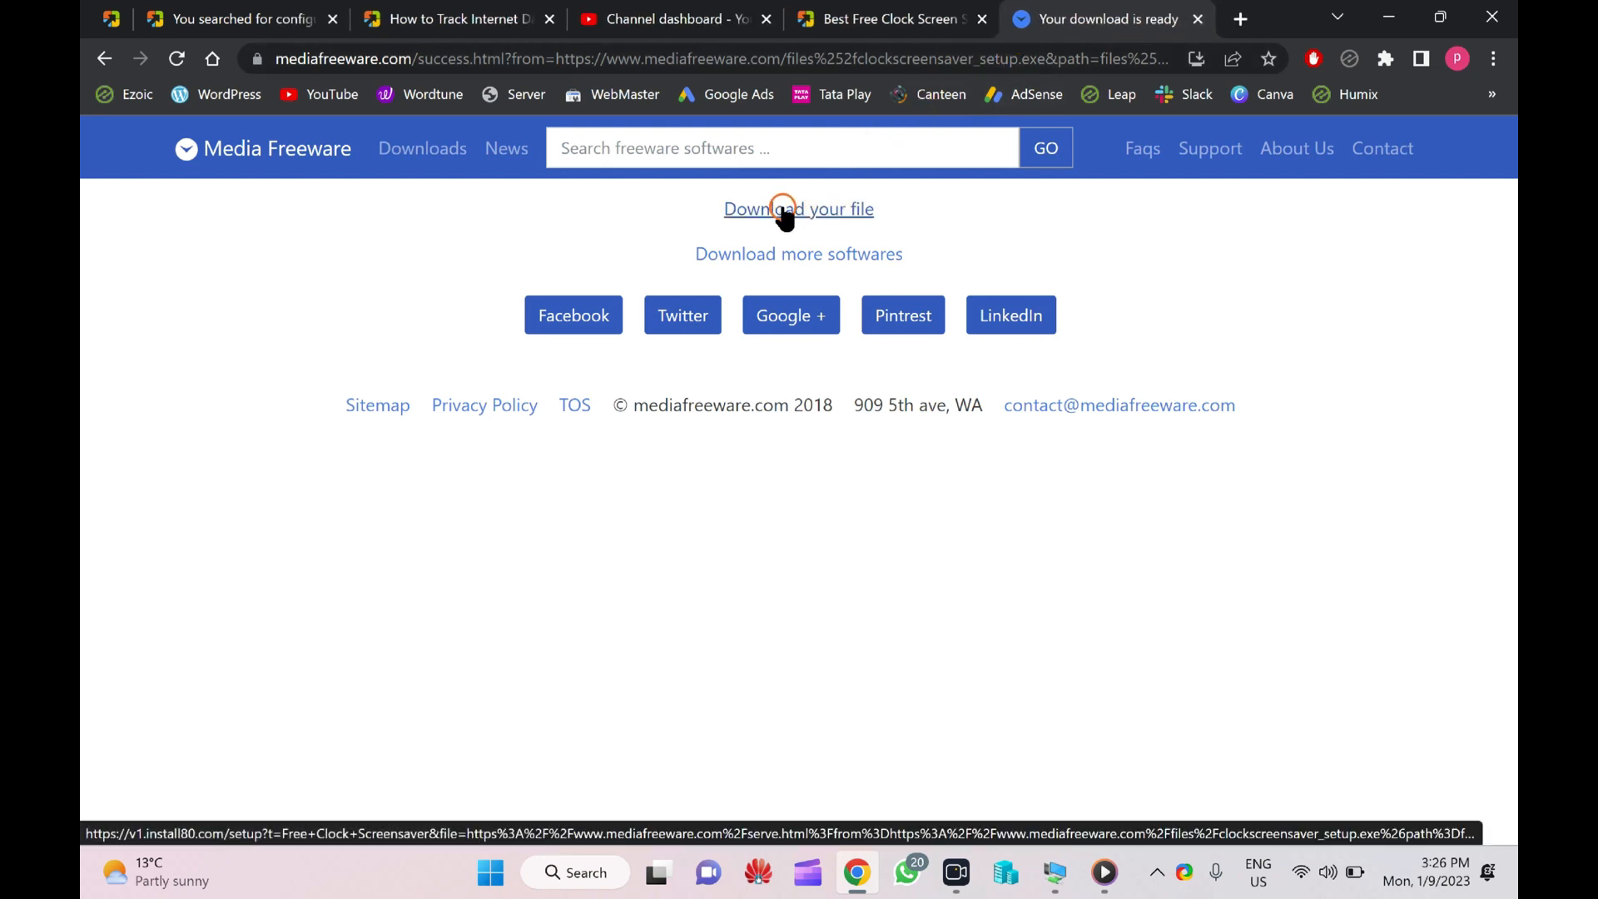
click(798, 209)
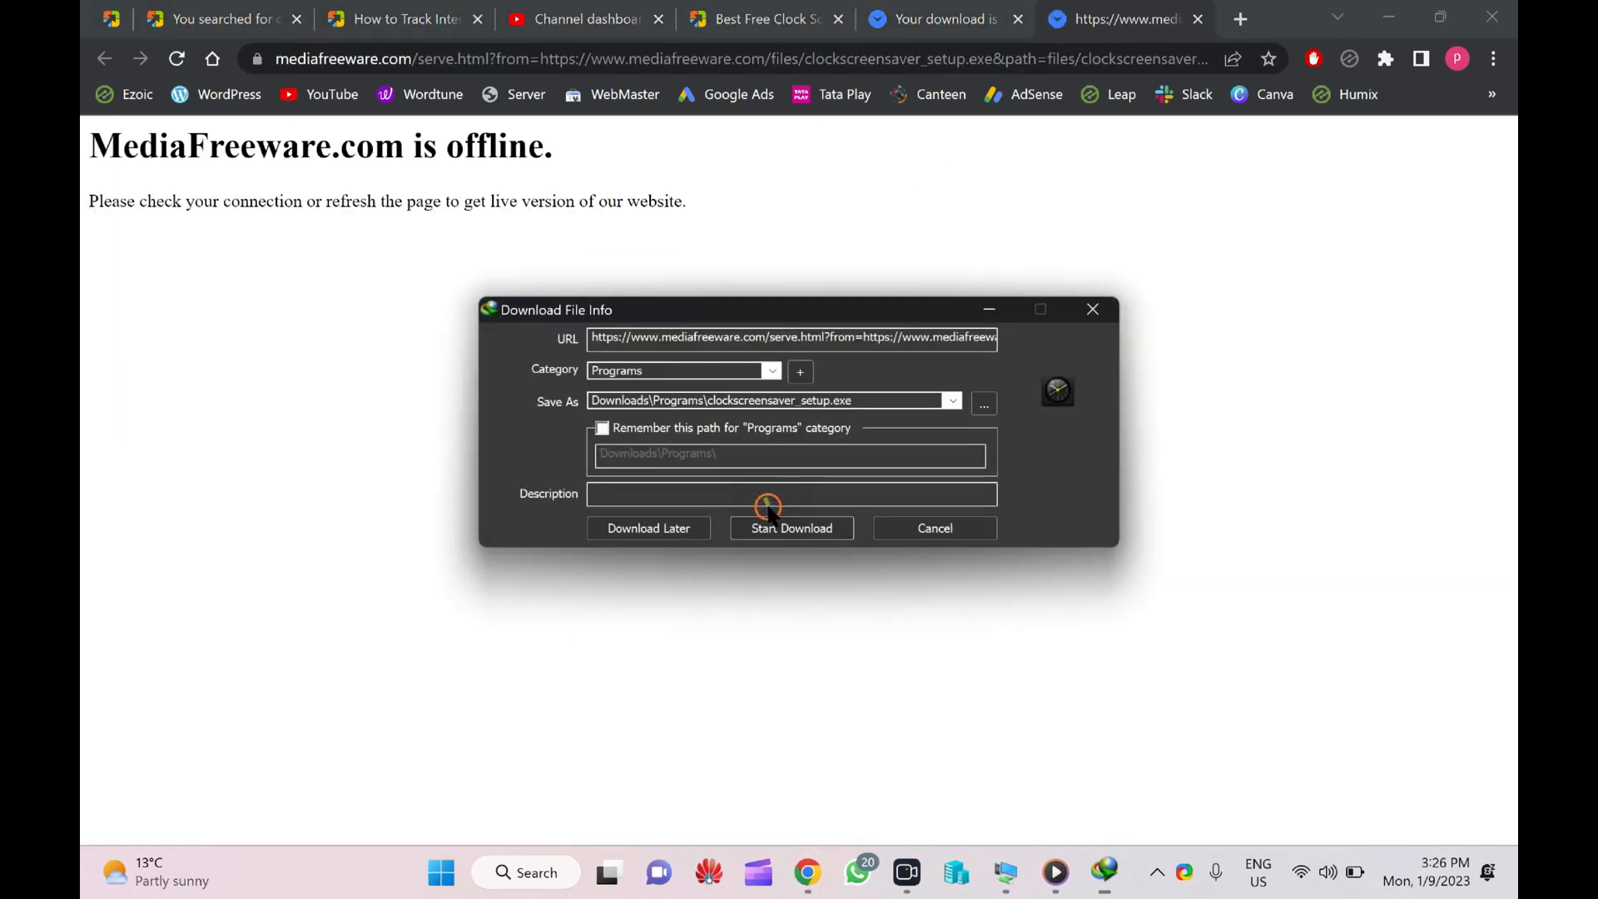
Step: Download clockscreensaver_setup.exe (765.69 KB) to Downloads\Programs and run it
click(790, 528)
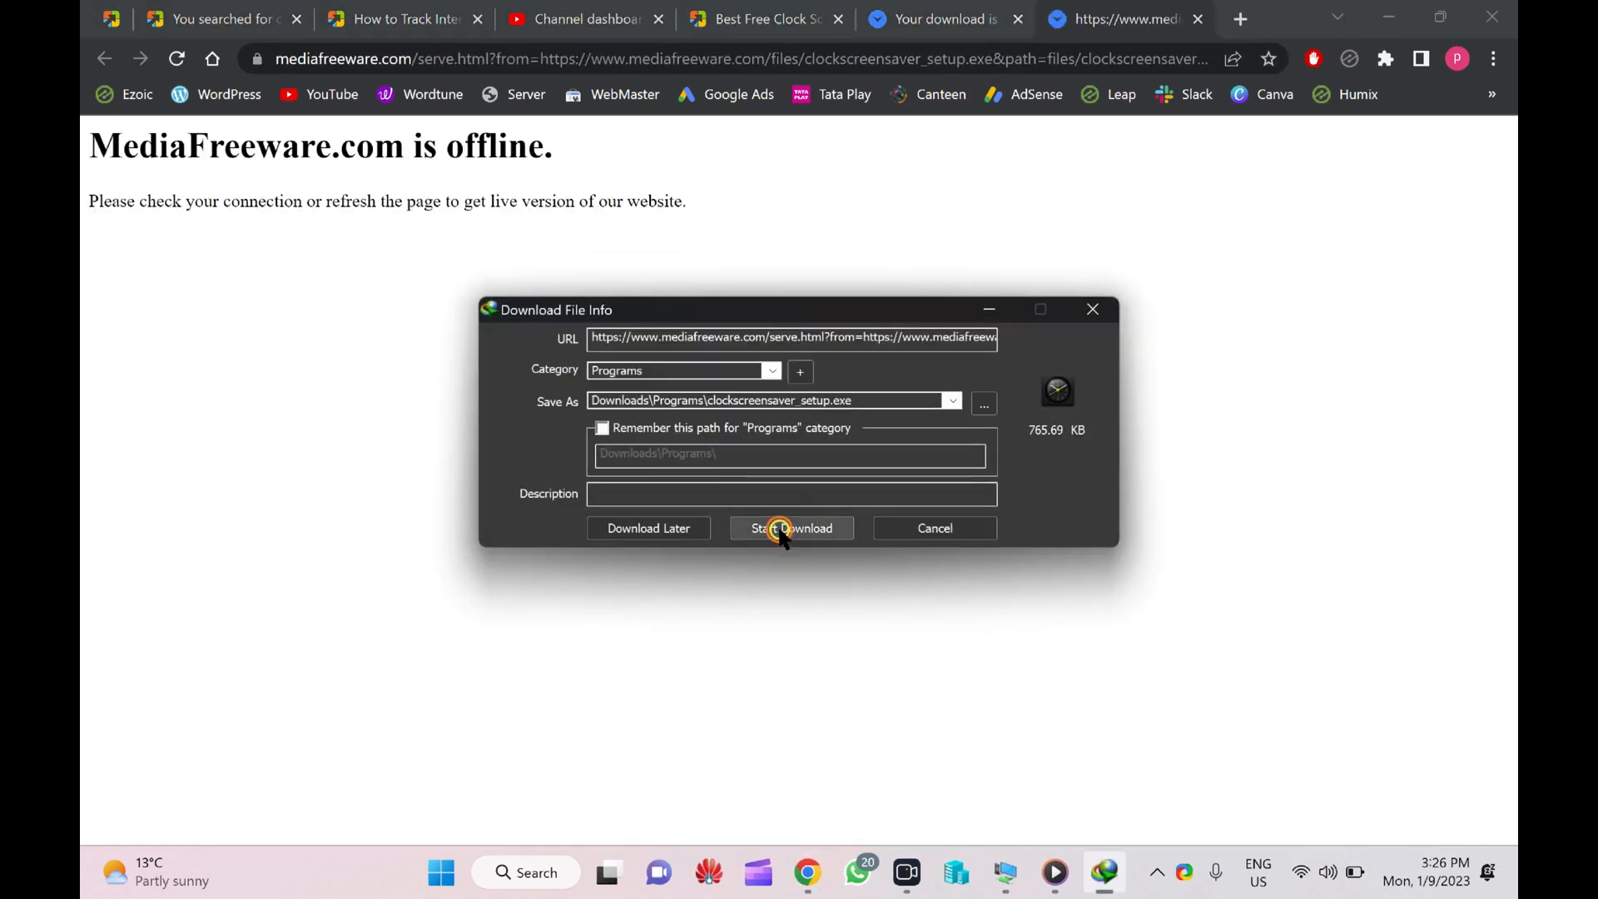
click(792, 527)
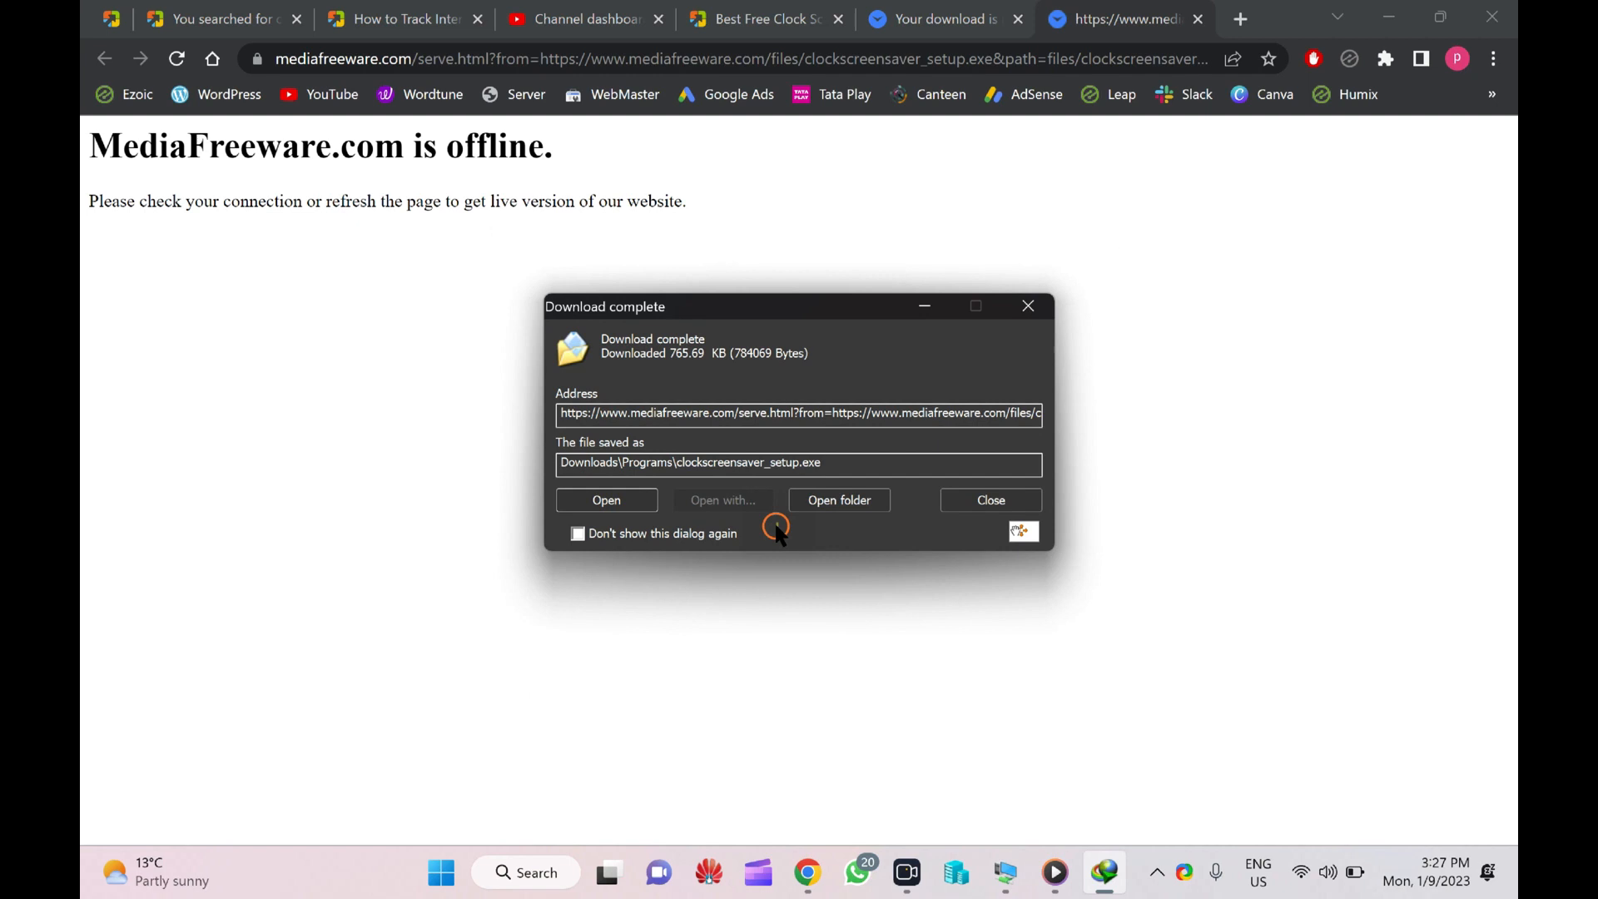
click(989, 499)
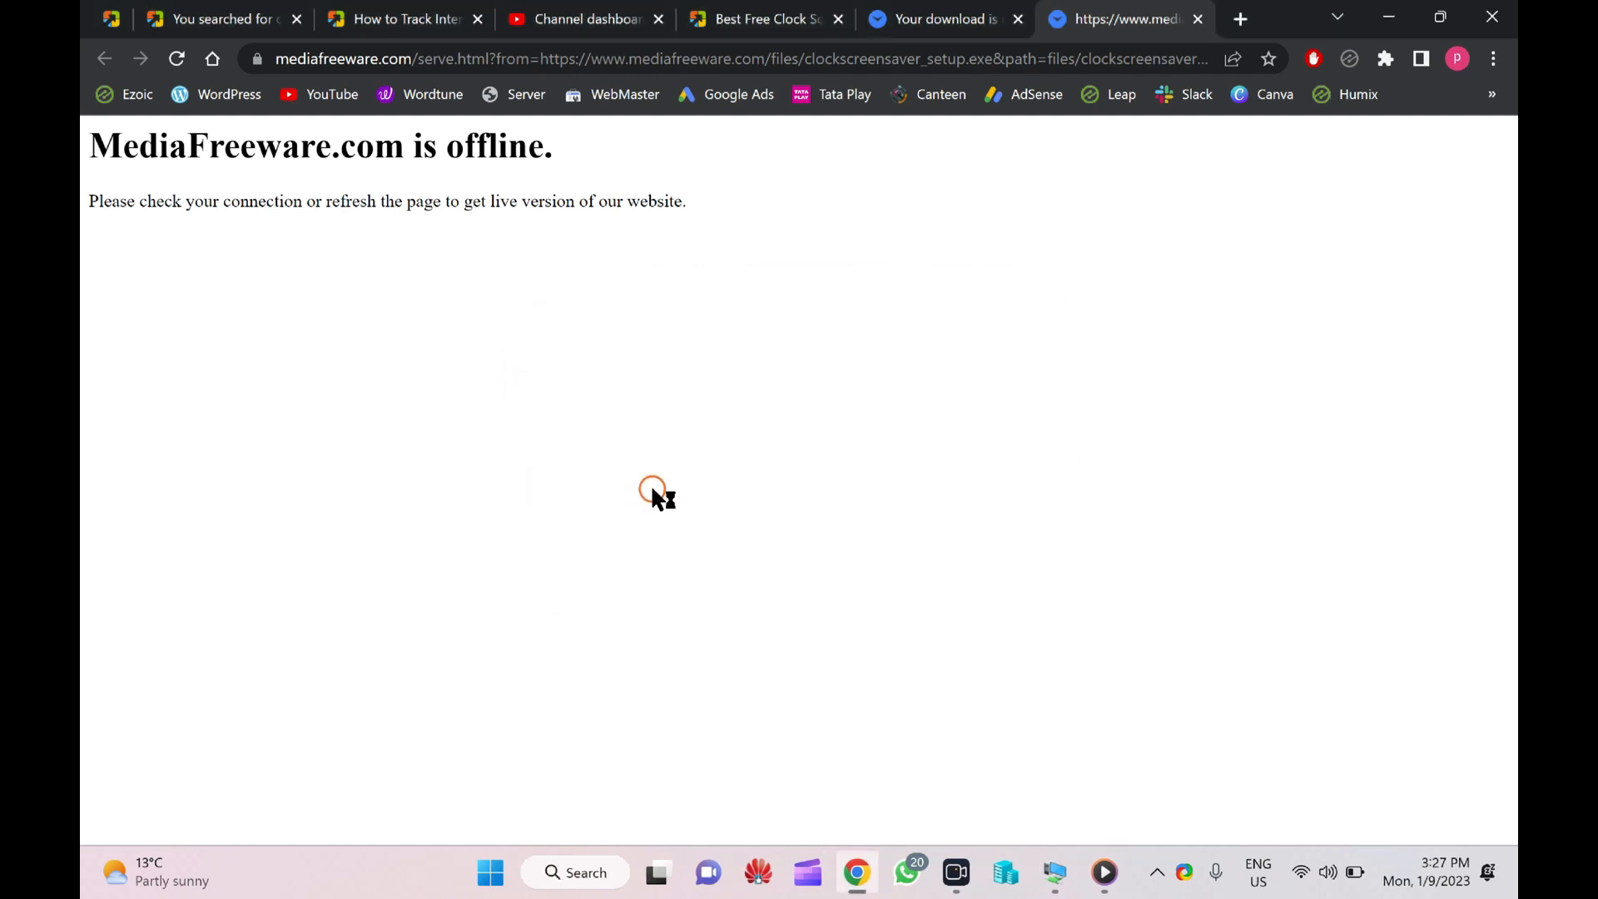
mouse_move(705, 624)
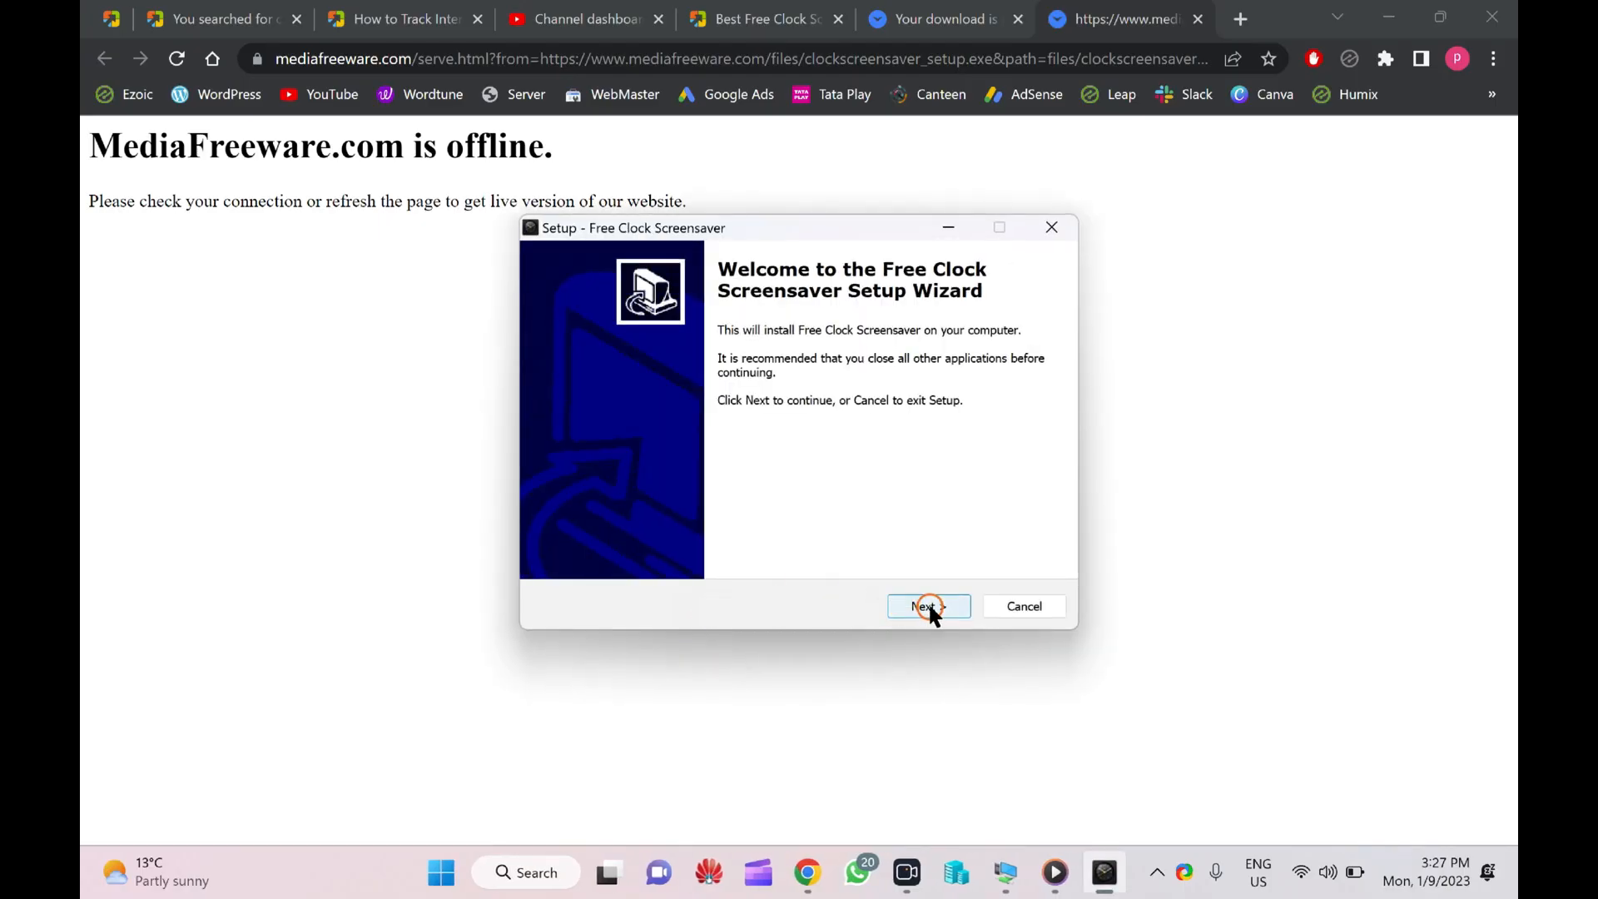
Step: Complete the Free Clock Screensaver setup wizard with Launch checked, then bring up Start
click(927, 605)
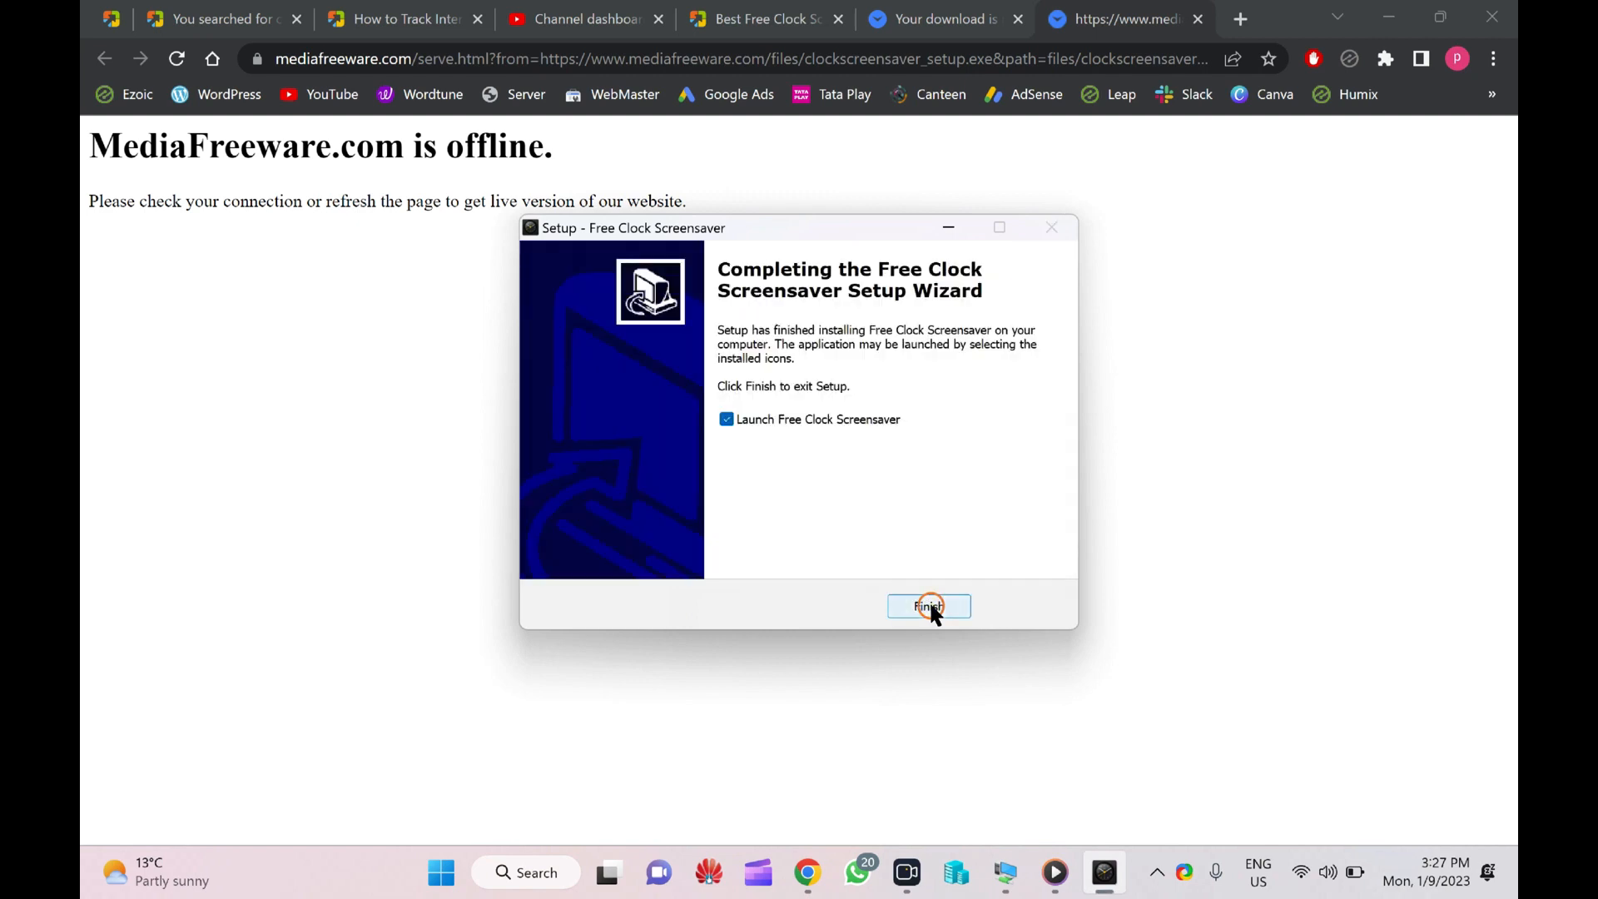
click(927, 606)
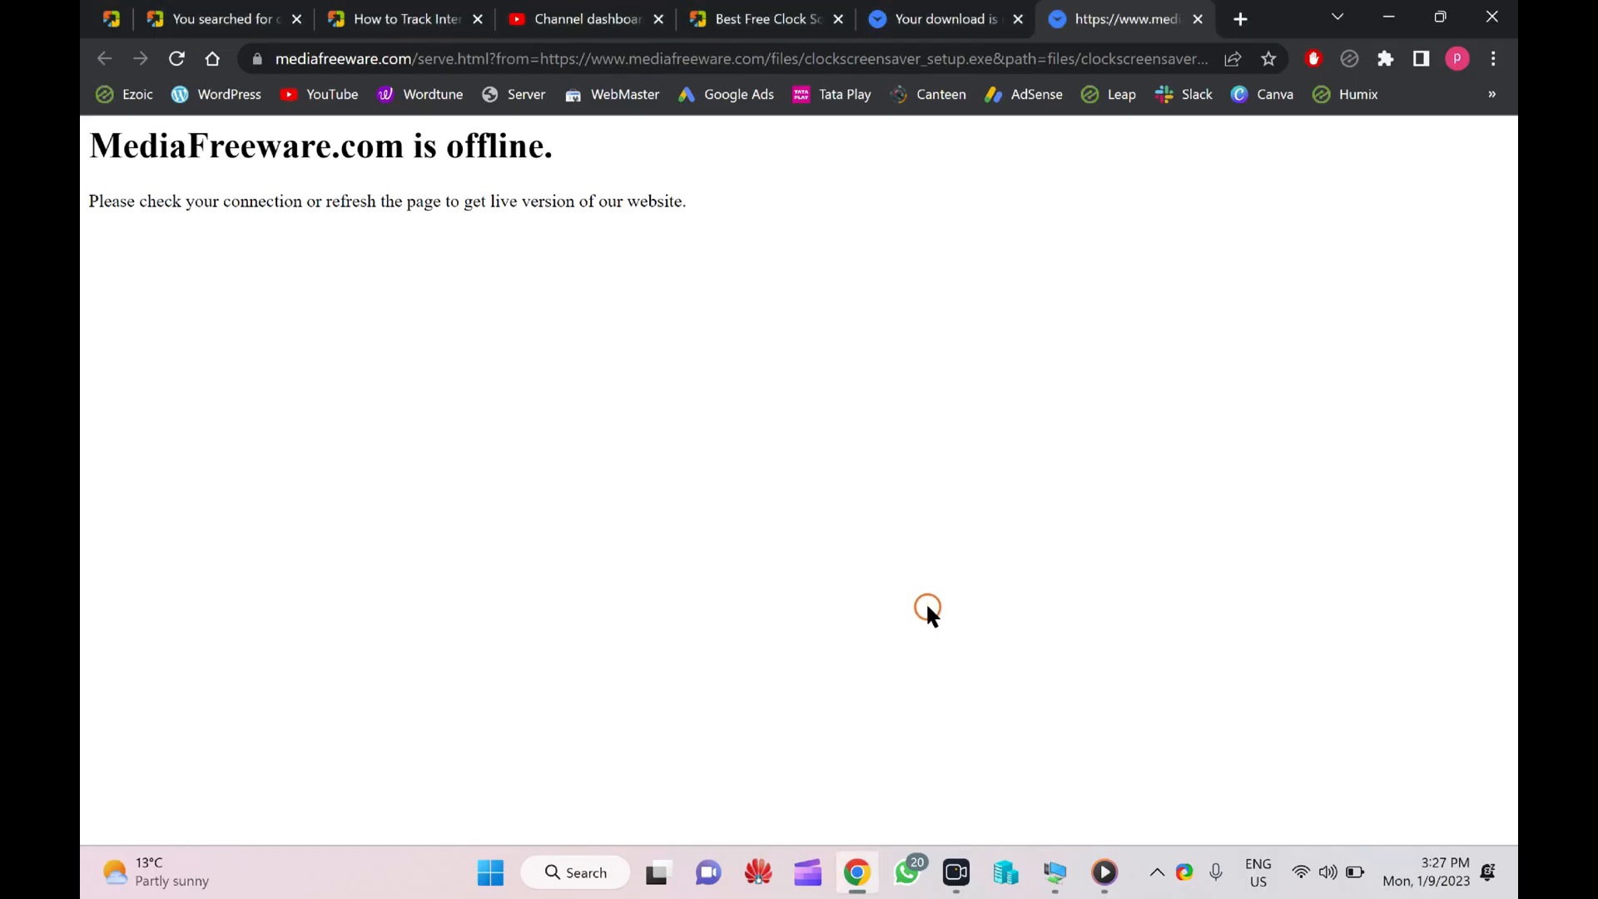
click(489, 871)
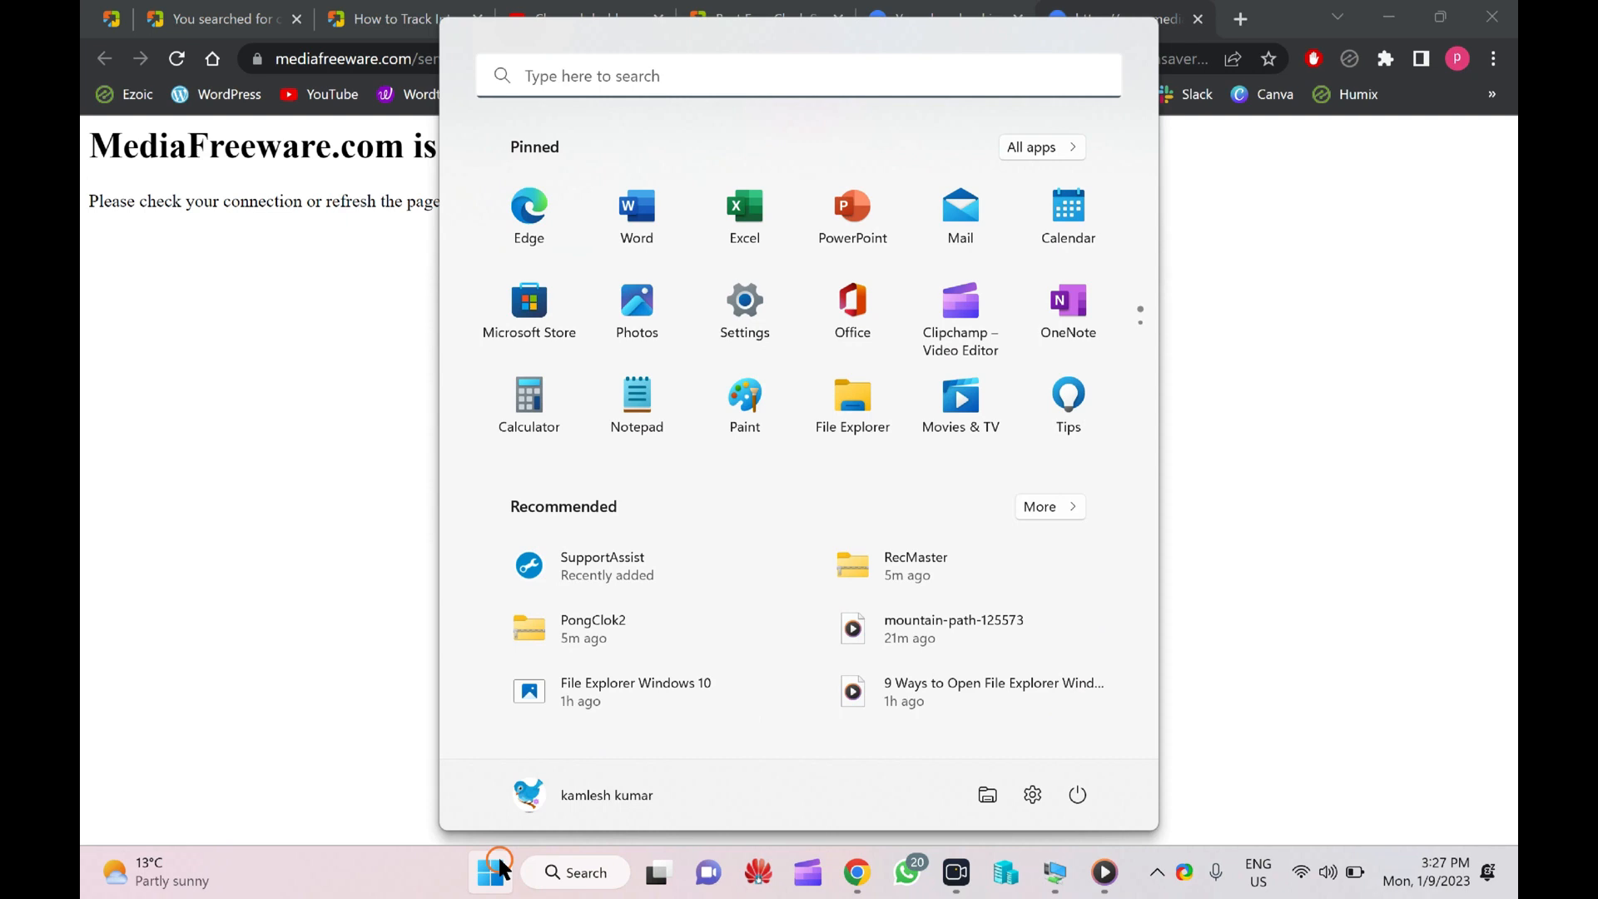
Step: Search Start for 'screen' and open the Change screen saver Control Panel result
text(screen)
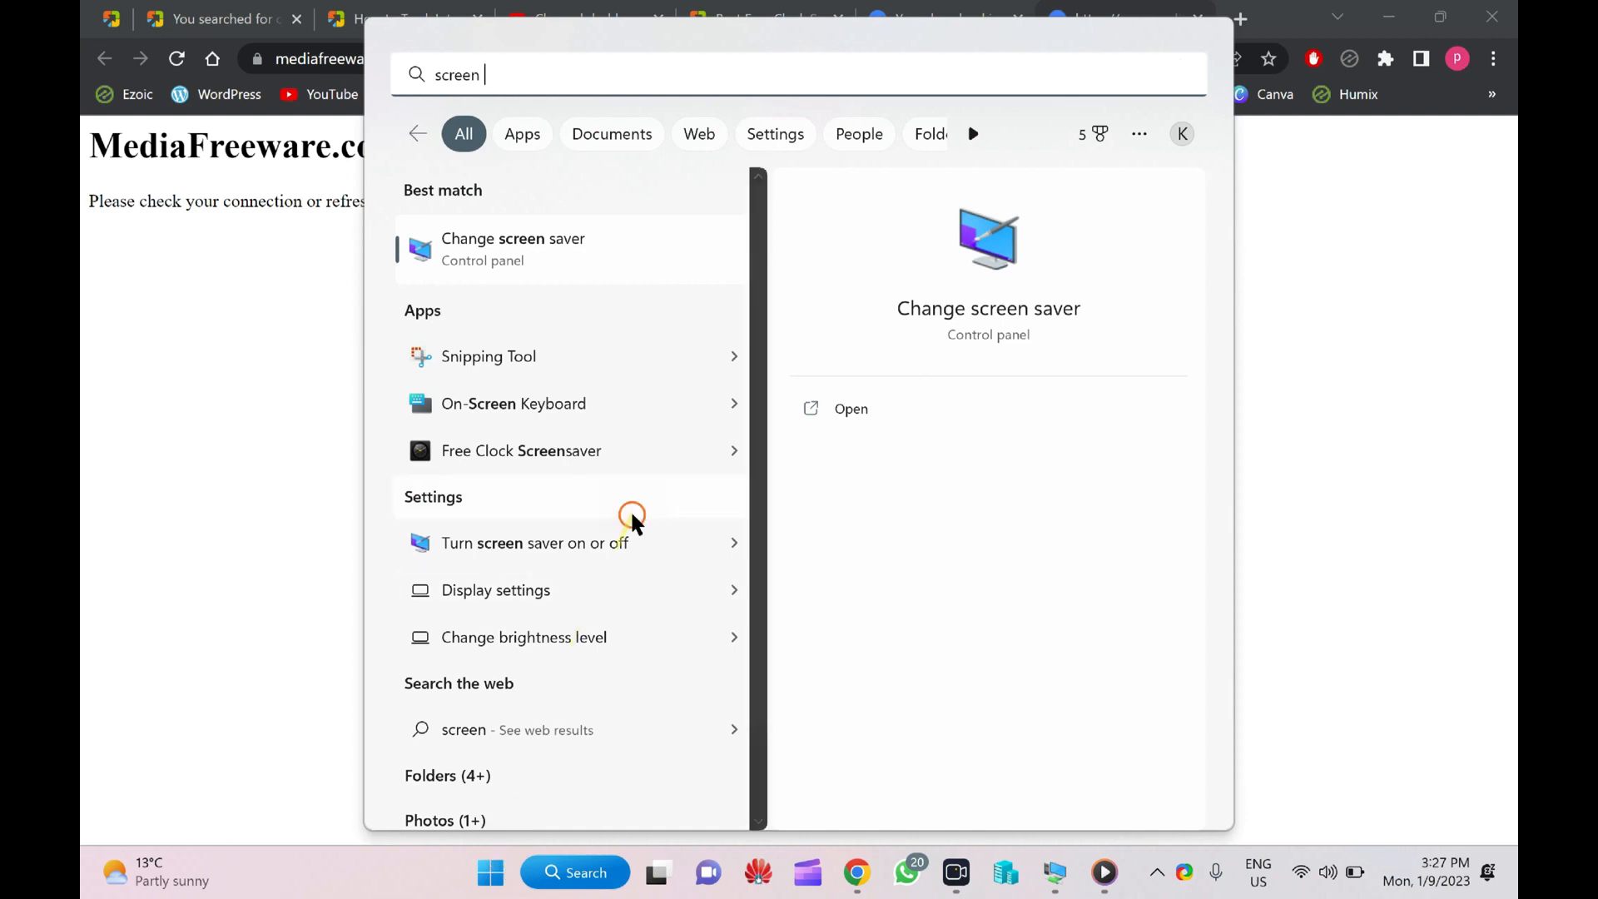
mouse_move(475, 250)
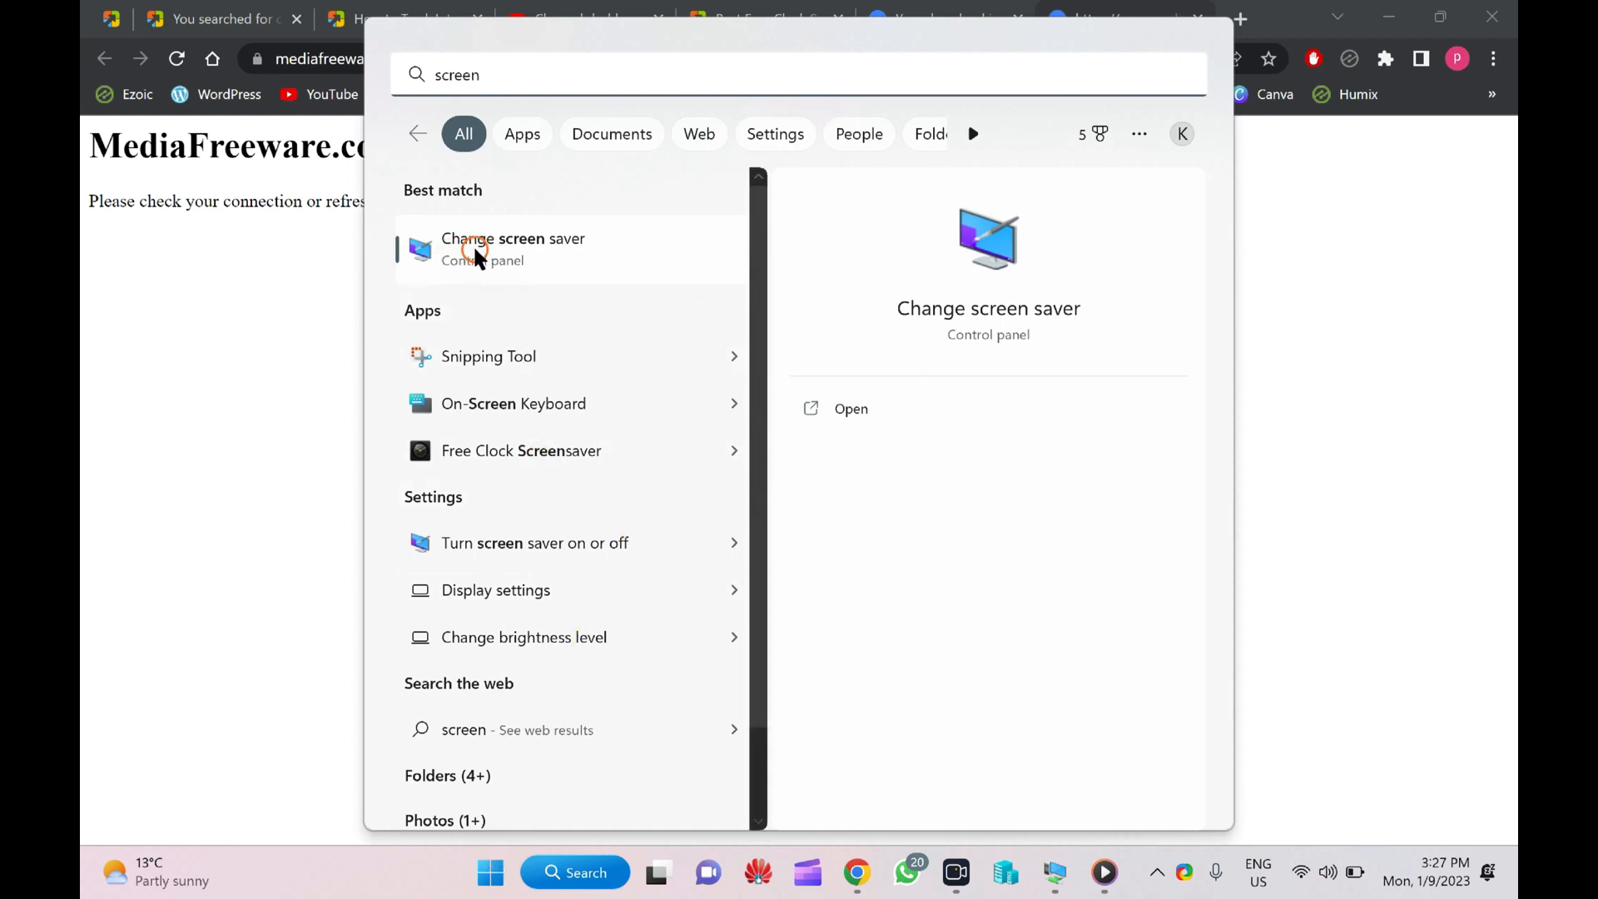
click(513, 248)
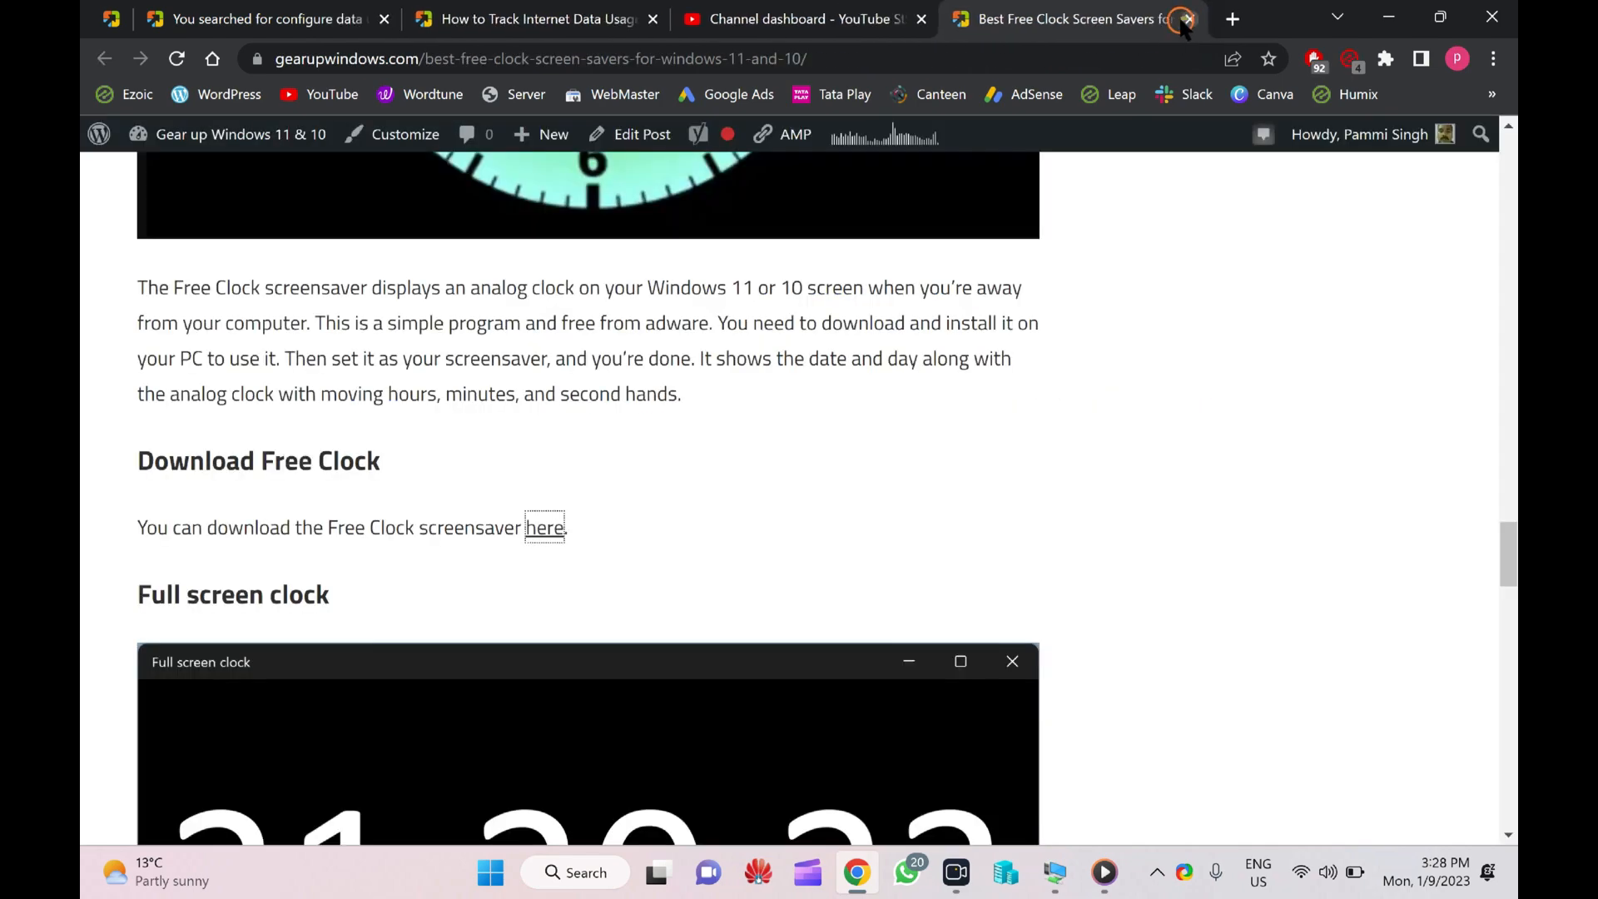
Step: Open the Full screen clock Microsoft Store link in a new tab
scroll(down, 3)
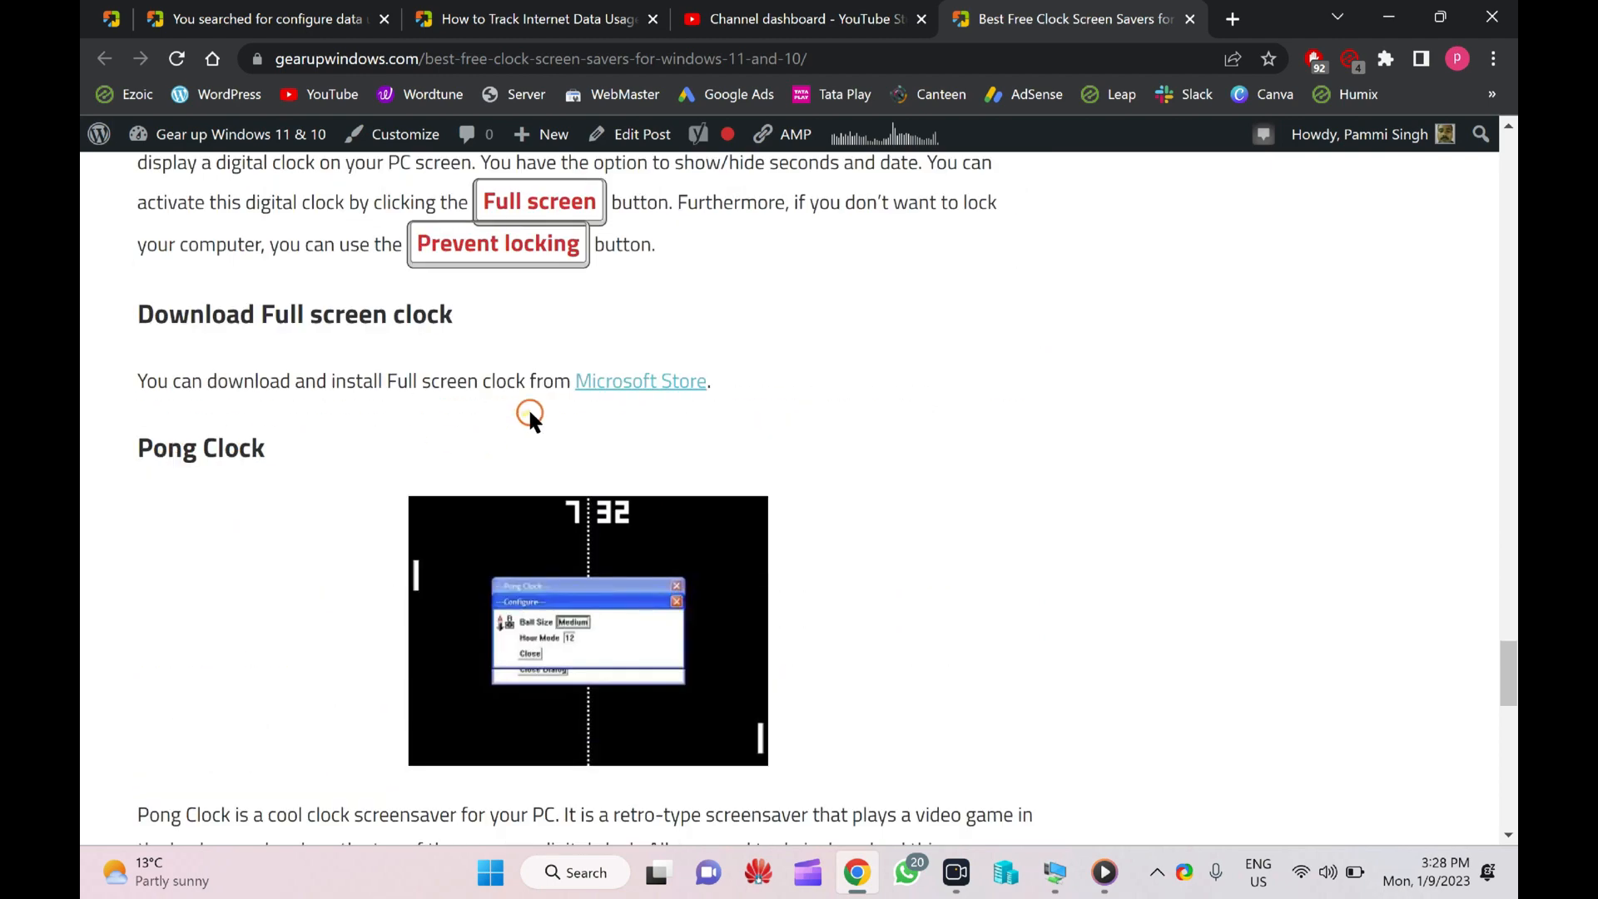
right_click(639, 379)
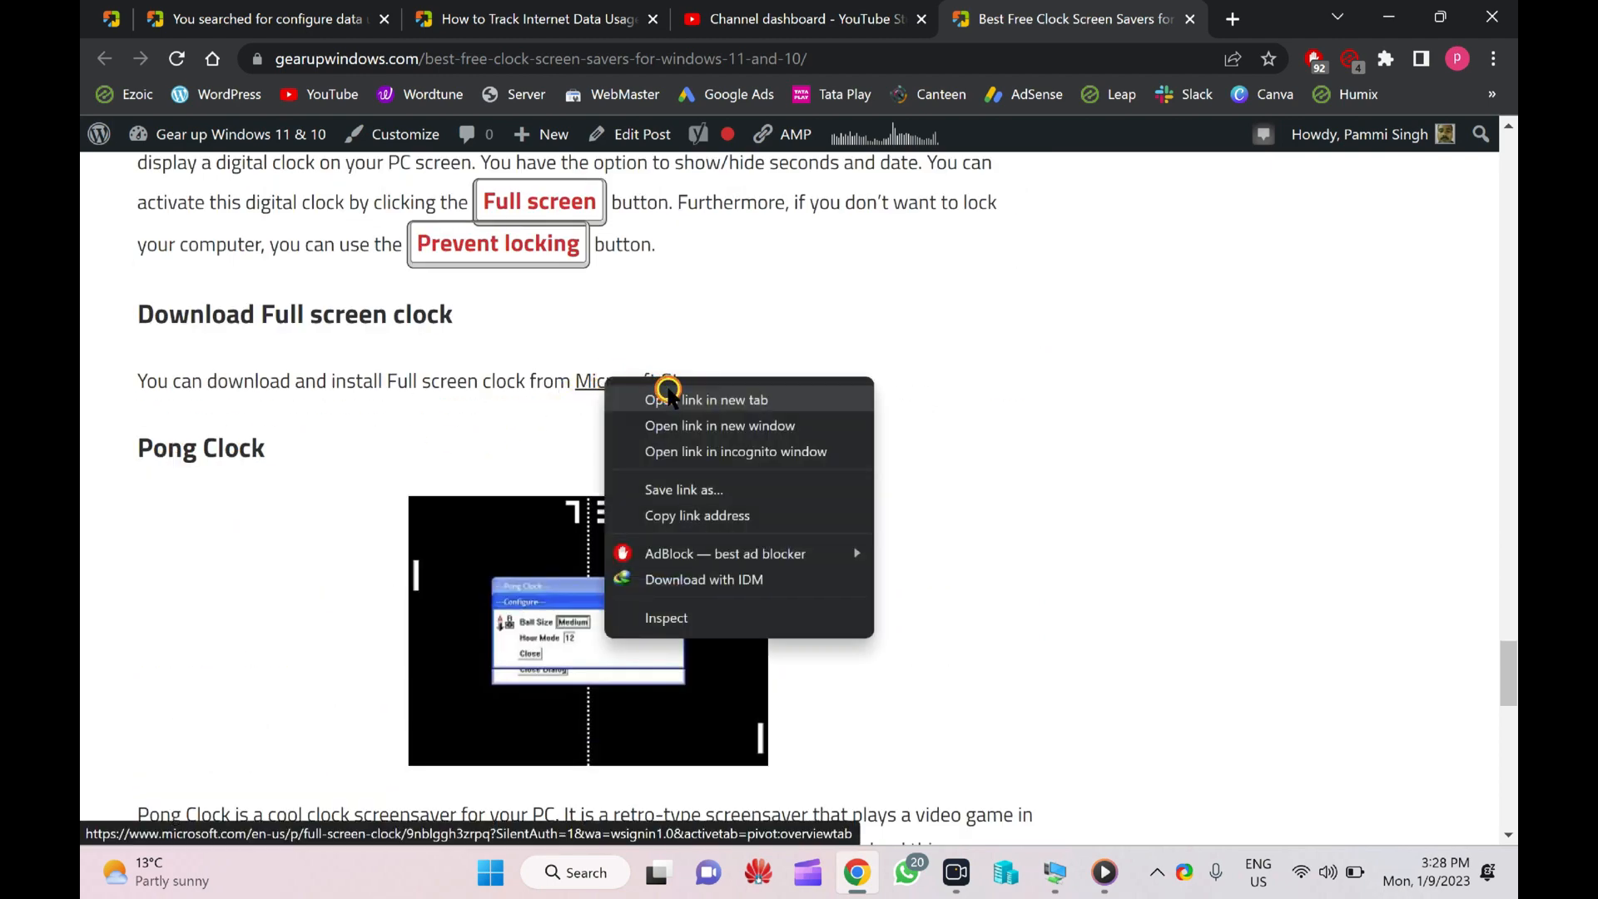
click(706, 399)
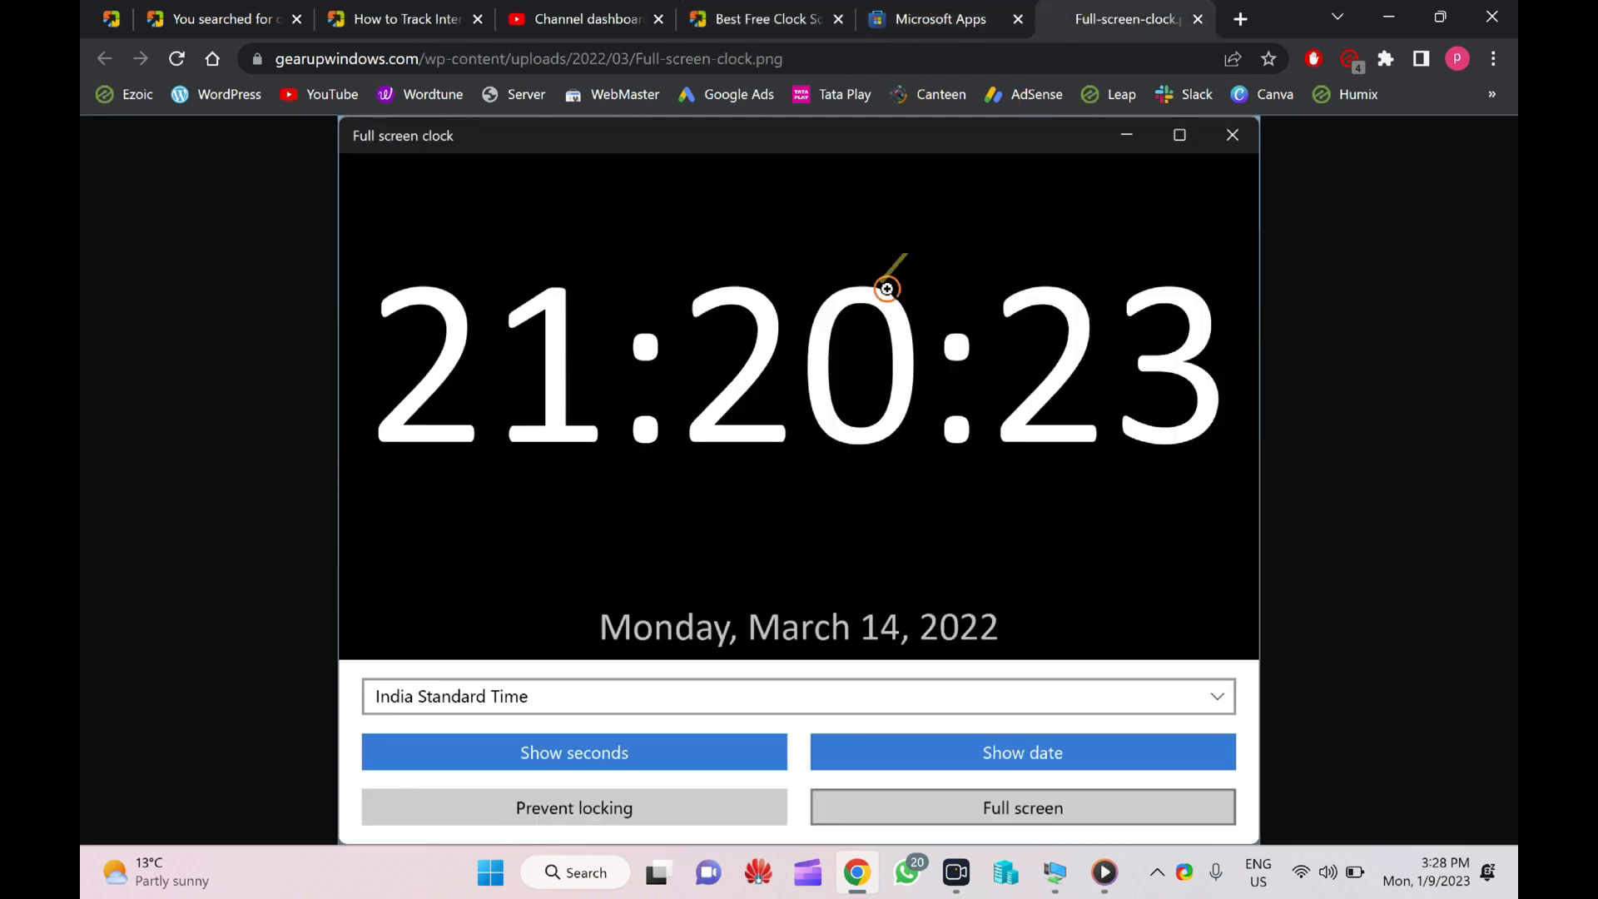
mouse_move(454, 416)
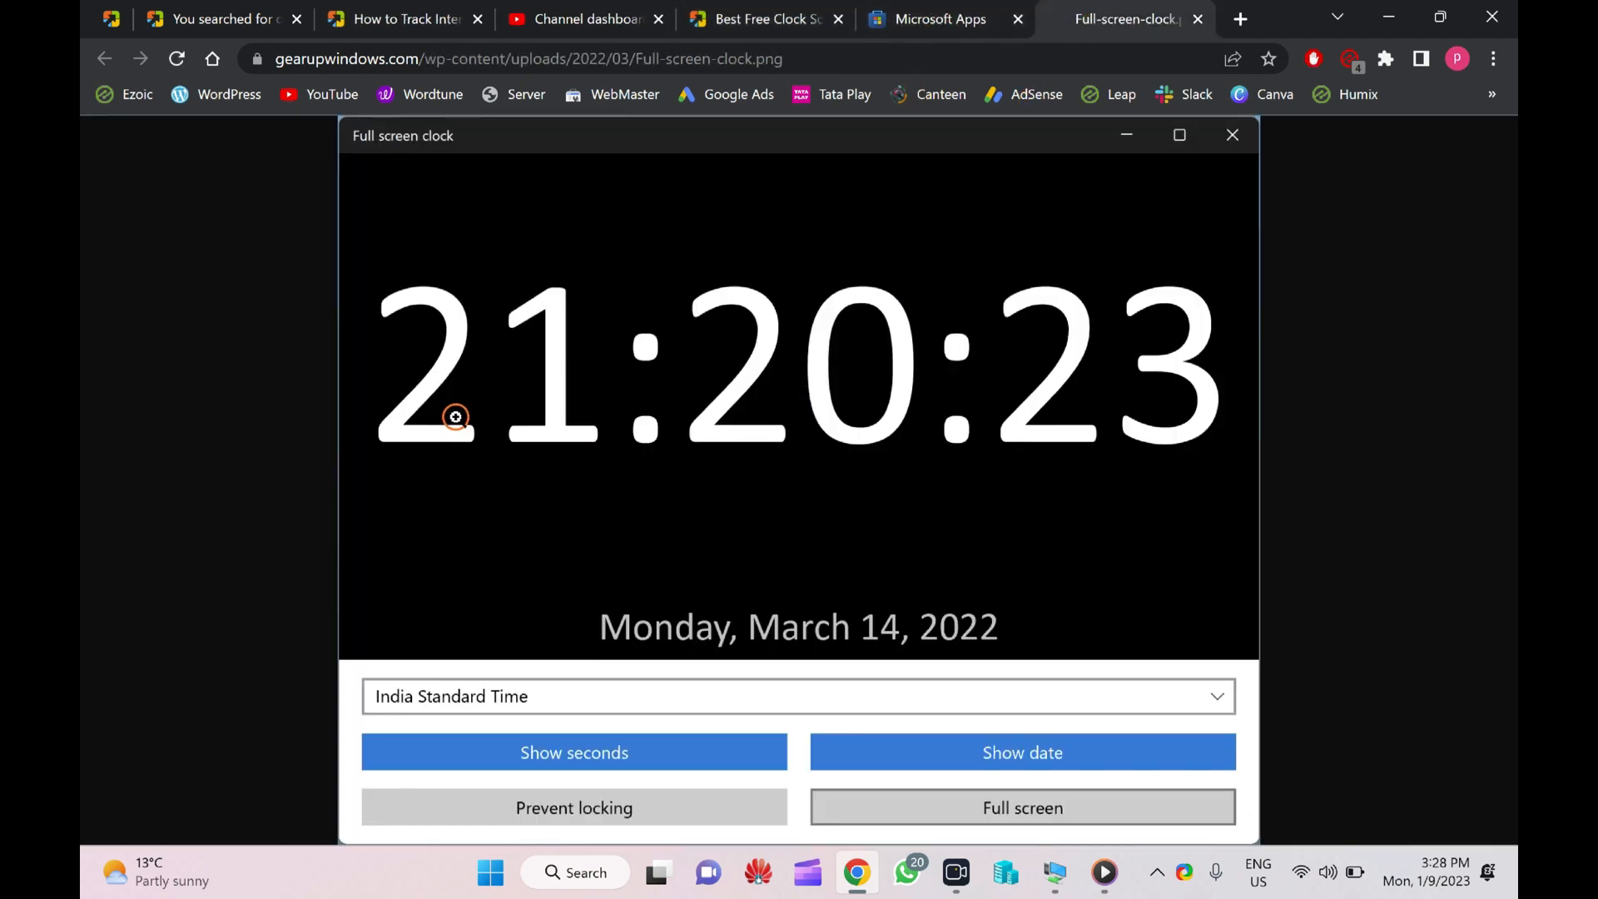
mouse_move(870, 346)
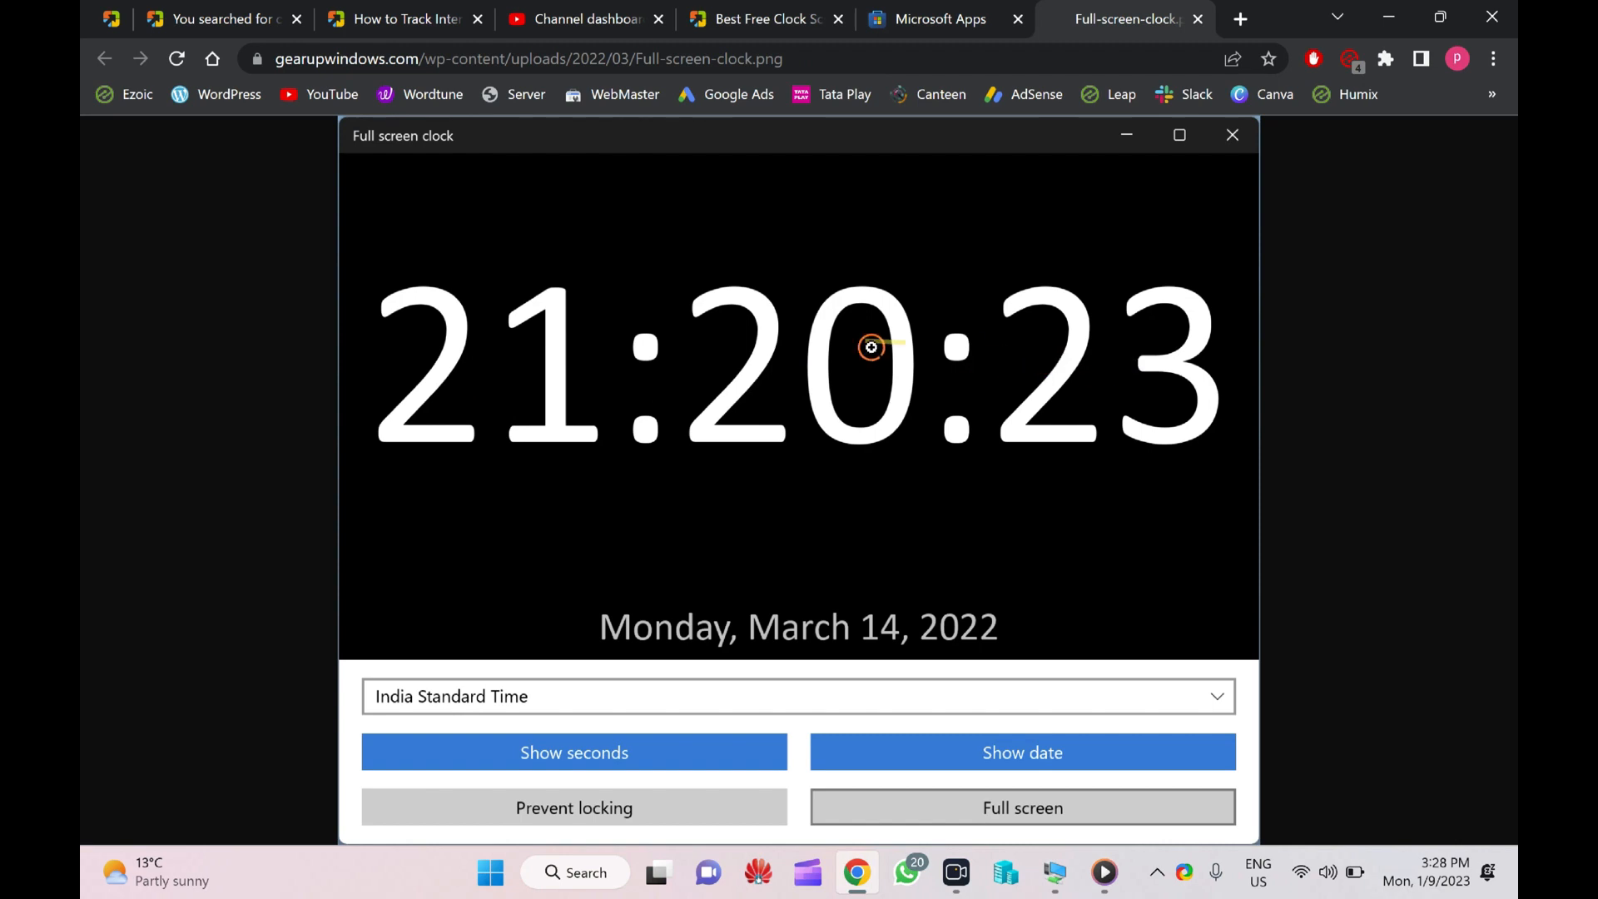
mouse_move(1002, 641)
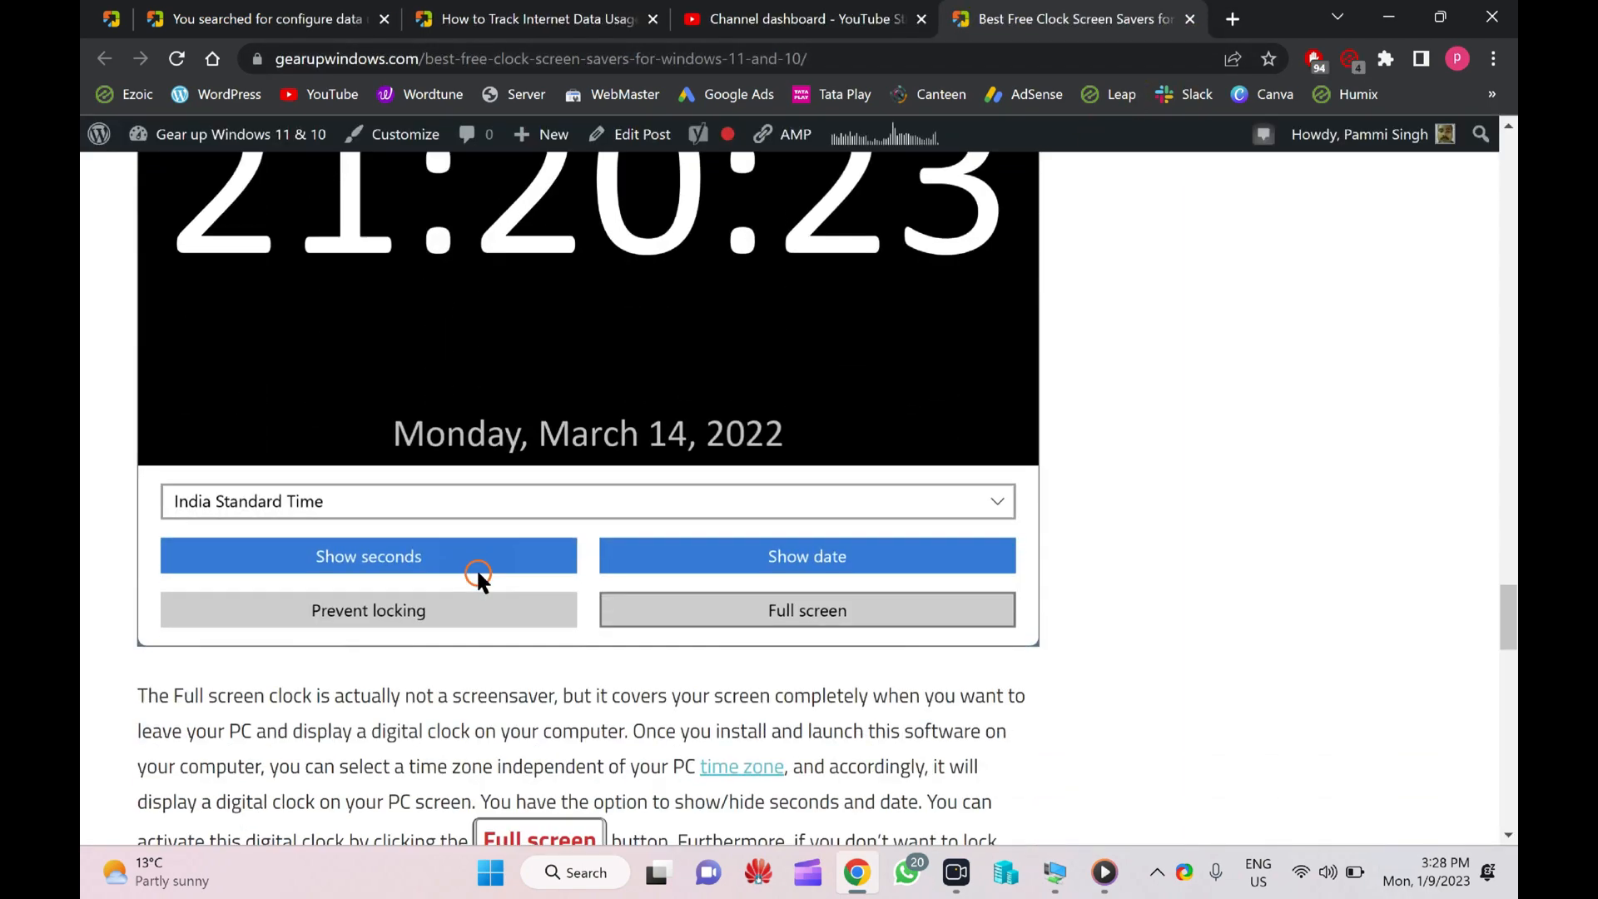
Step: Open the Pong Clock 'here' link in a new tab and reach its download links
scroll(down, 3)
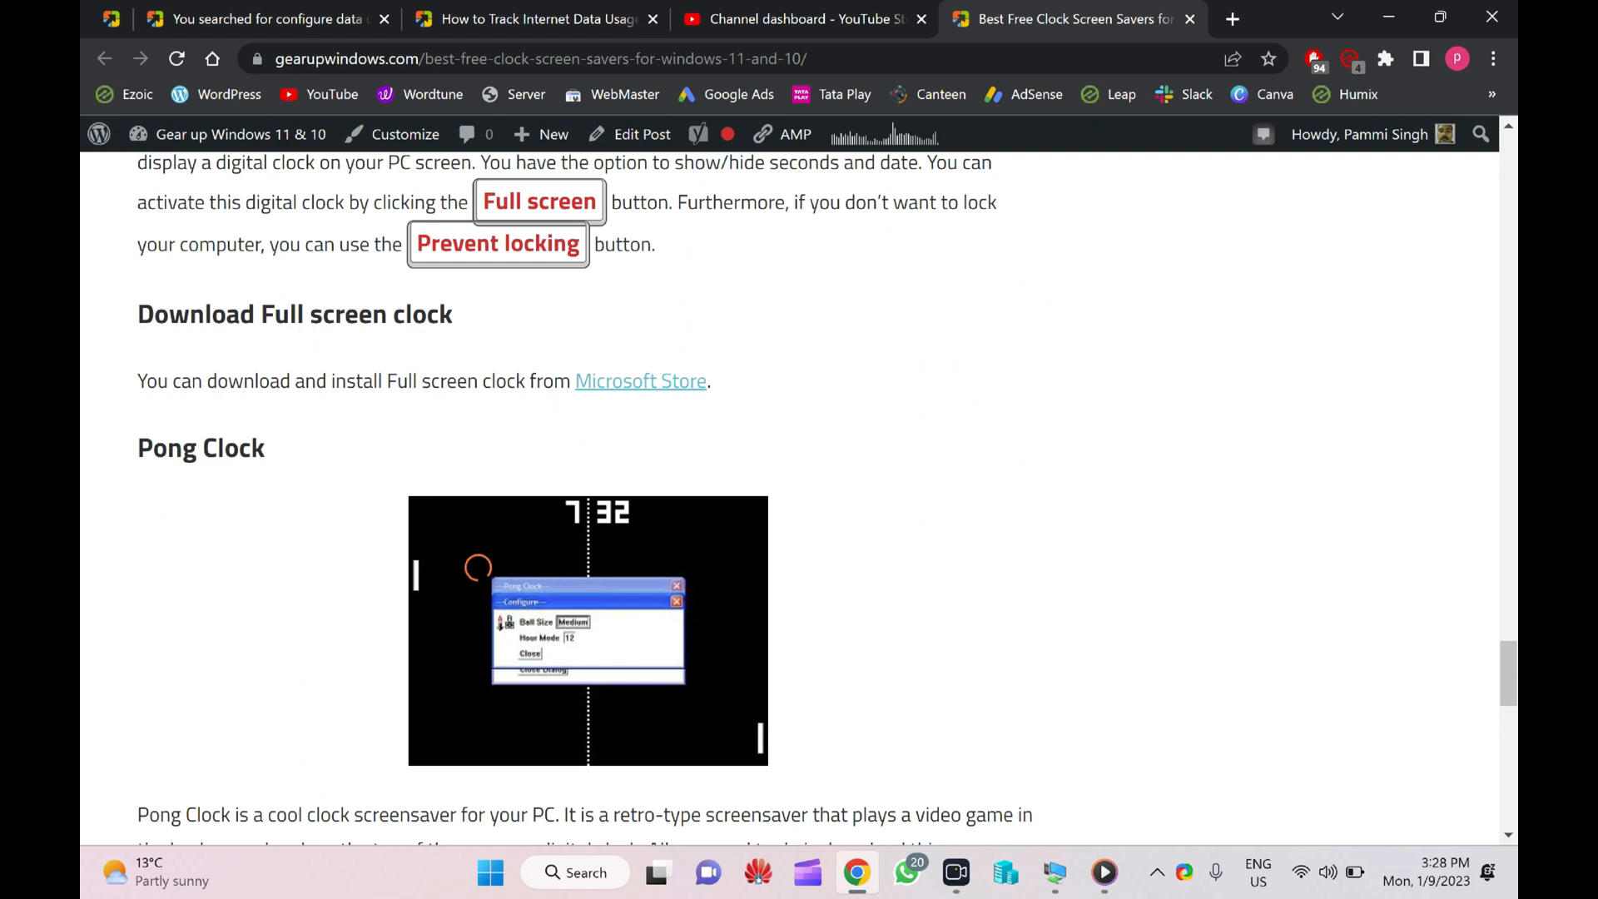
right_click(456, 457)
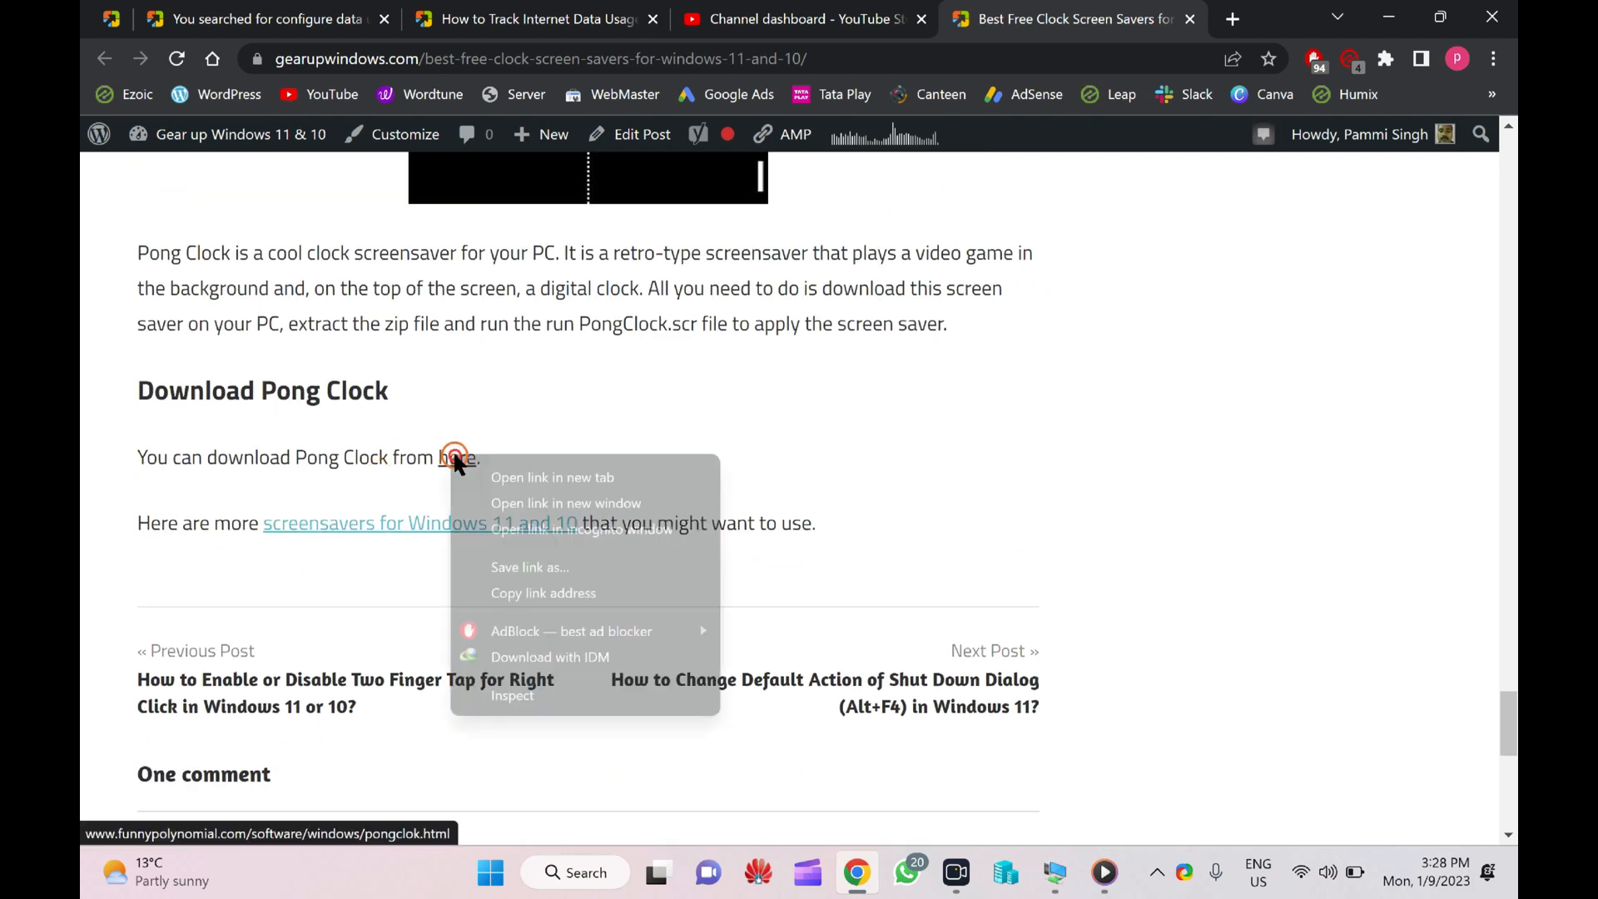
click(552, 477)
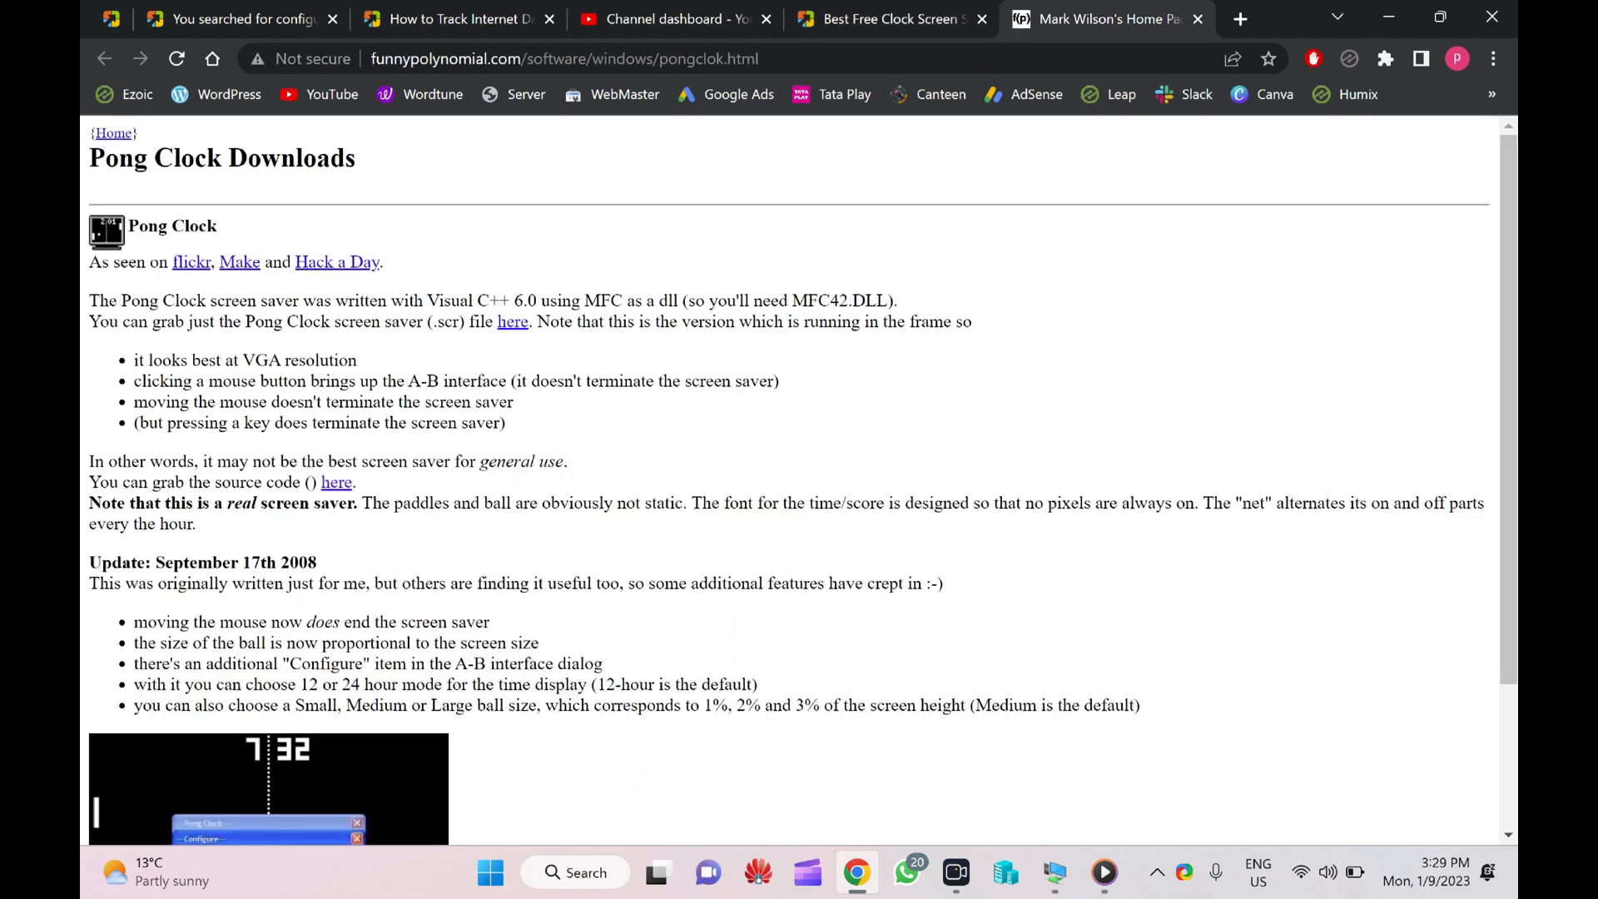
scroll(down, 3)
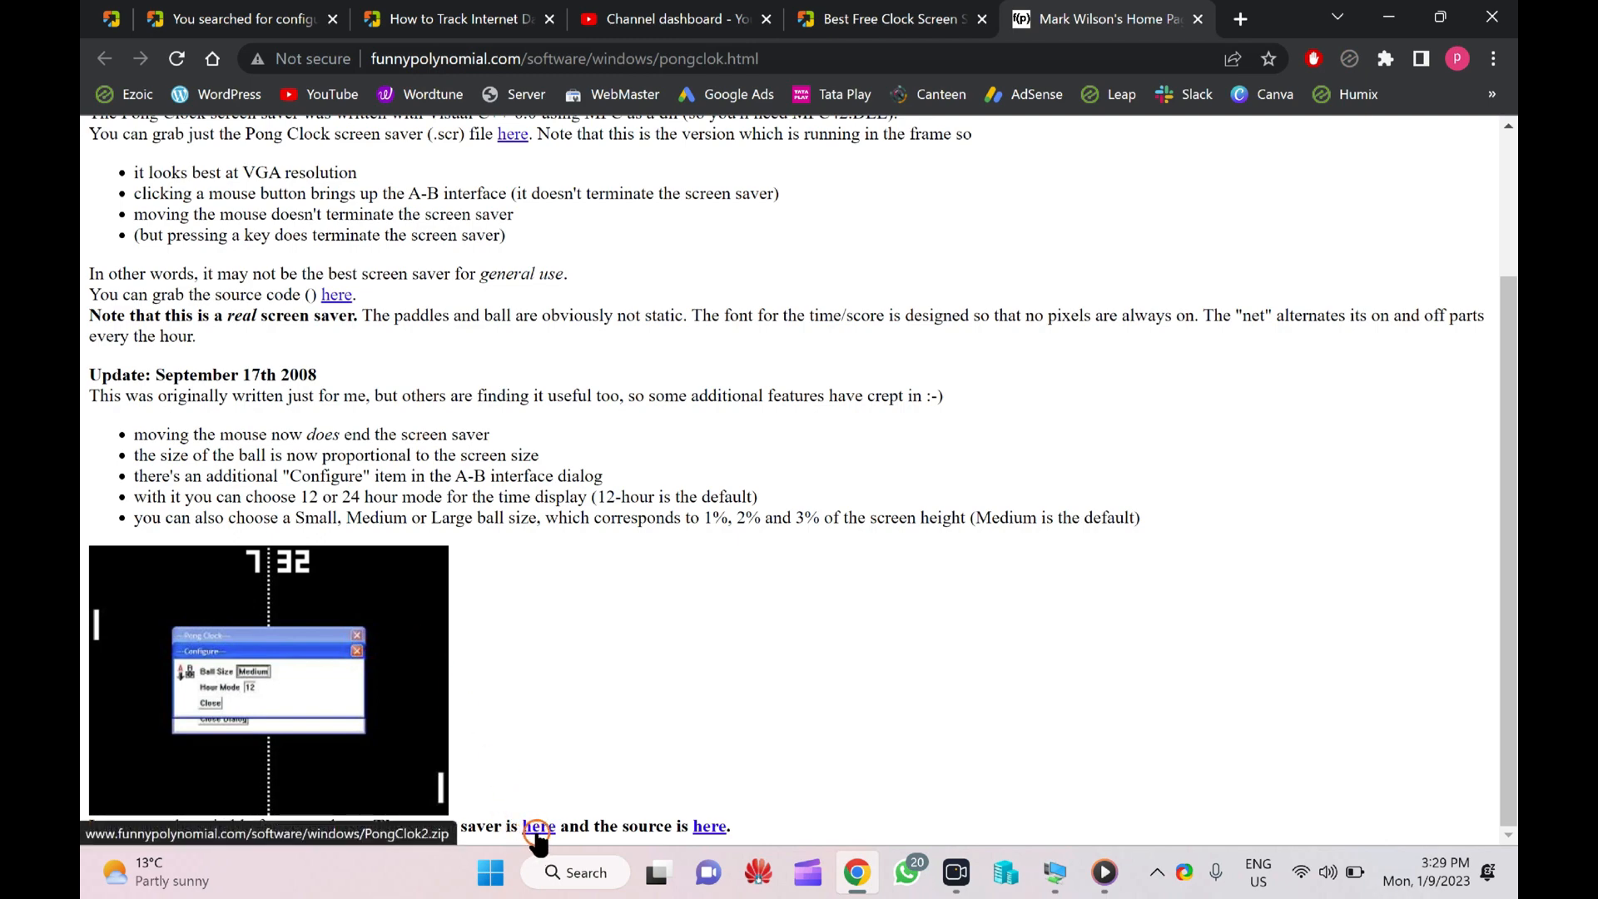
Step: Download PongClok2.zip (17.63 KB) to Downloads\Compressed, overwriting the old copy, and show its folder
click(537, 826)
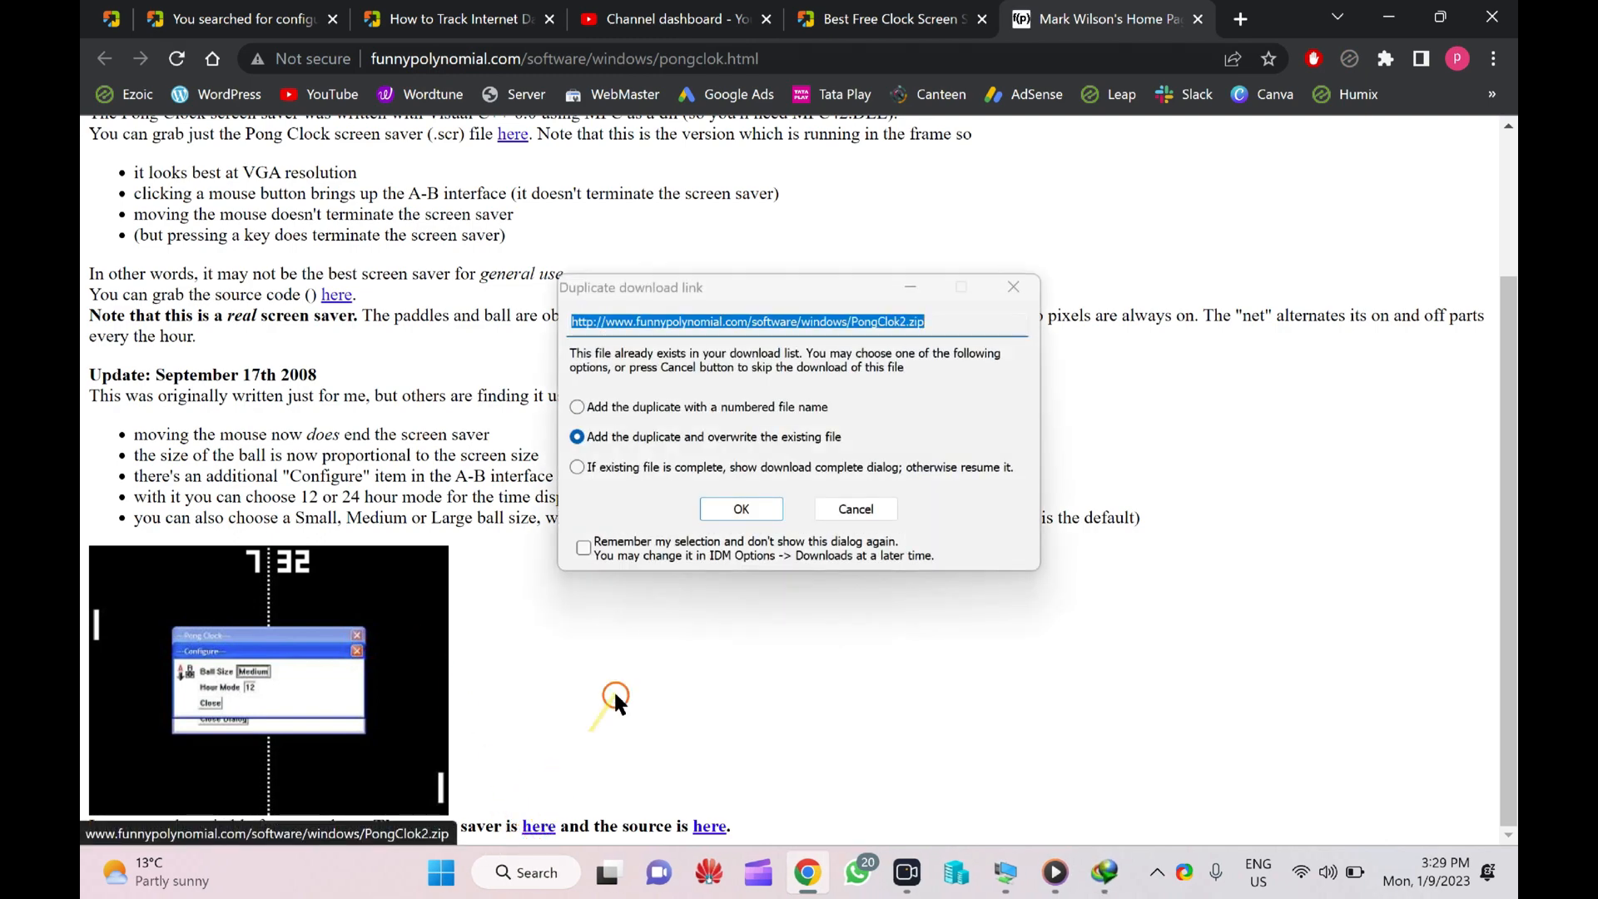
click(741, 509)
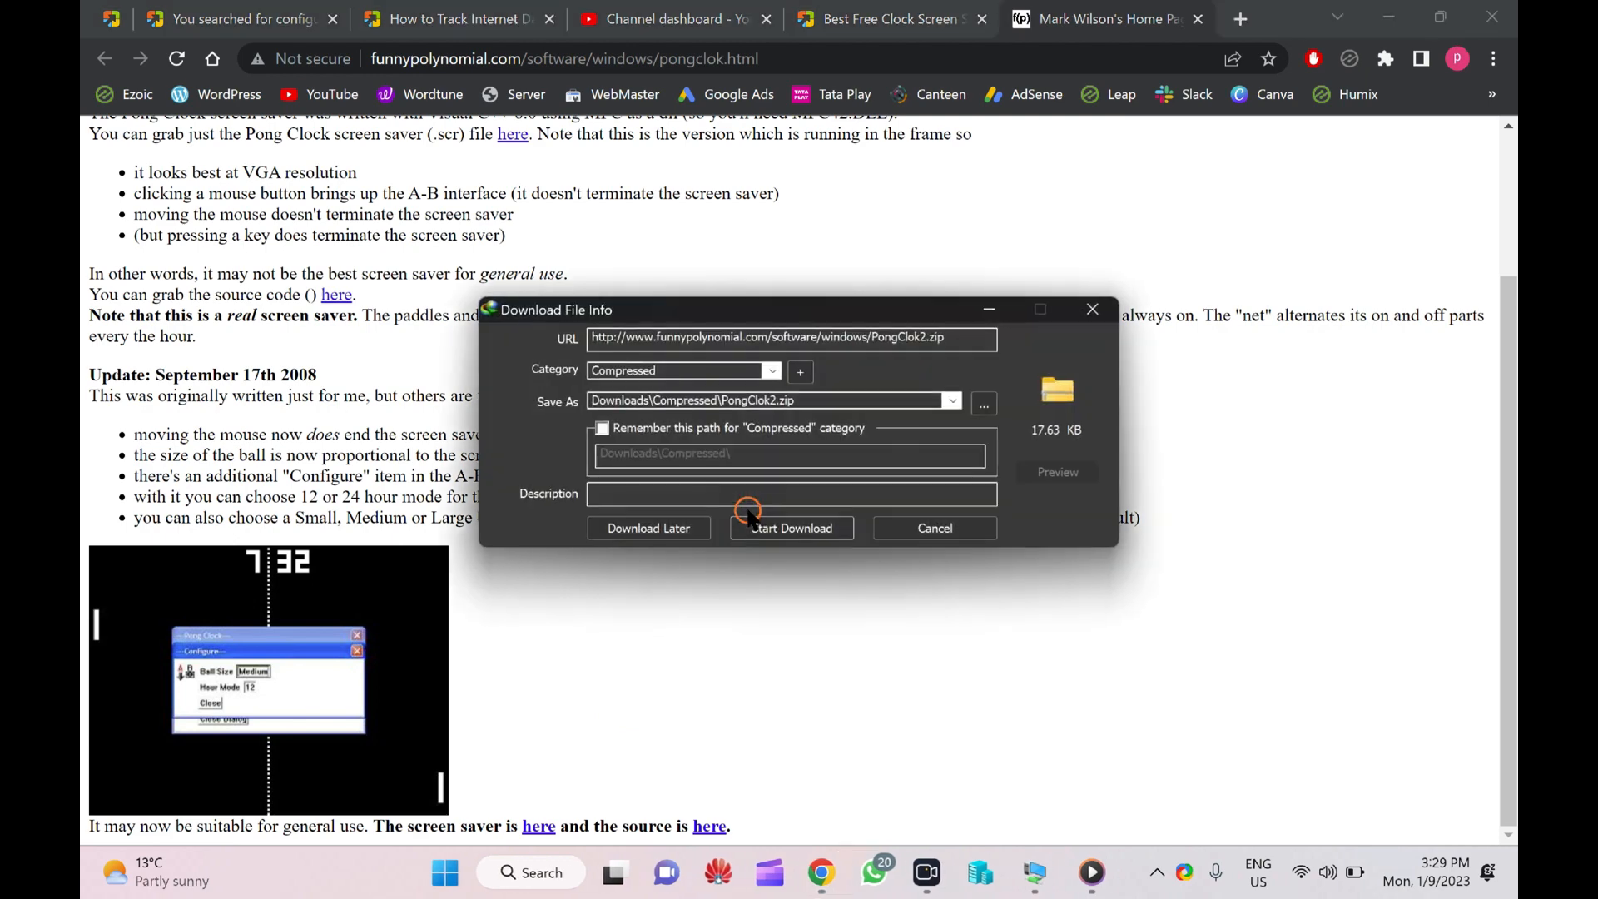
click(789, 527)
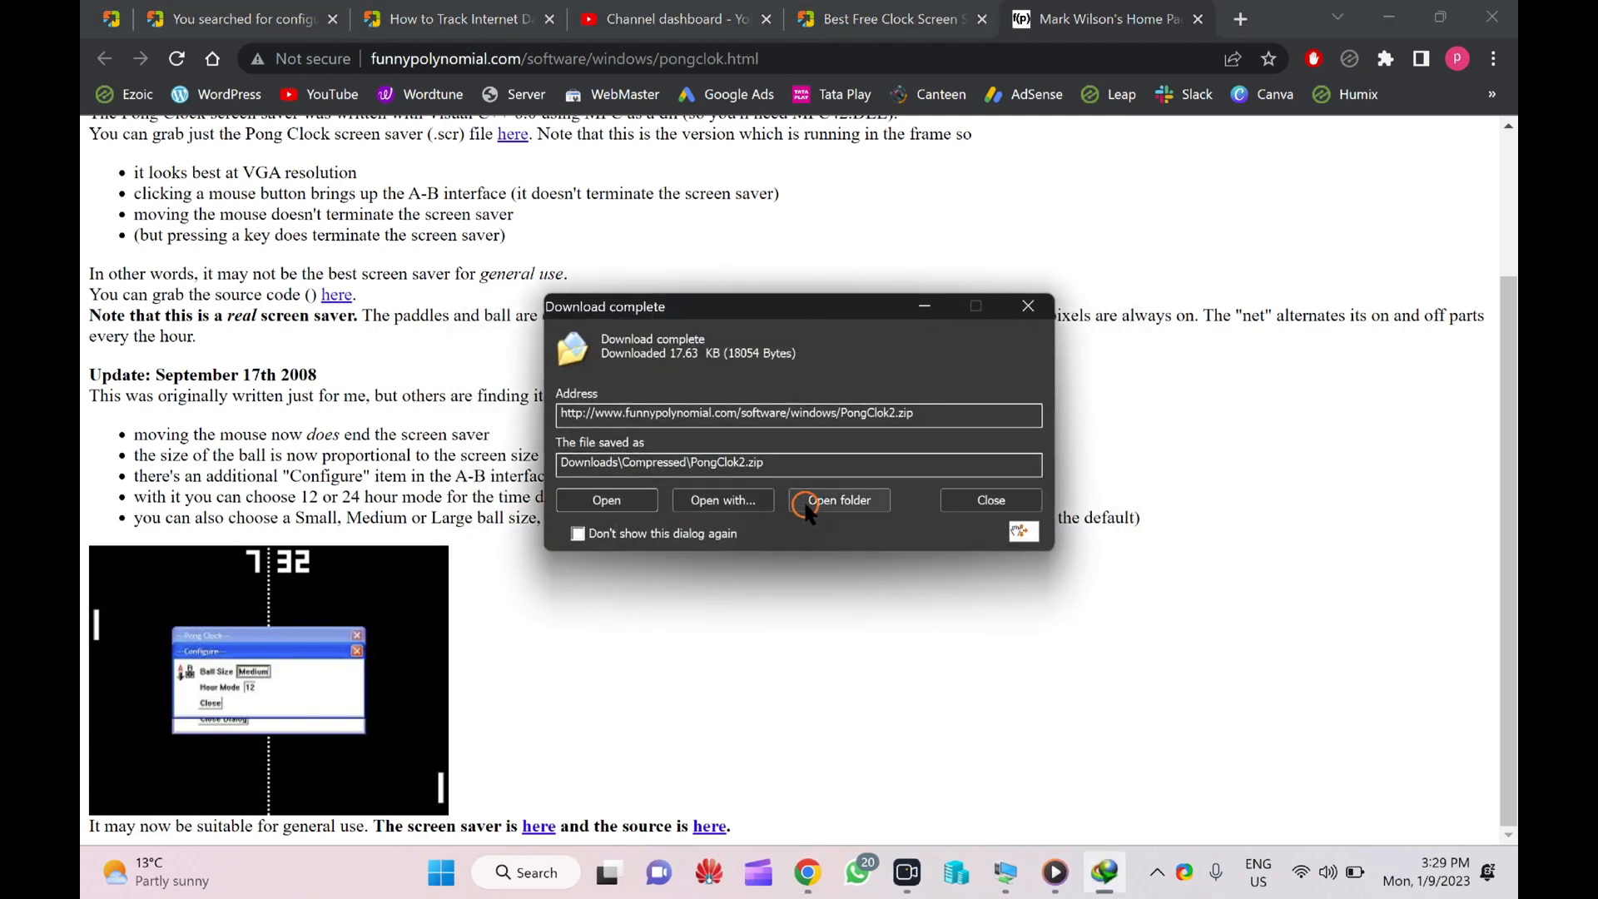
click(838, 499)
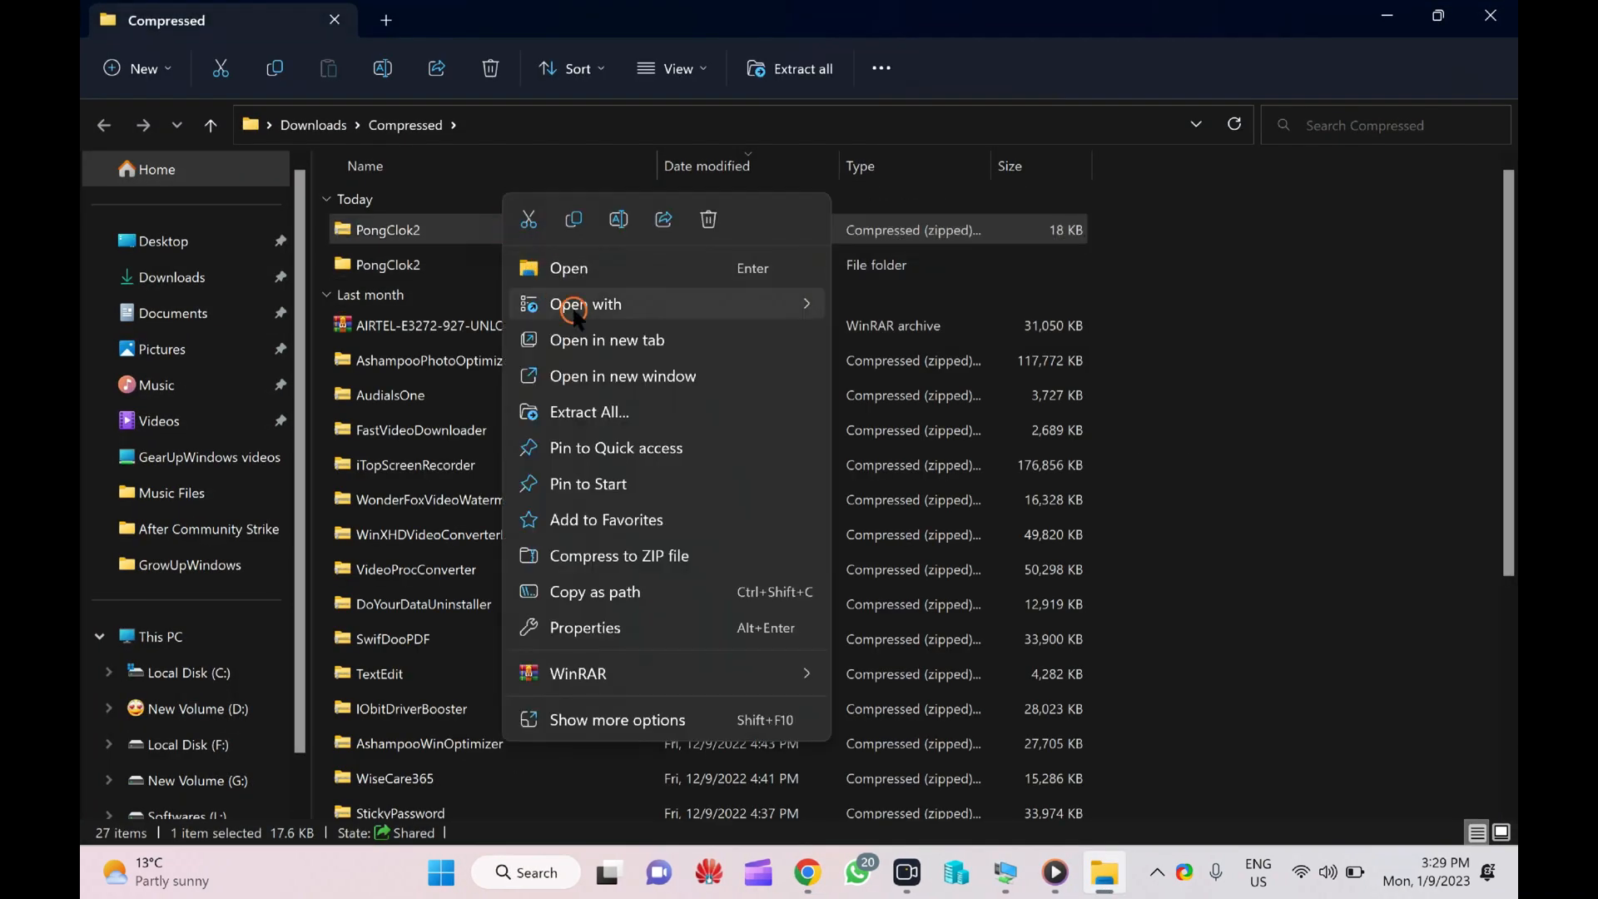
mouse_move(590, 411)
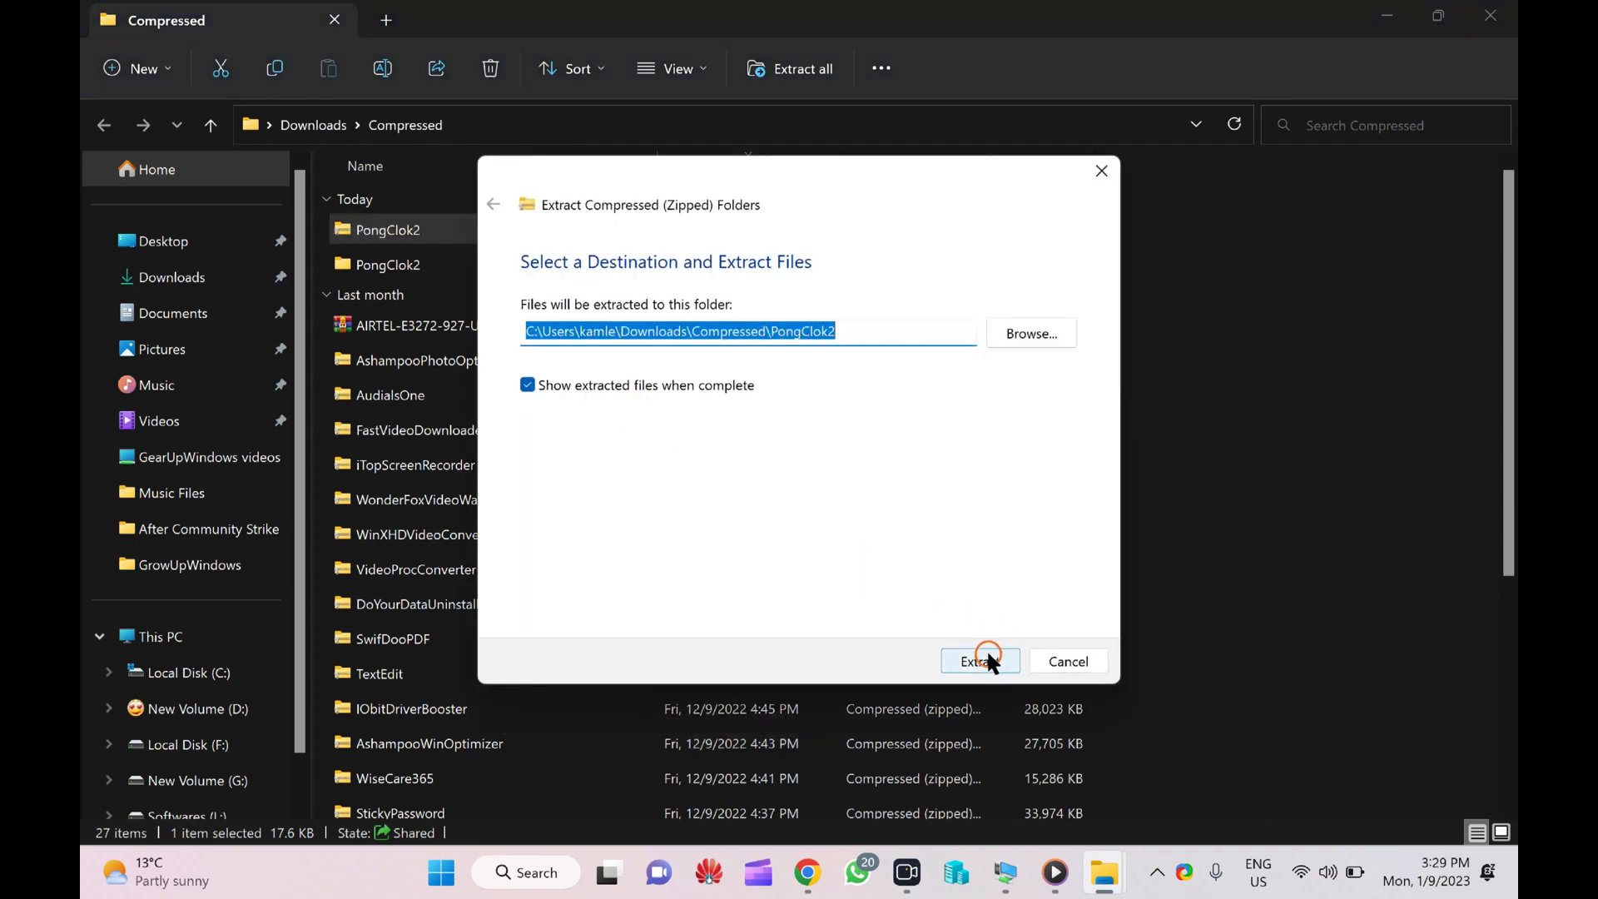
Step: Extract PongClok2.zip replacing PongClok.scr, then install the PongClok screen saver
click(974, 661)
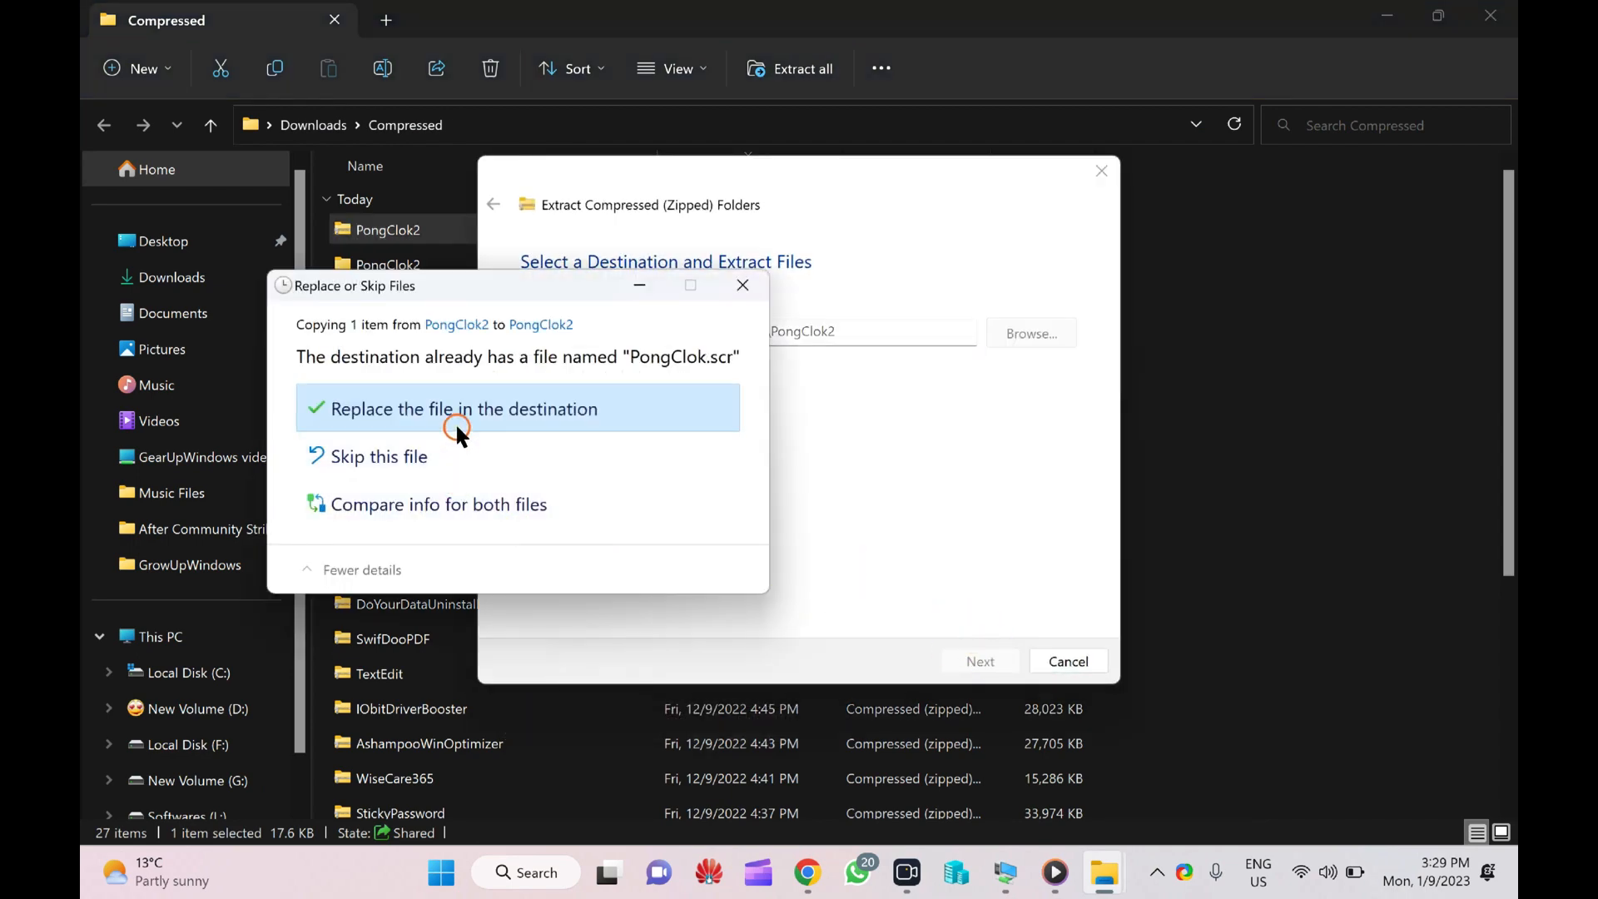
click(463, 410)
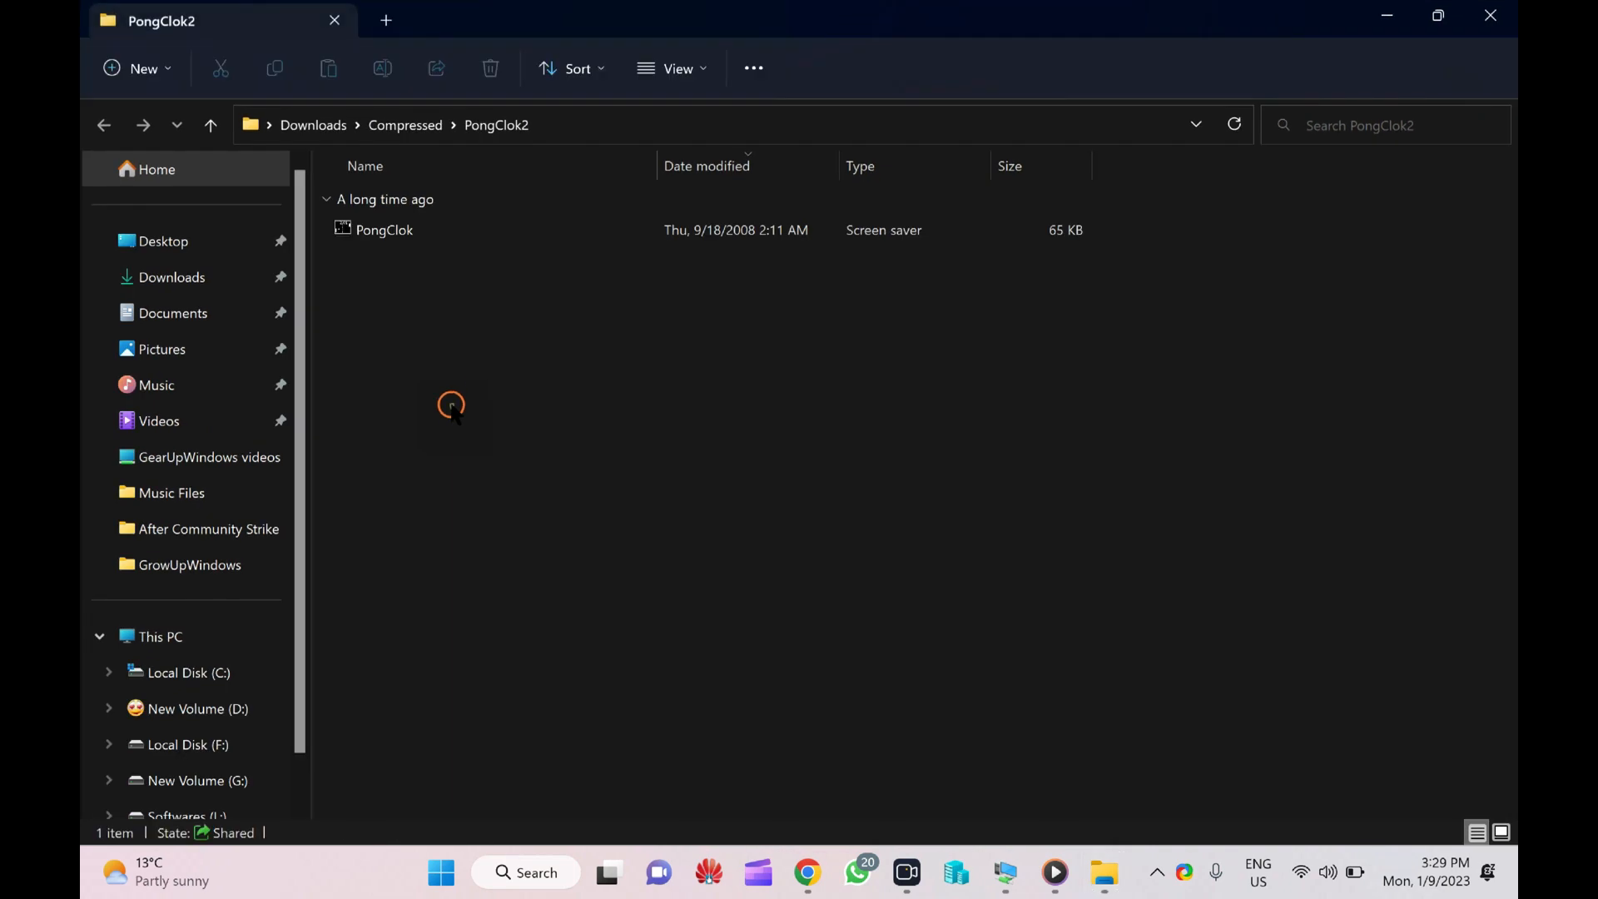
click(384, 230)
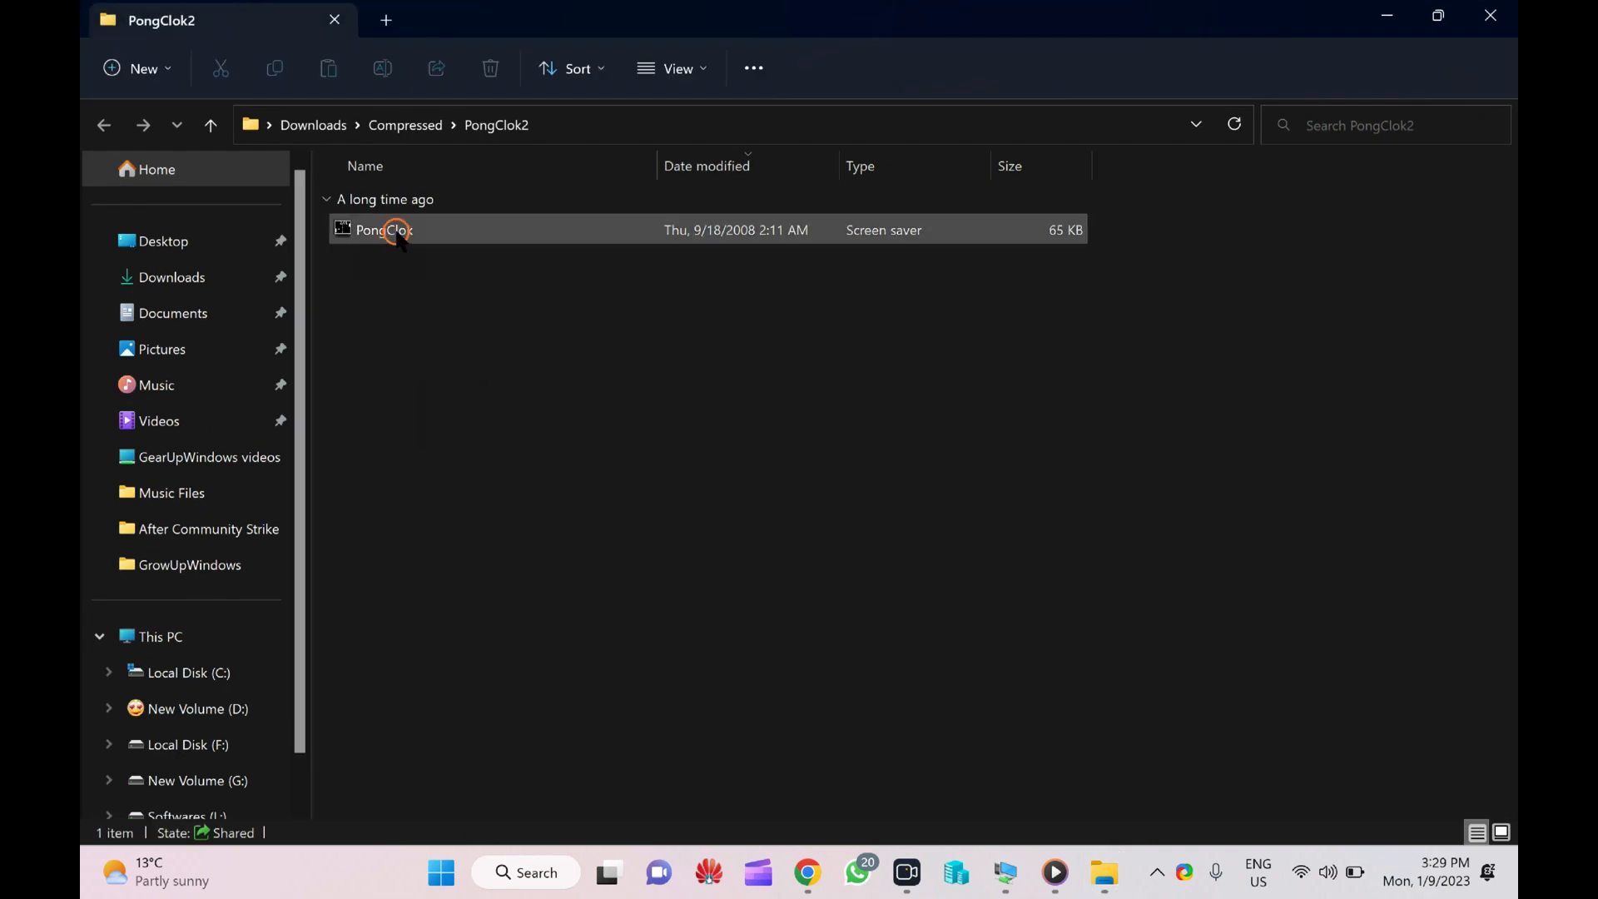
mouse_move(384, 230)
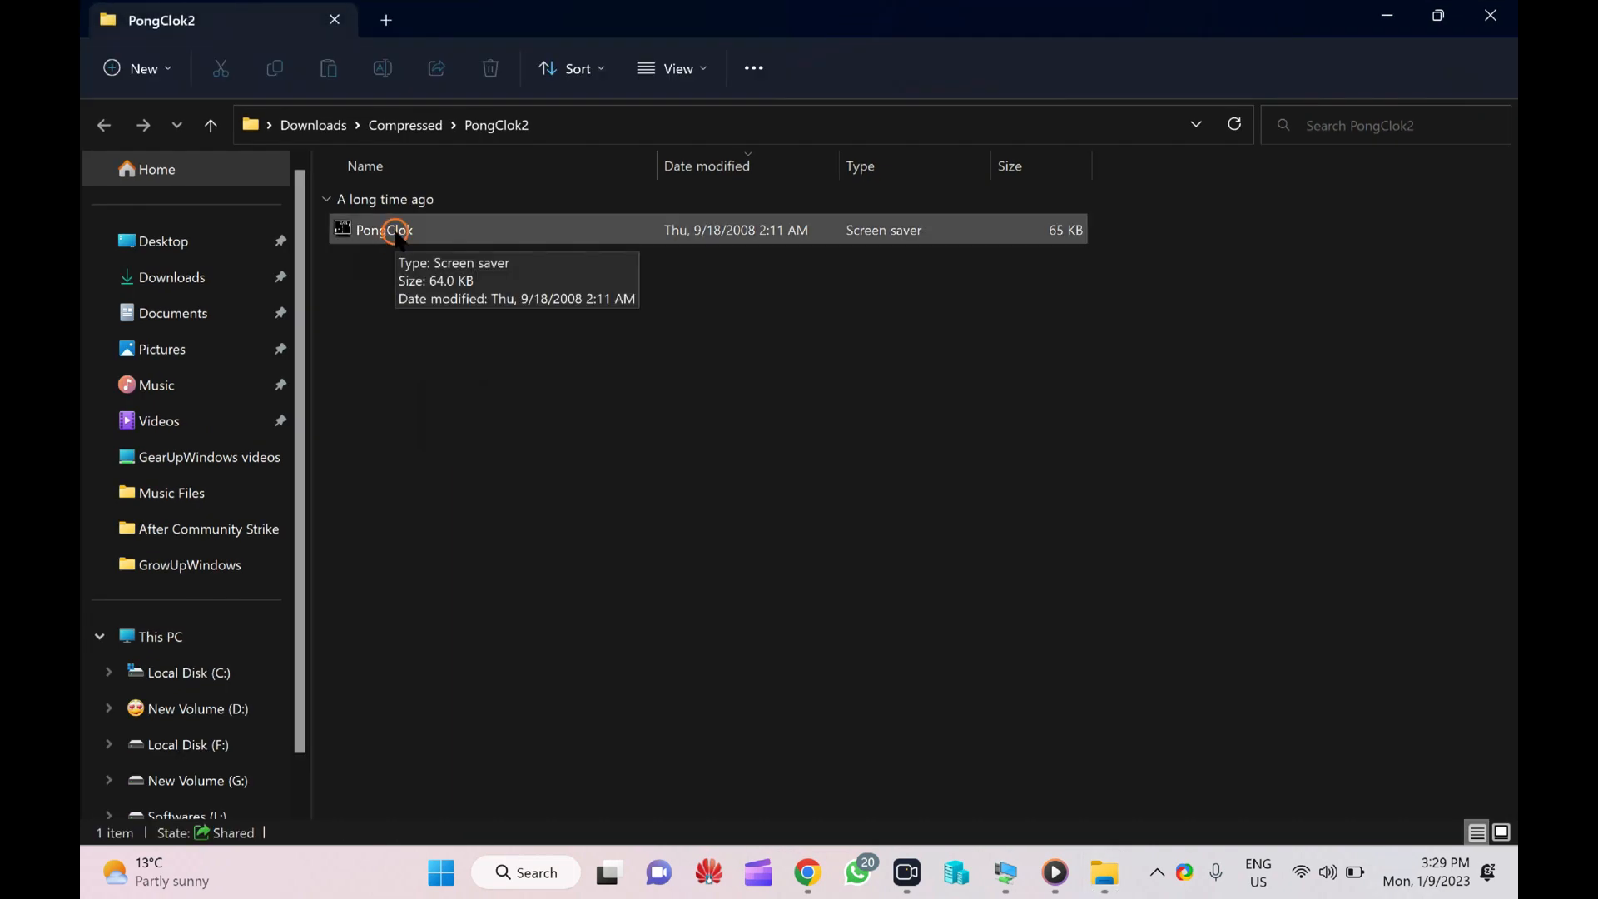
click(384, 230)
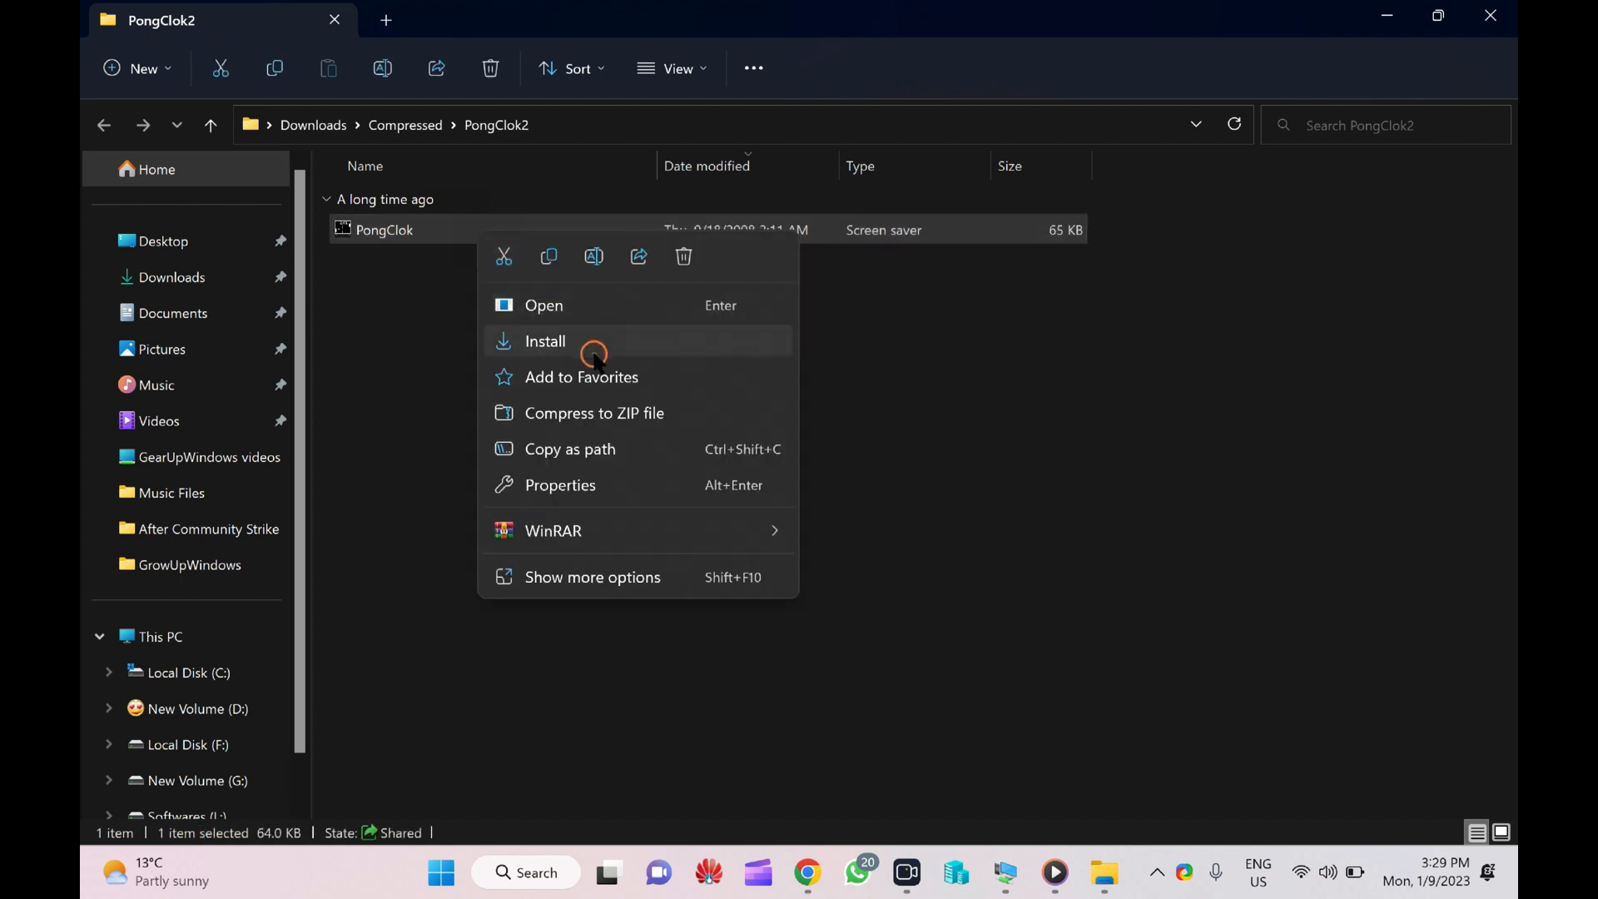
click(546, 341)
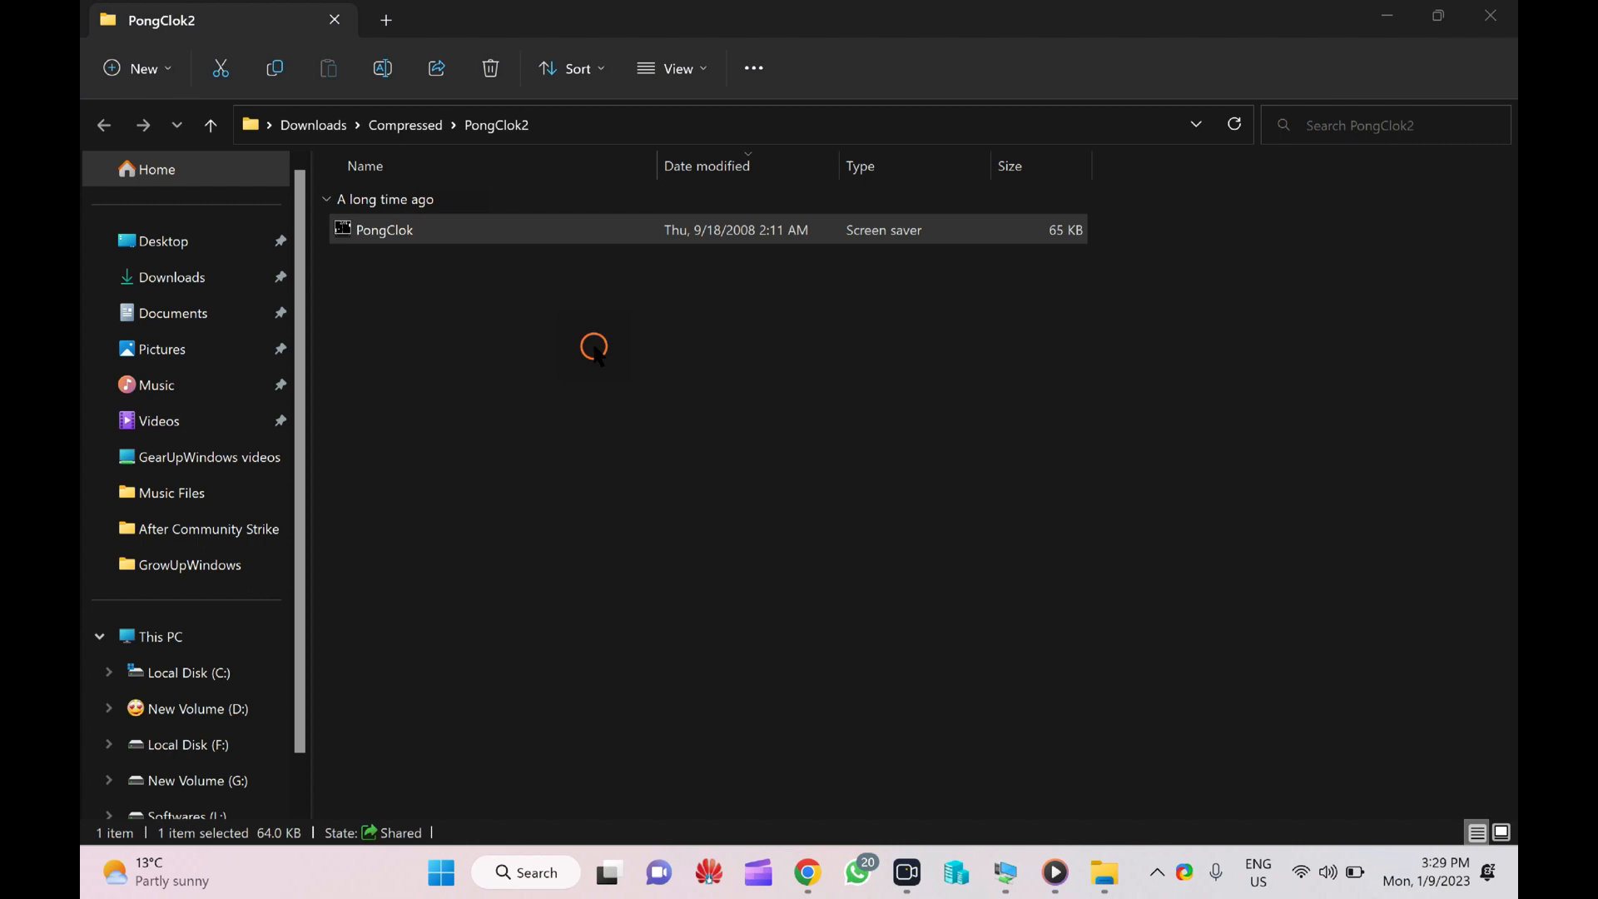
double_click(384, 230)
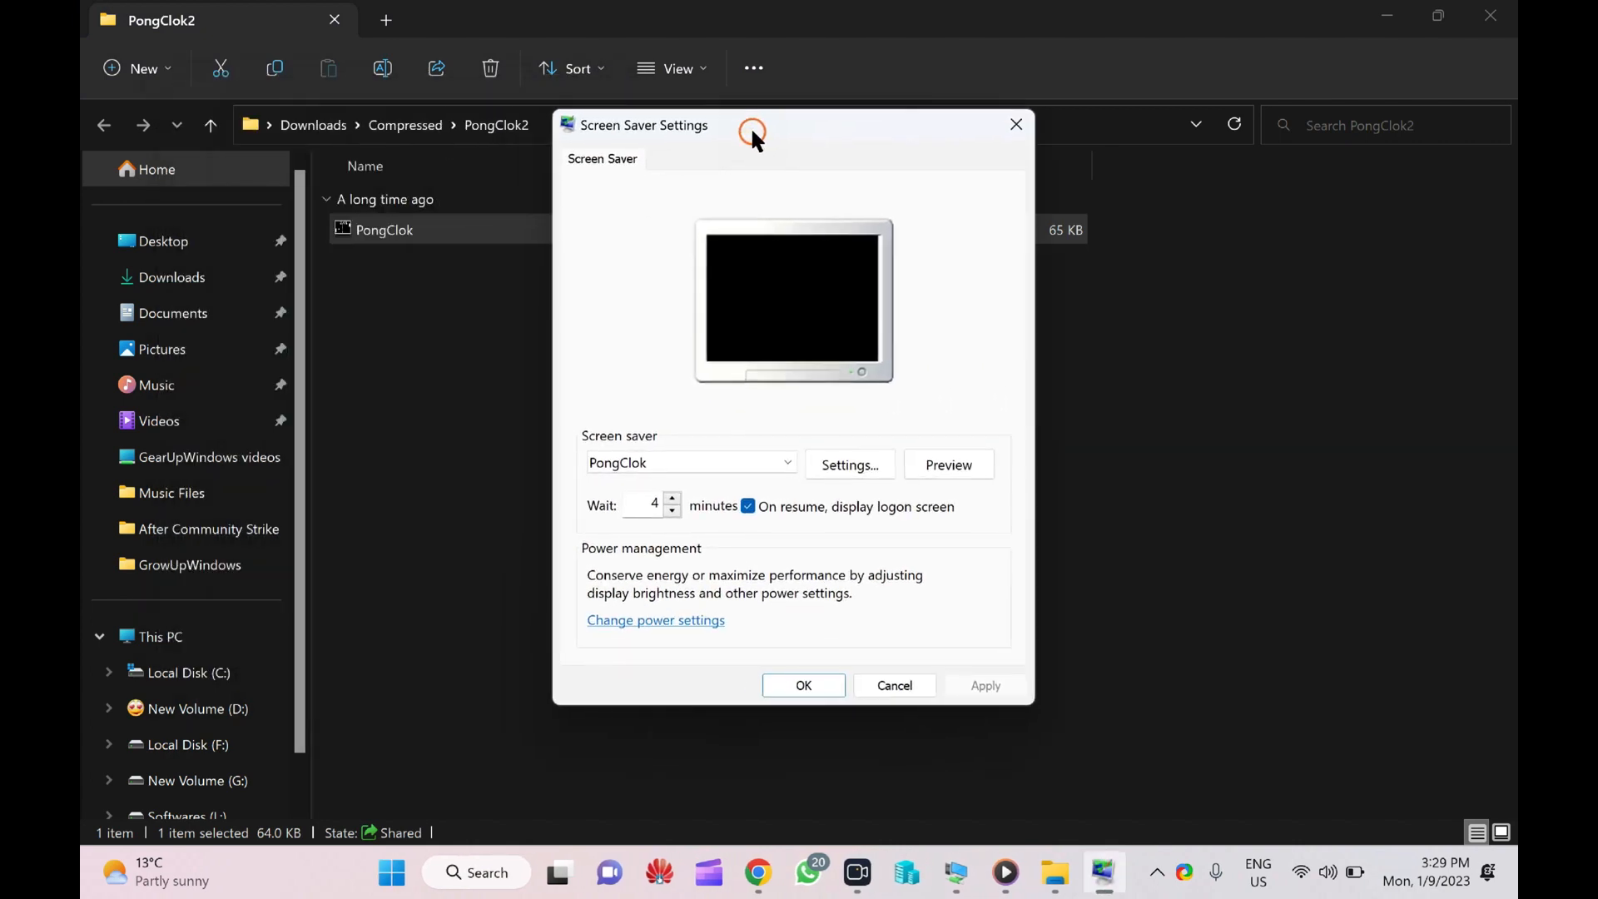
Step: Preview the PongClok Pong-style clock full screen and return to Screen Saver Settings
click(945, 464)
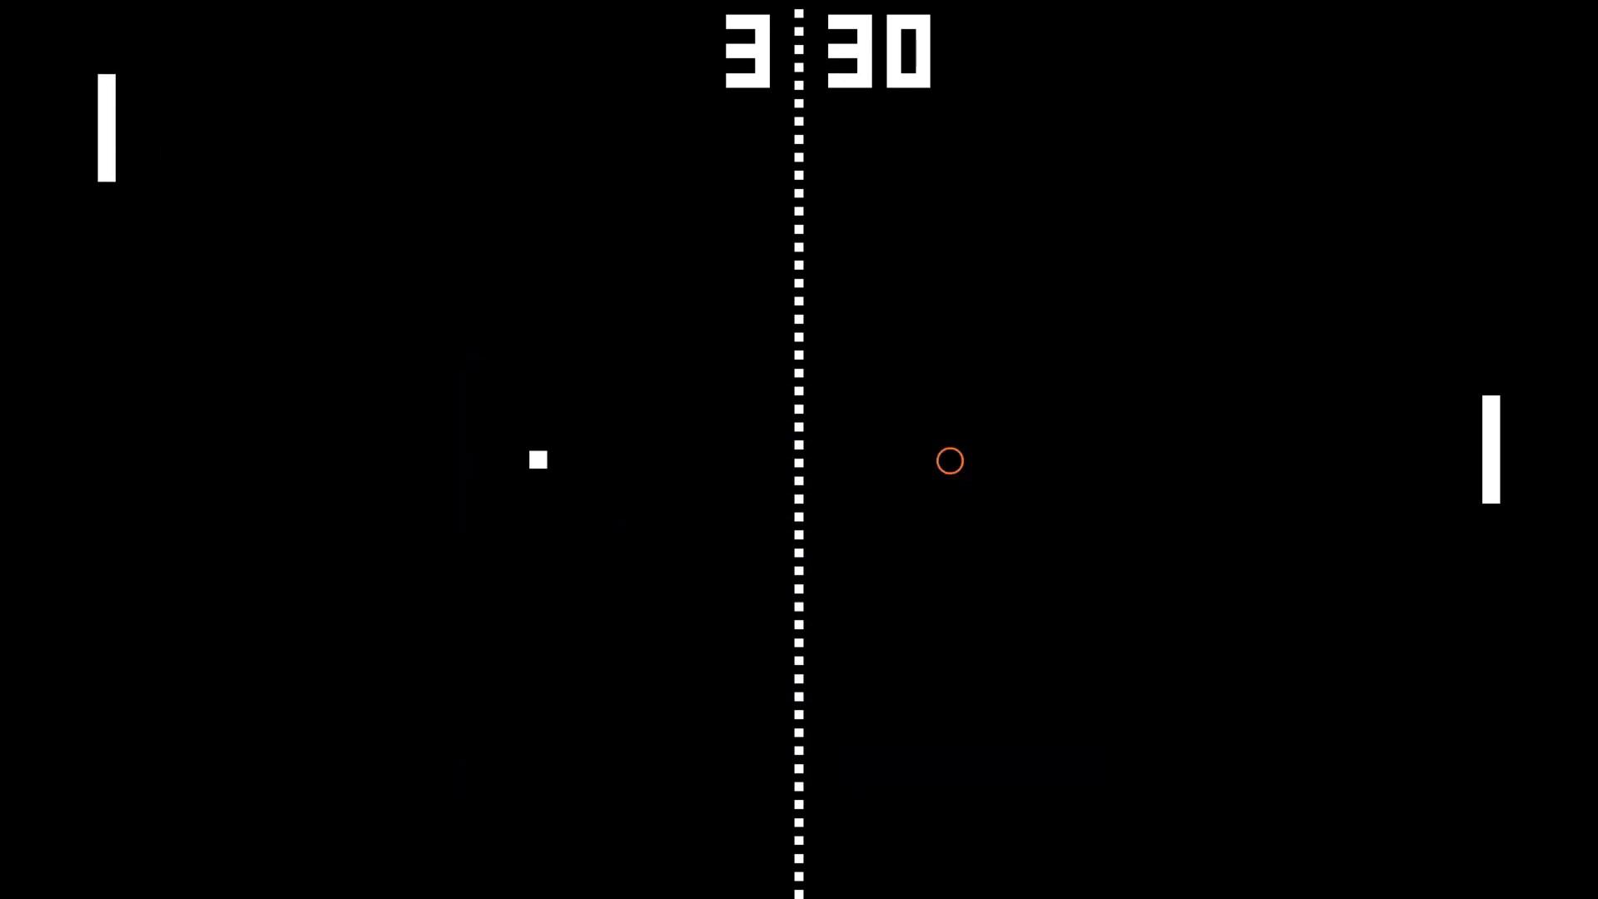
click(947, 465)
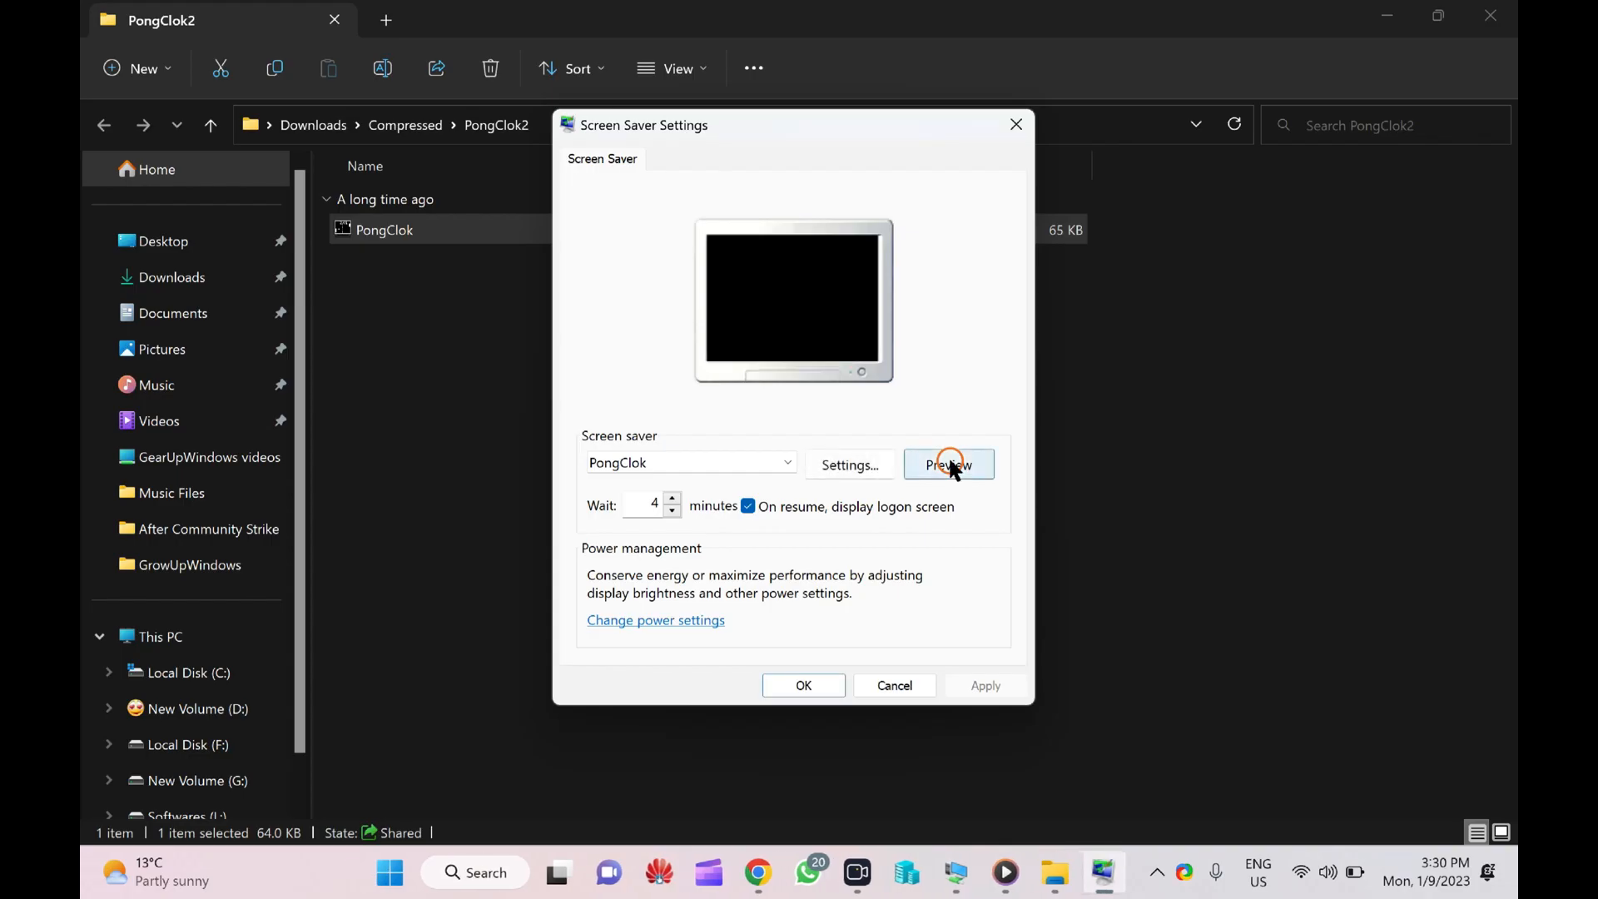